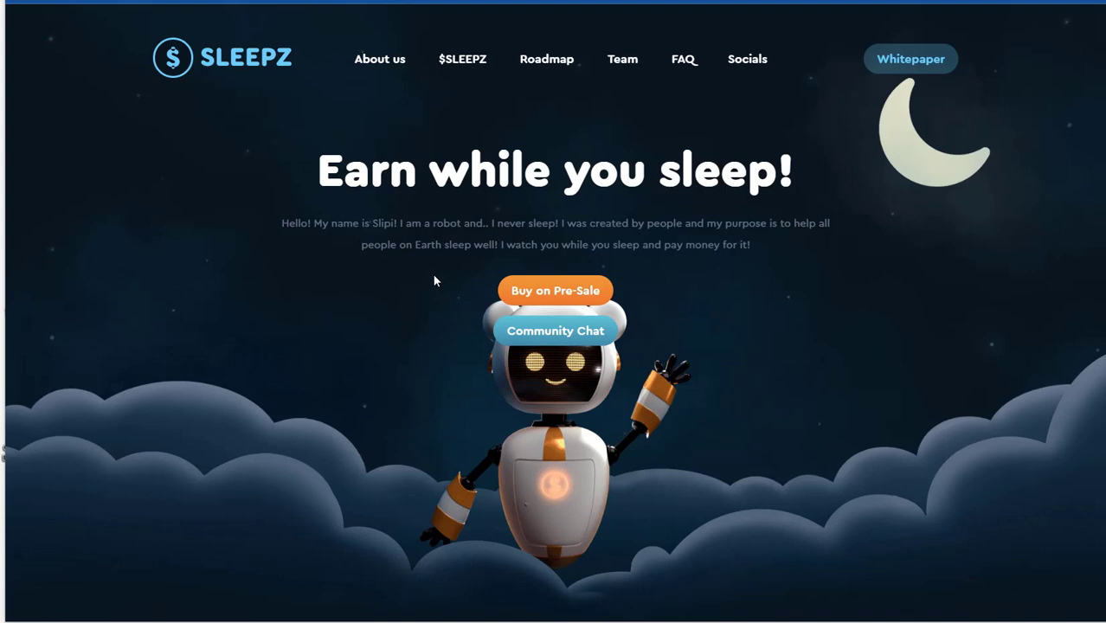
mouse_move(253, 178)
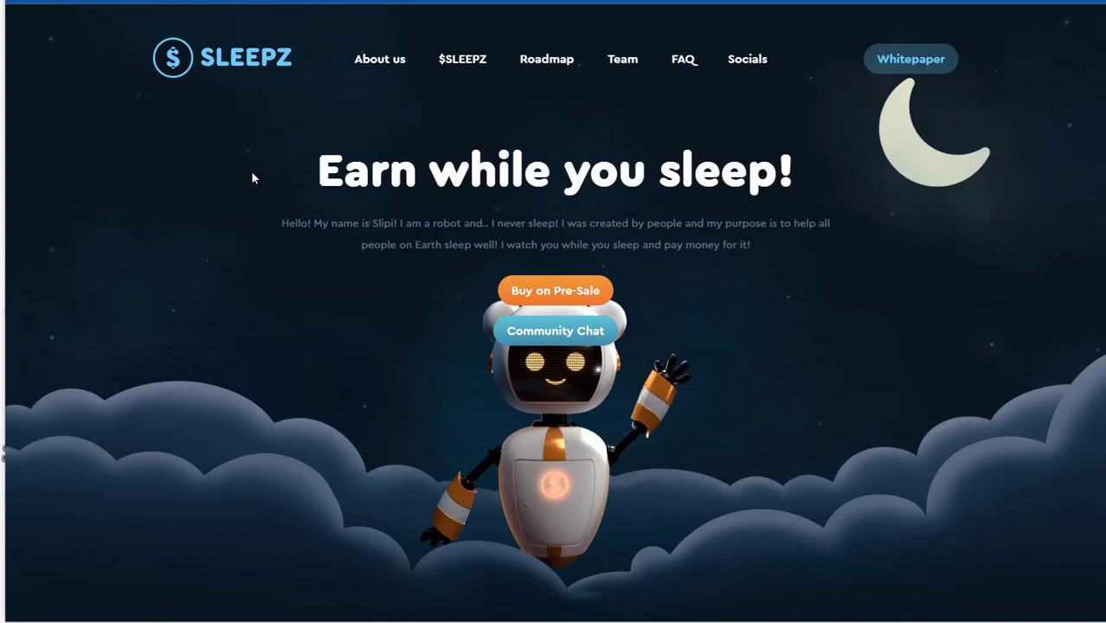
mouse_move(273, 214)
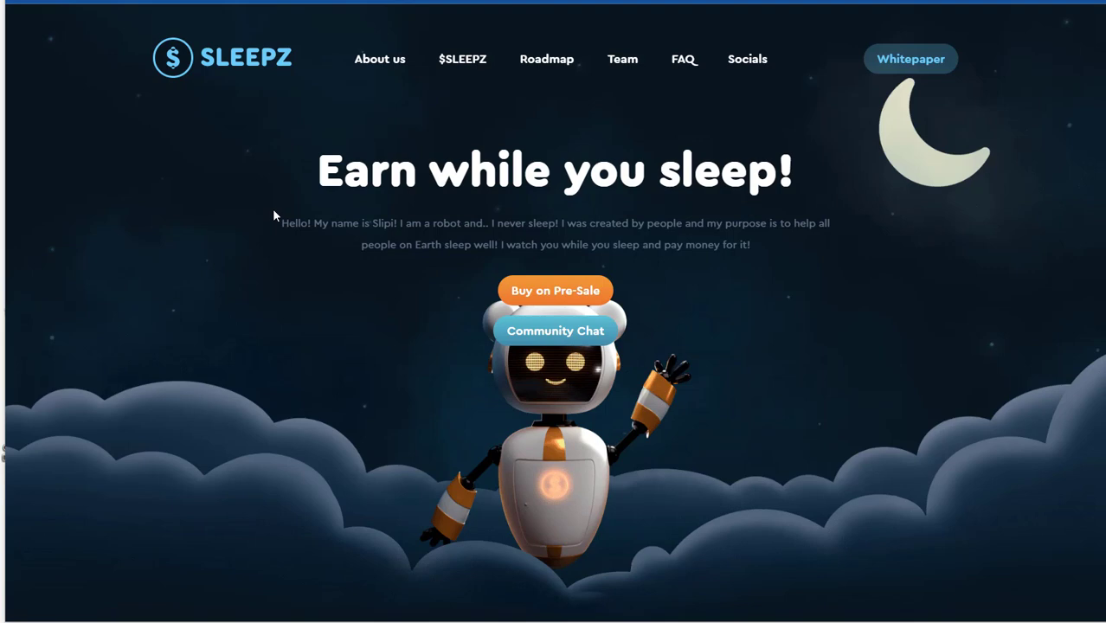
mouse_move(270, 214)
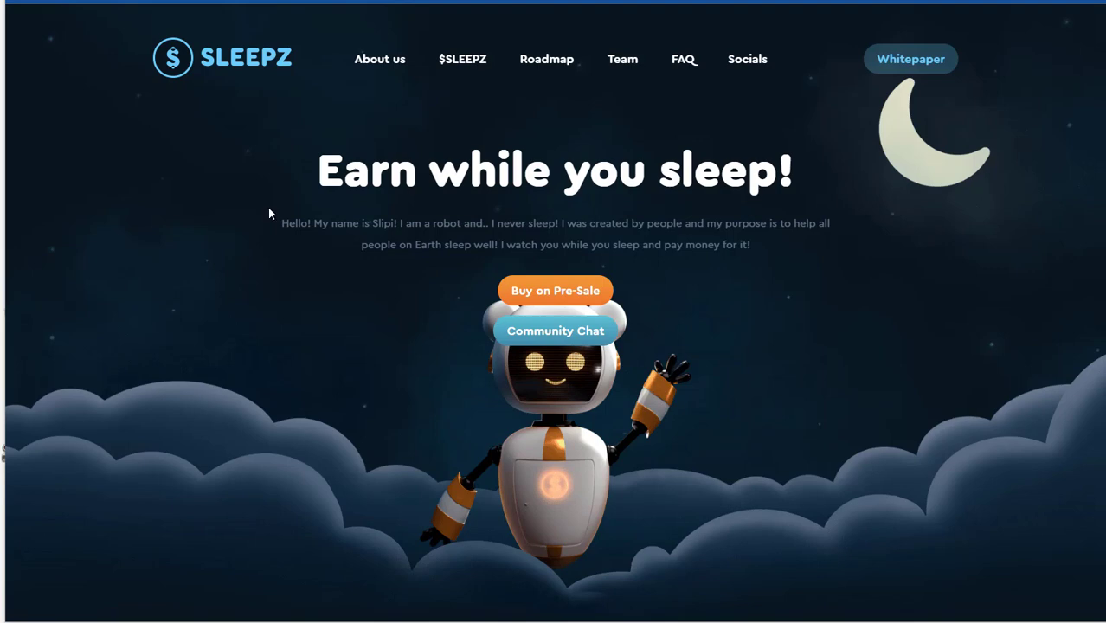
mouse_move(332, 171)
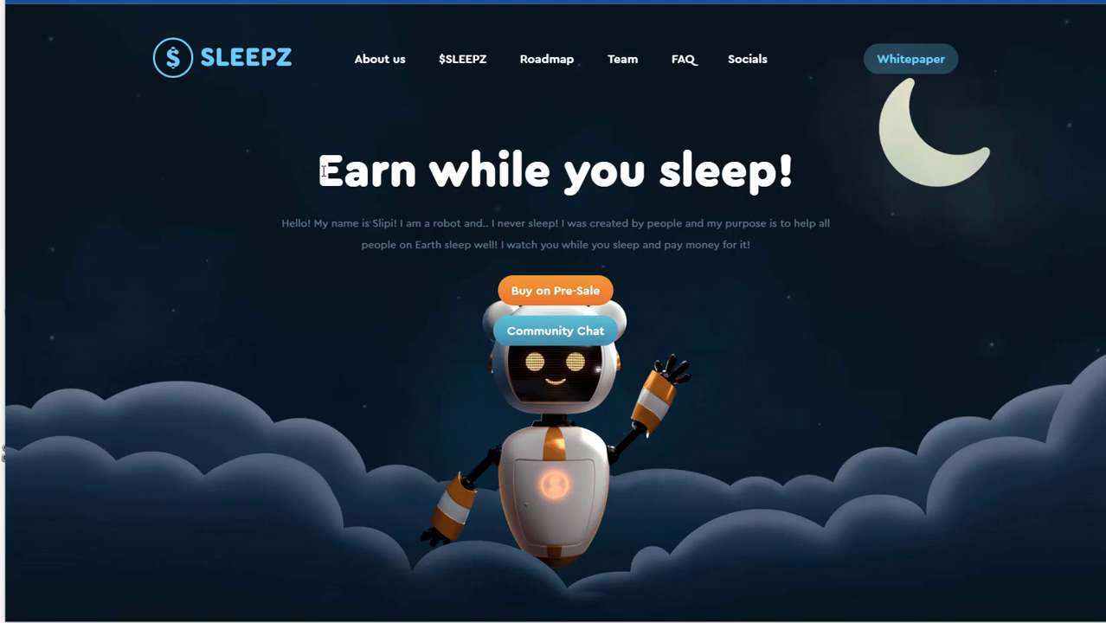
mouse_move(99, 52)
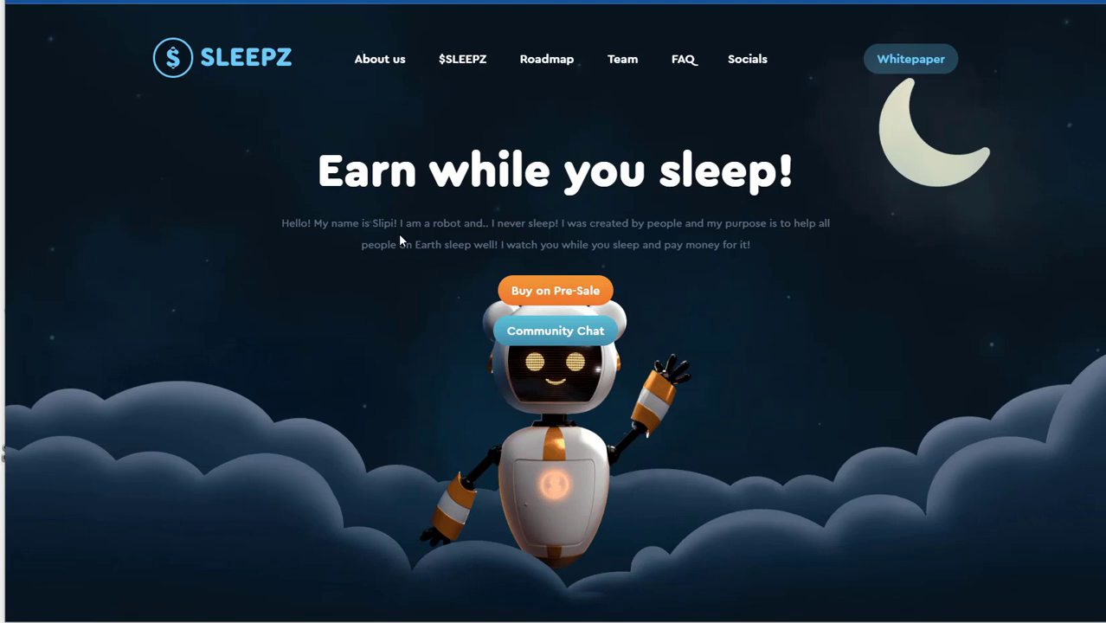
mouse_move(374, 277)
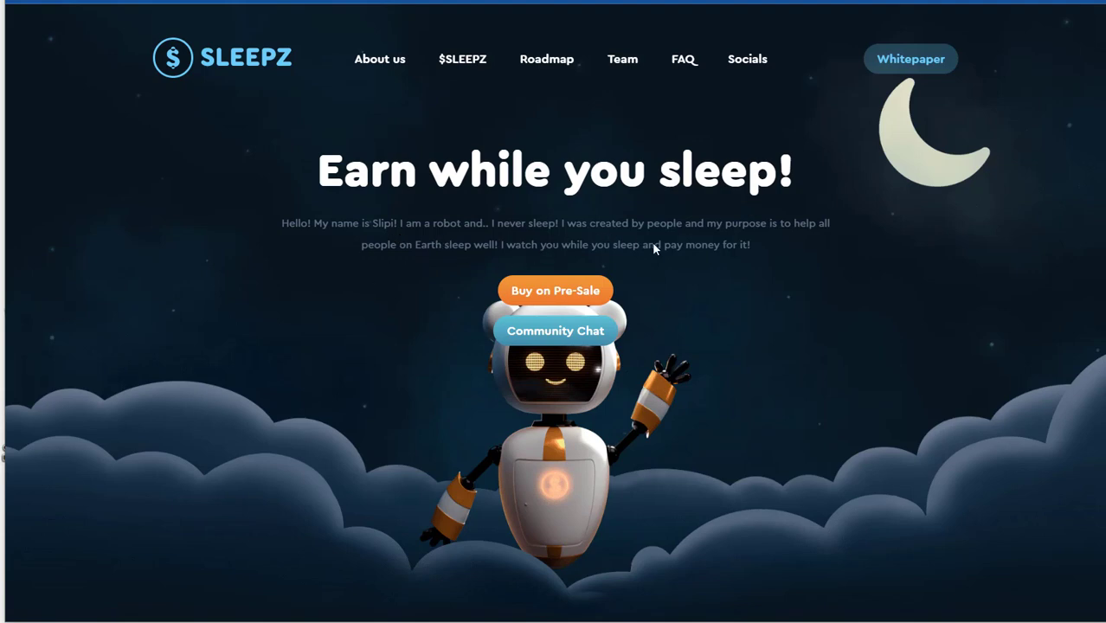
mouse_move(768, 263)
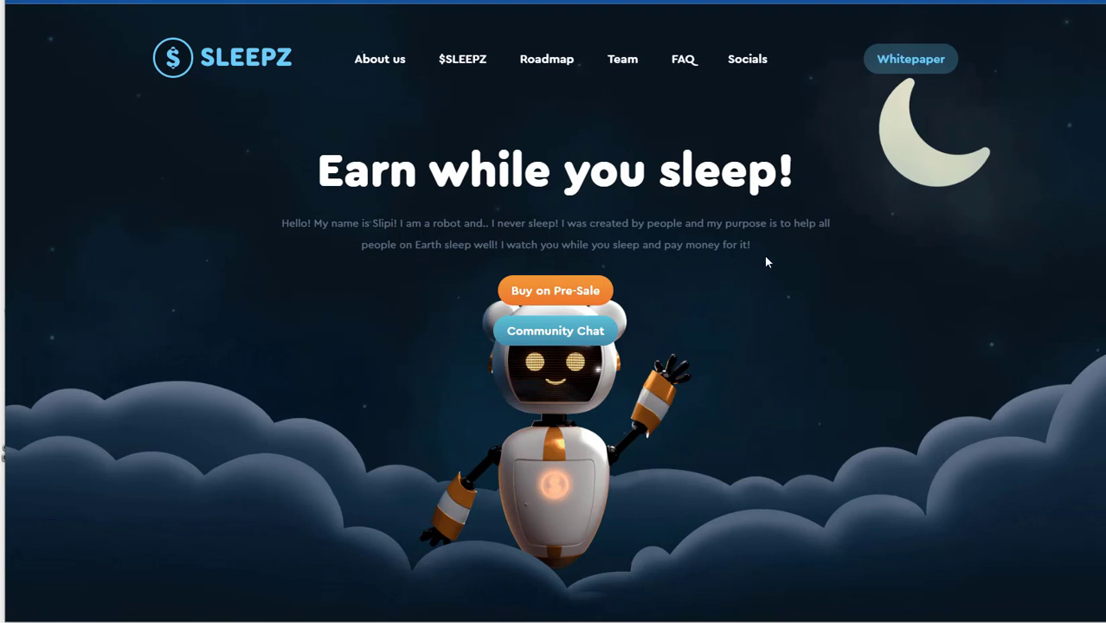
mouse_move(450, 260)
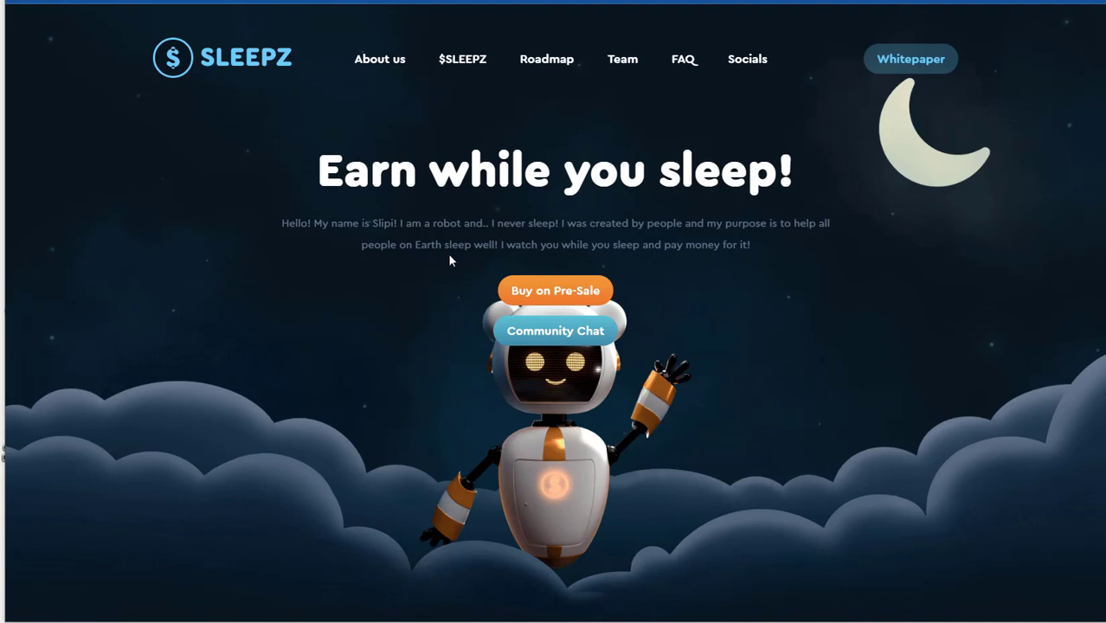
mouse_move(584, 258)
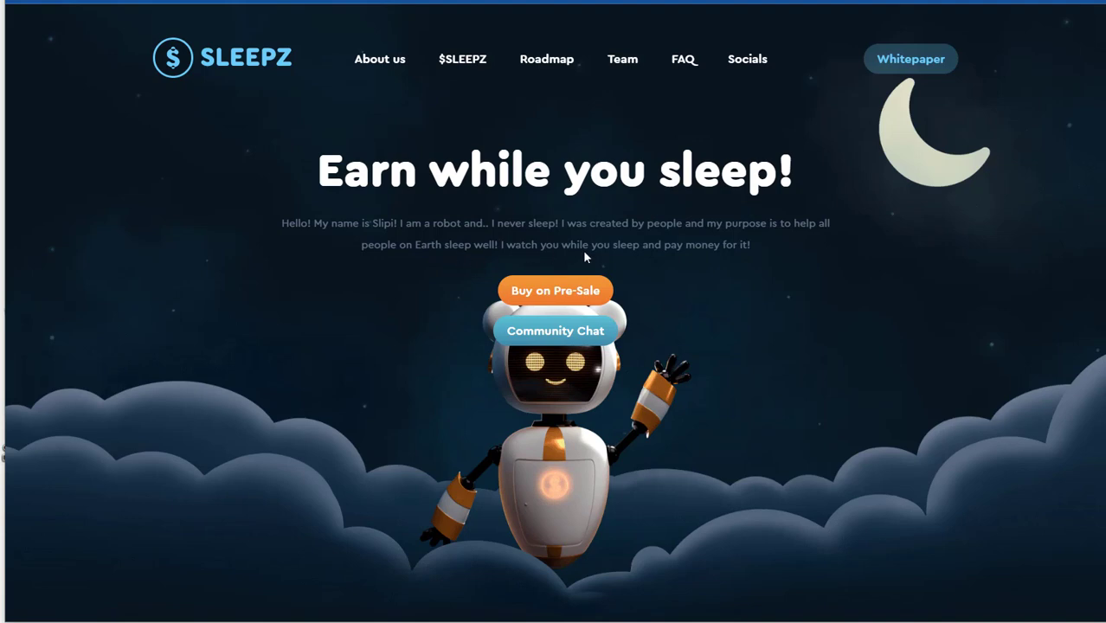
mouse_move(687, 280)
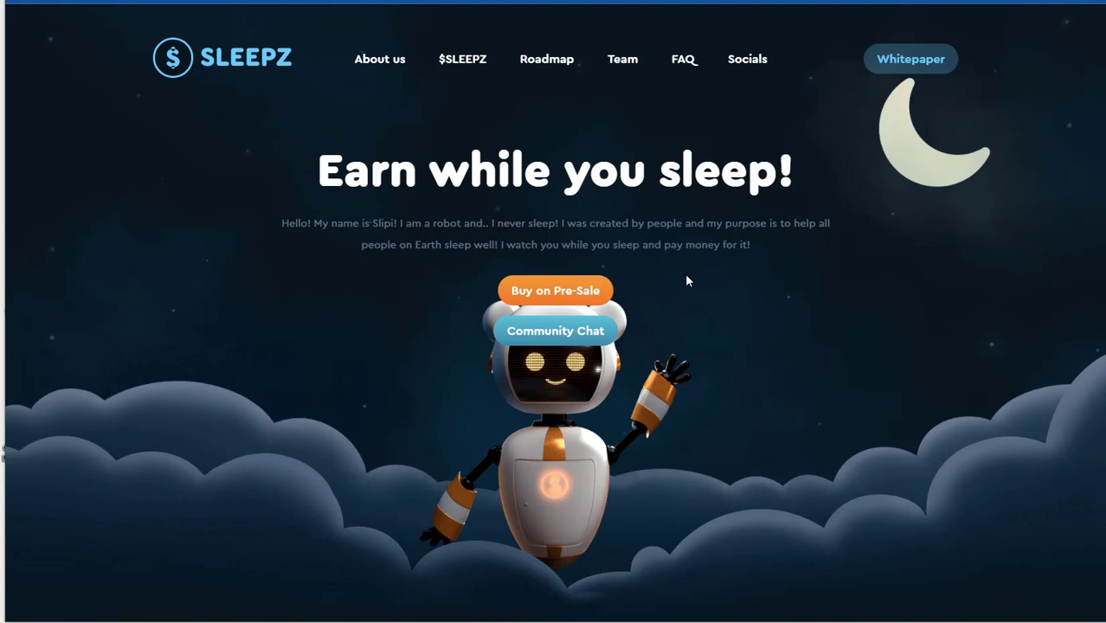
Read the SLEEPZ Fair Launch description, promo video and presale countdown on PinkSale
scroll("down", 3)
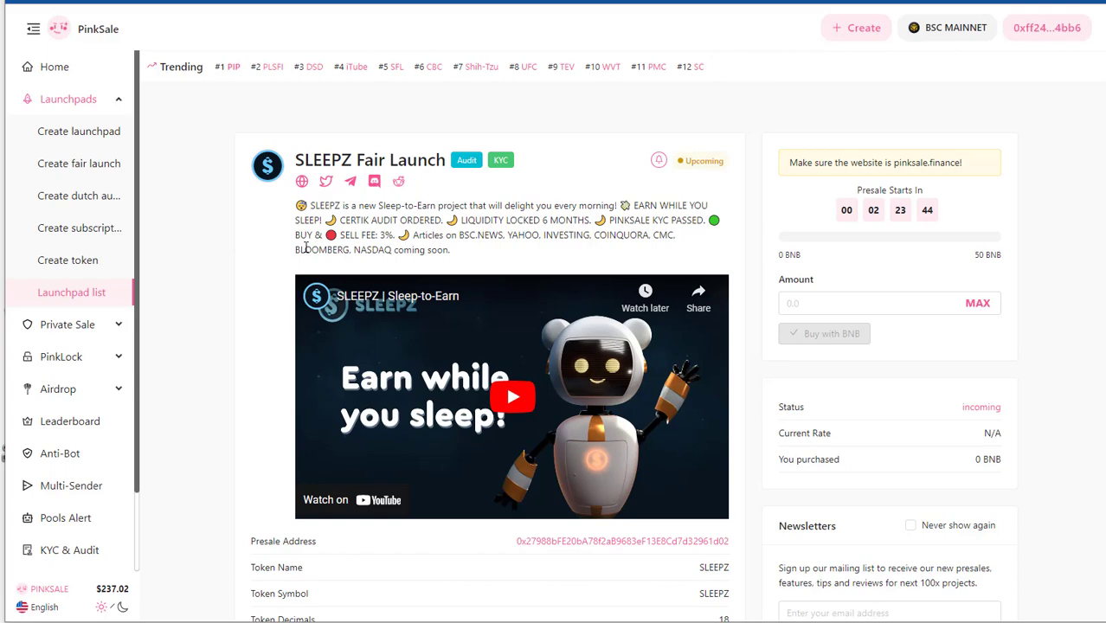
right_click(467, 159)
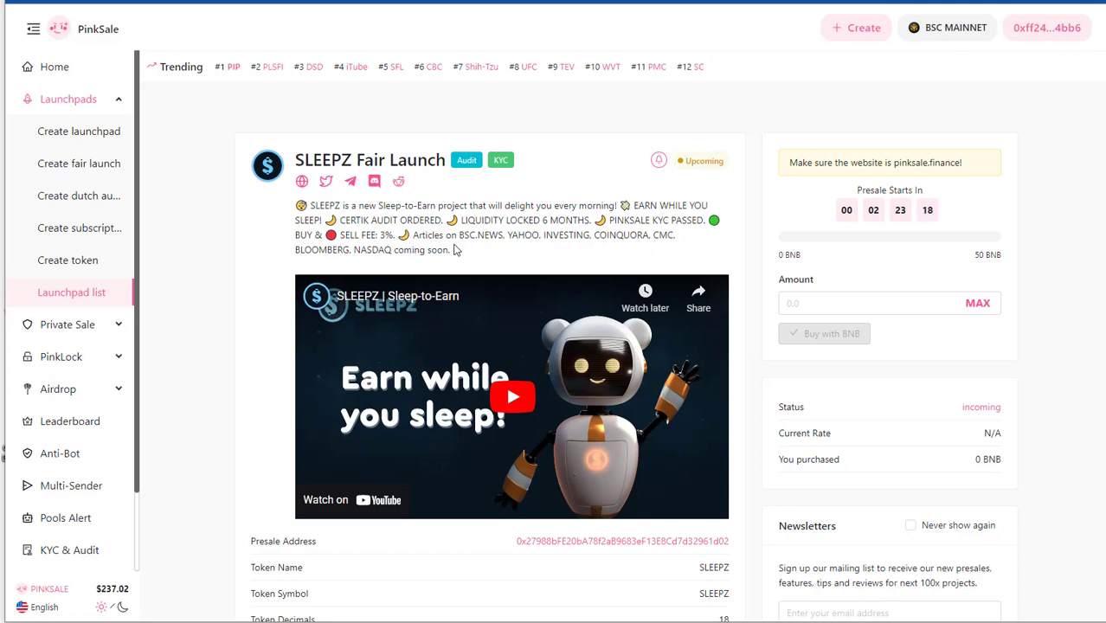
mouse_move(639, 266)
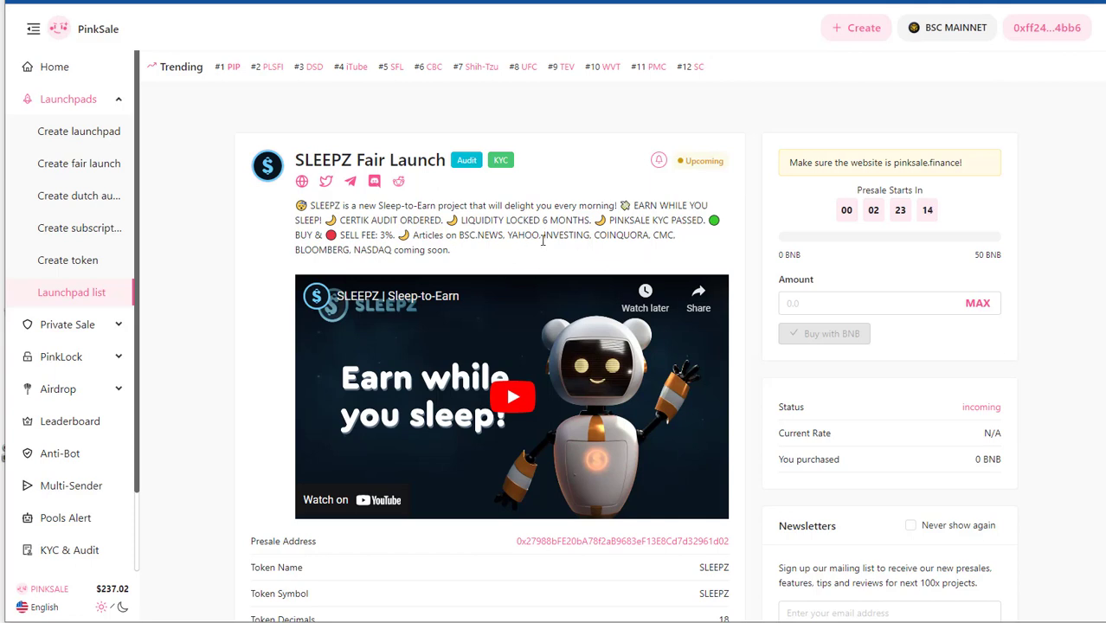
mouse_move(674, 250)
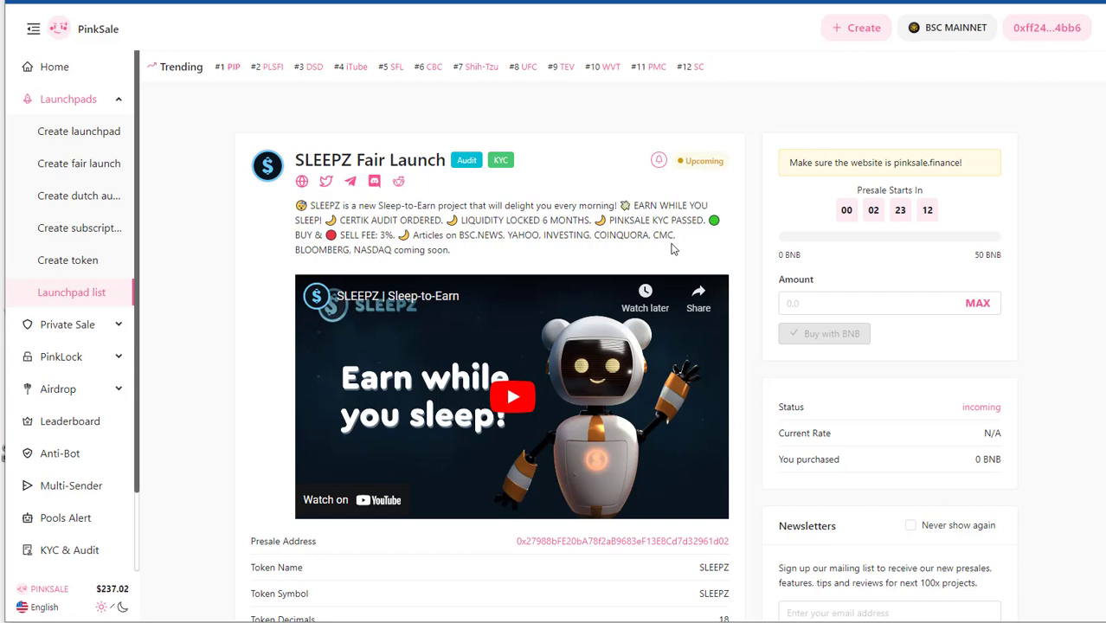
mouse_move(353, 253)
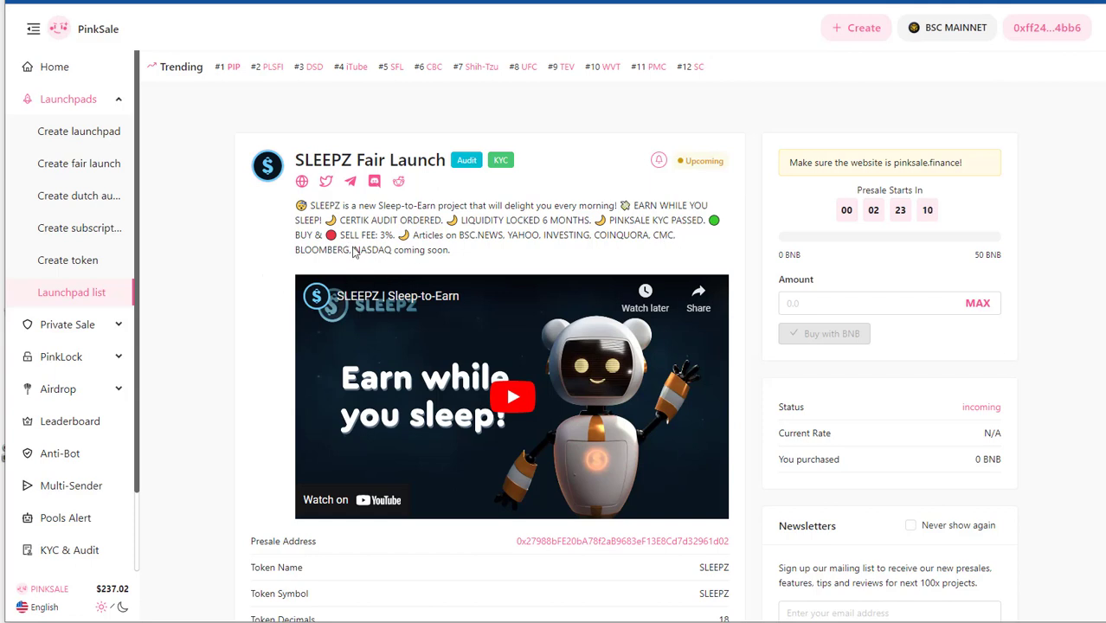
mouse_move(526, 261)
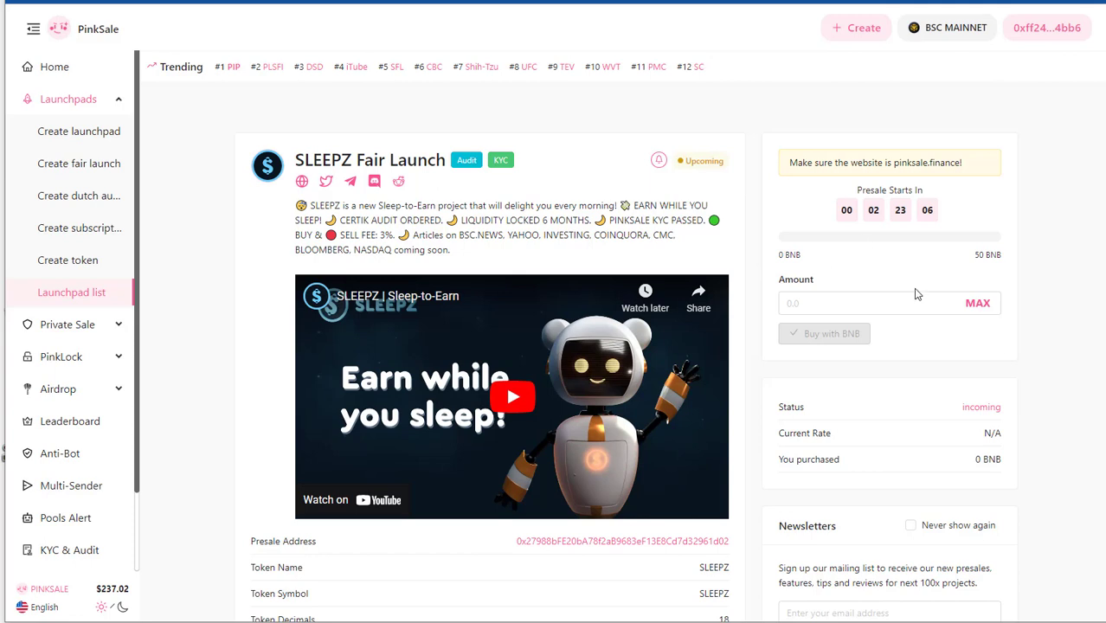
mouse_move(680, 277)
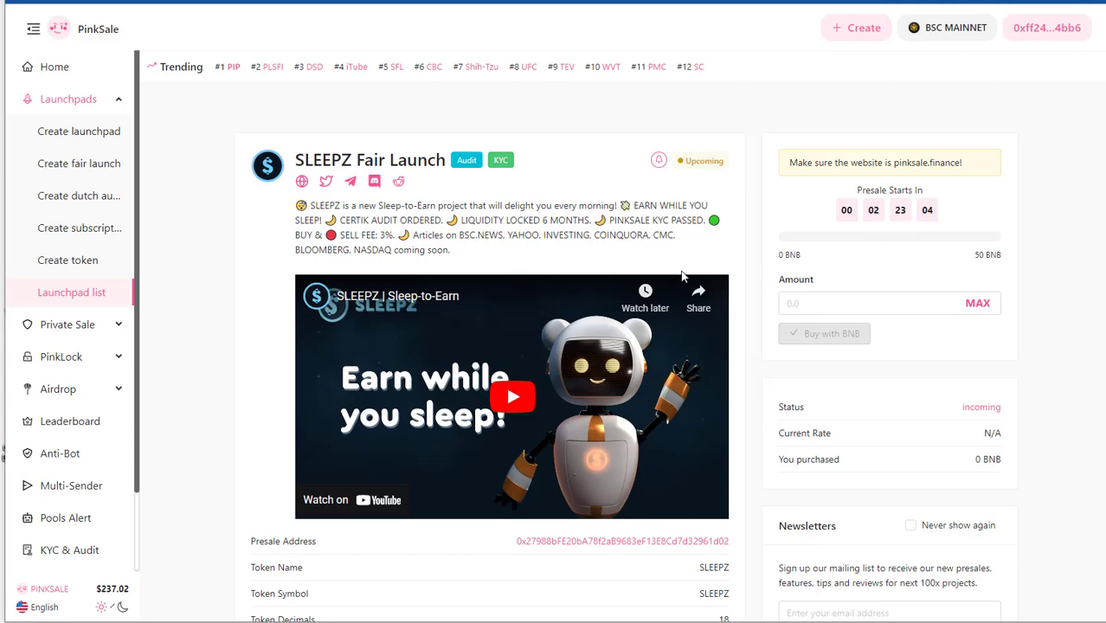
mouse_move(889, 327)
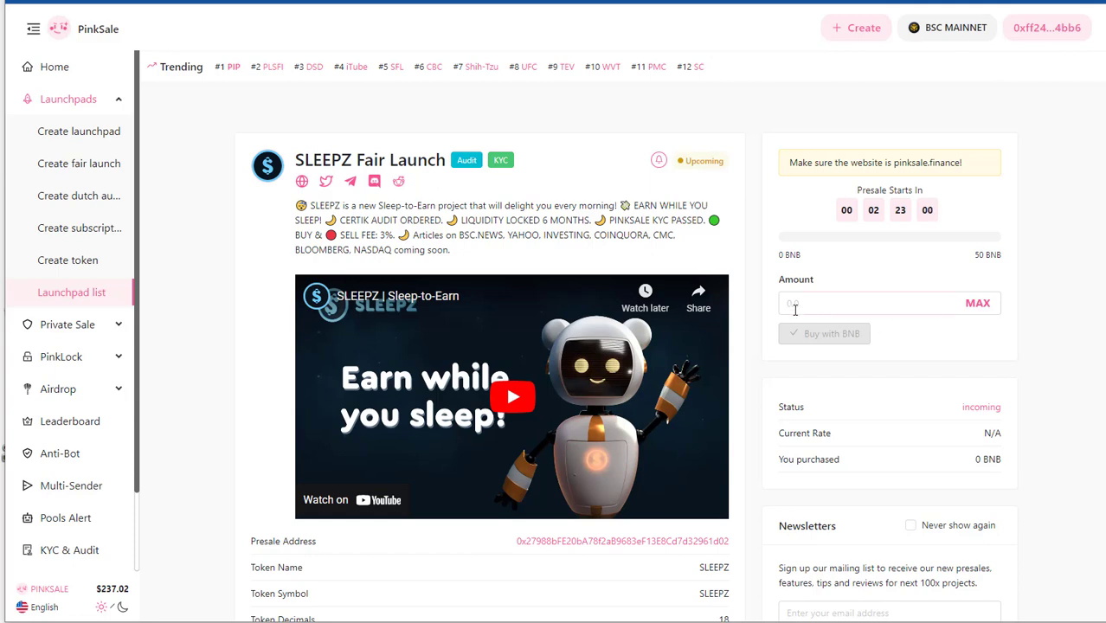
Scroll to the token info table with supply, soft cap, presale start/end dates and liquidity terms
scroll("down", 3)
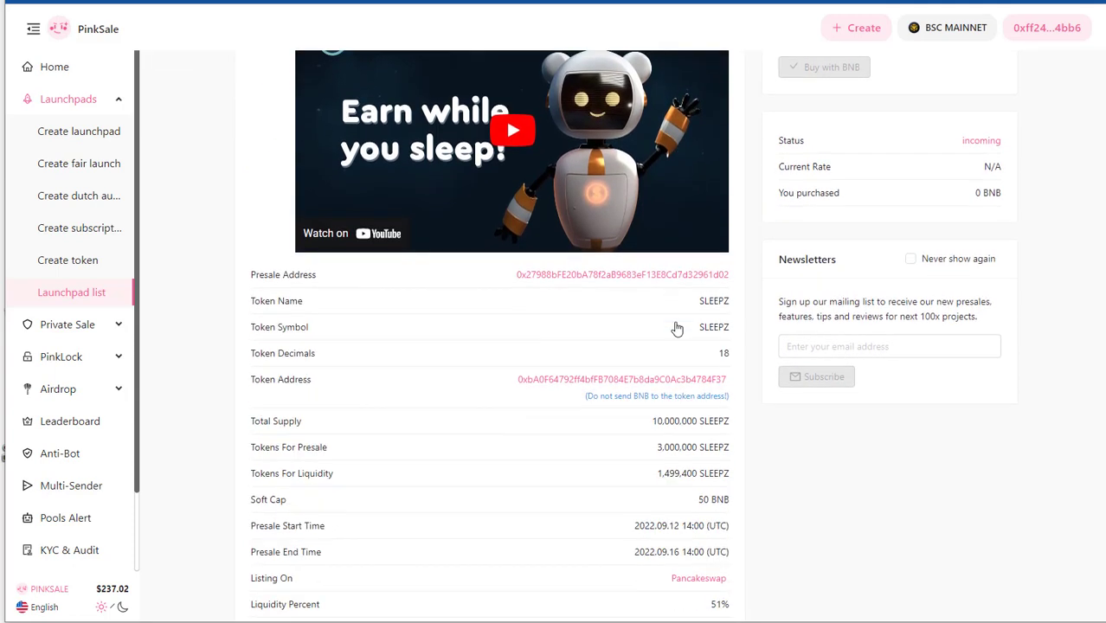
scroll("down", 3)
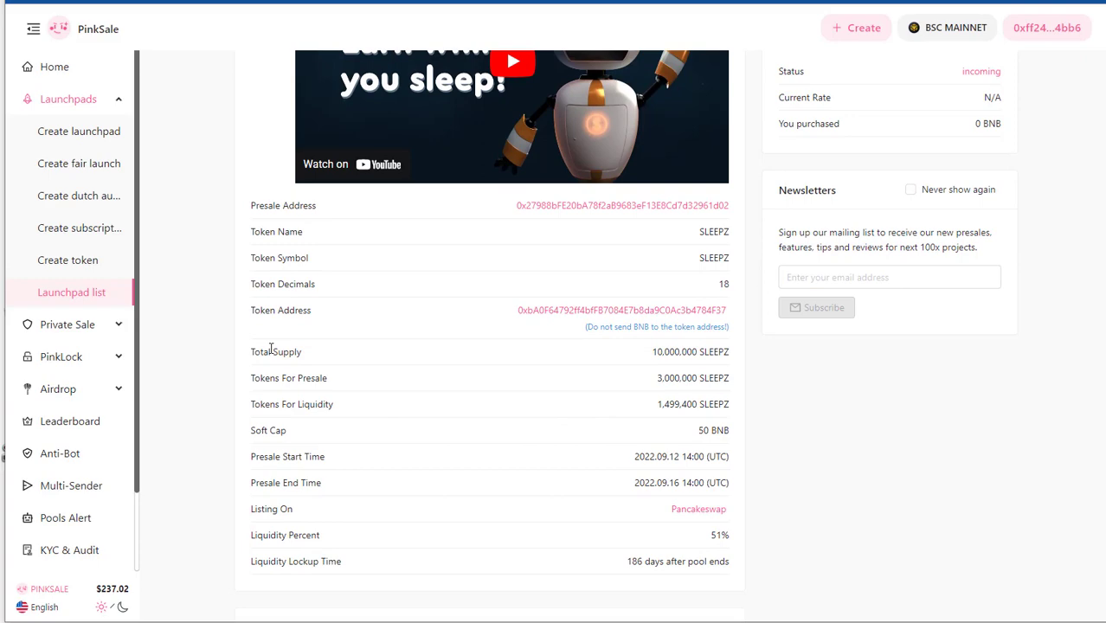
mouse_move(395, 410)
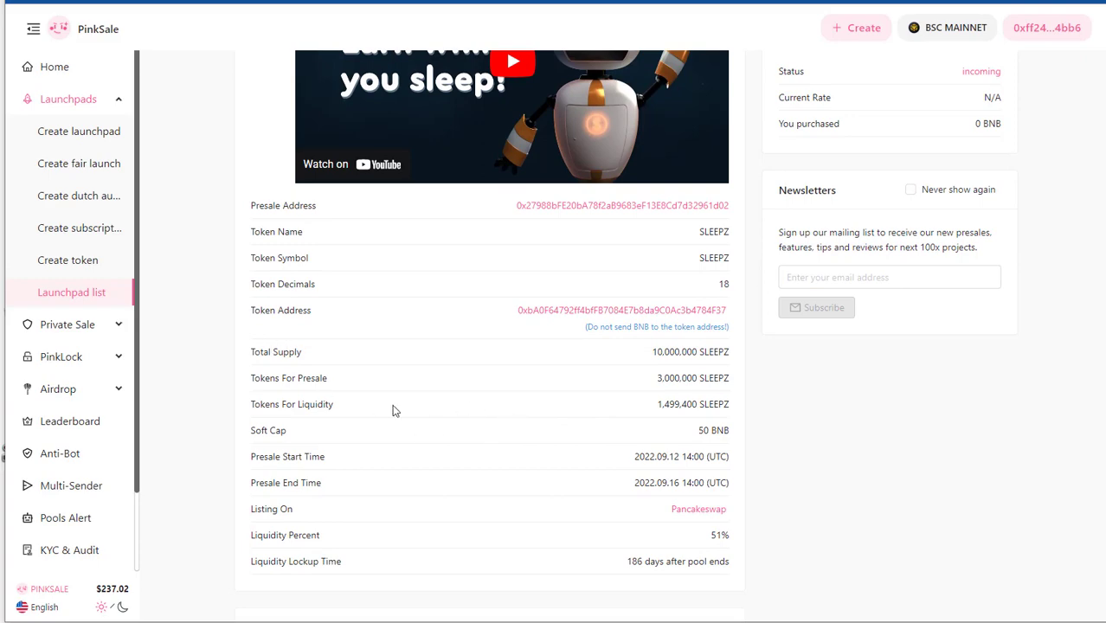
mouse_move(343, 403)
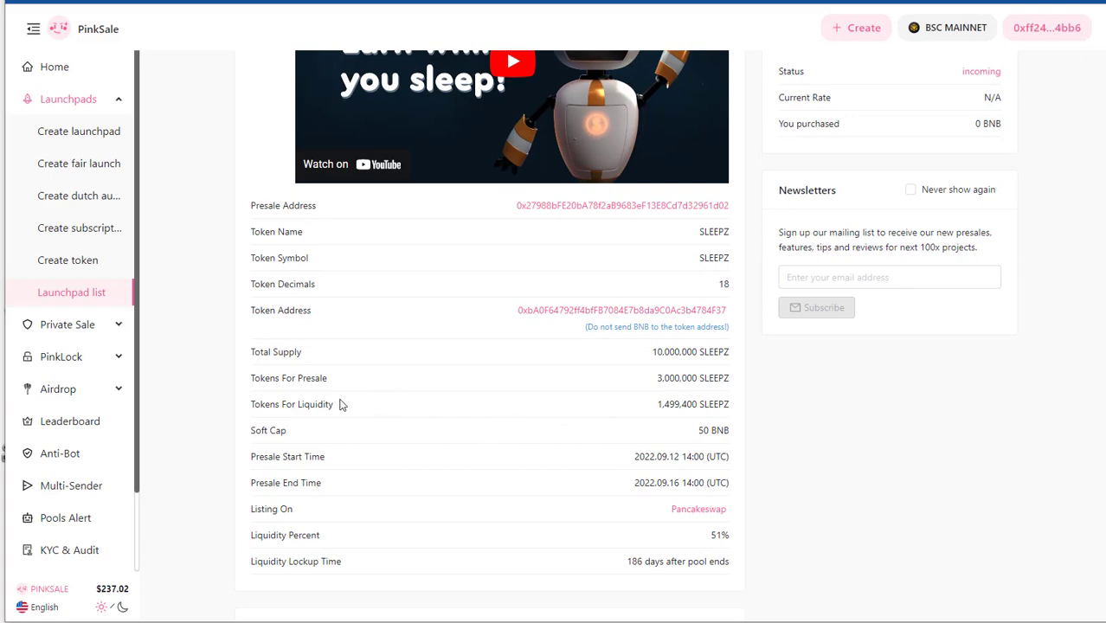
scroll("down", 3)
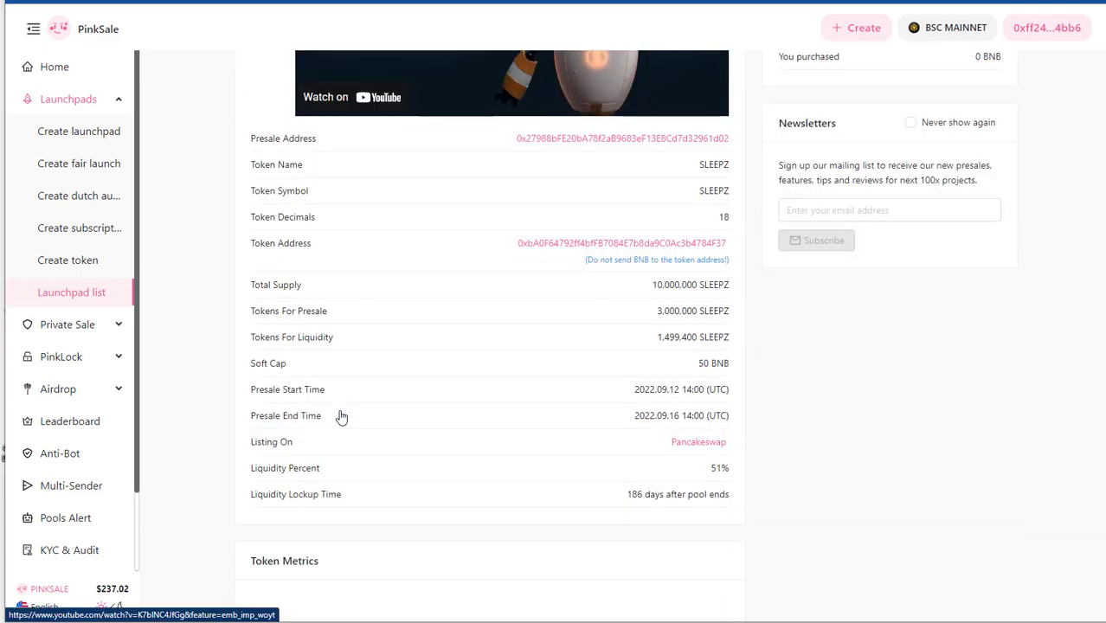
mouse_move(723, 377)
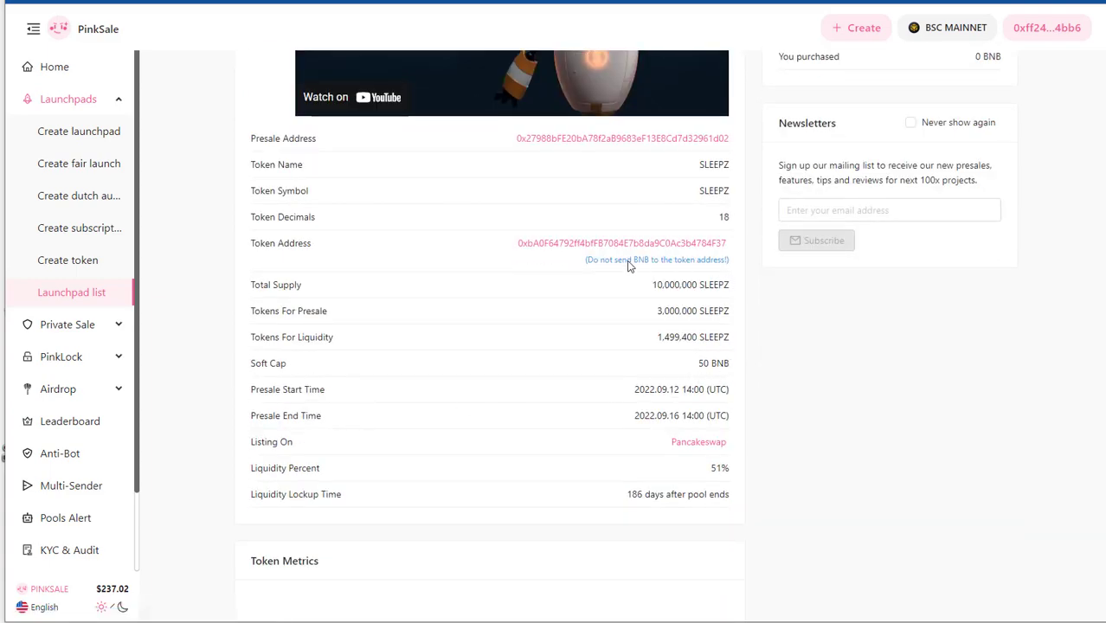
mouse_move(384, 359)
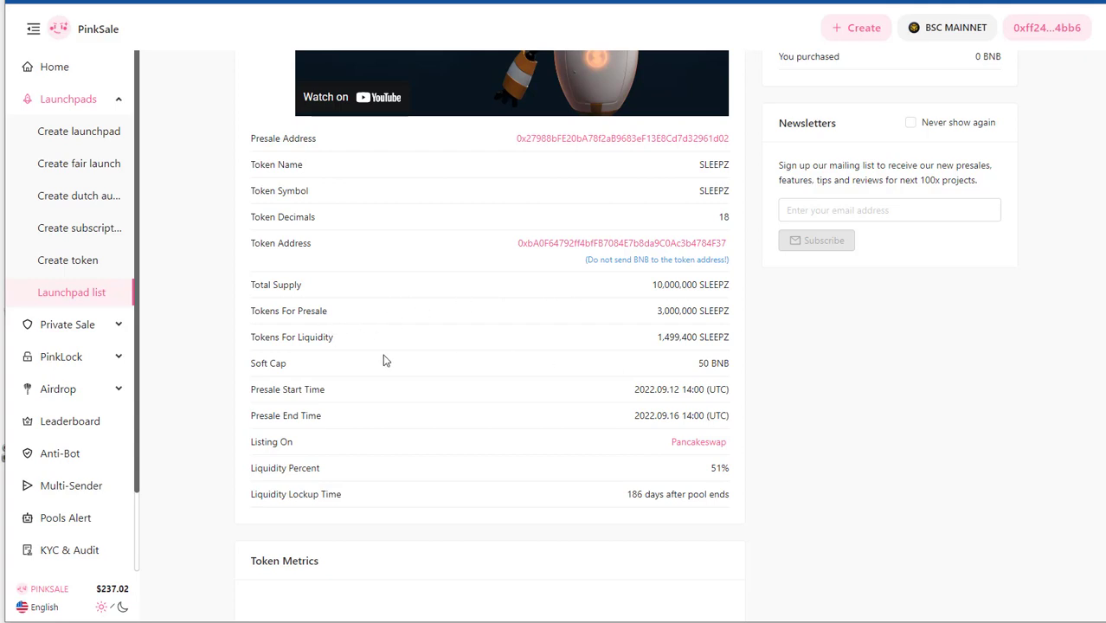
mouse_move(464, 339)
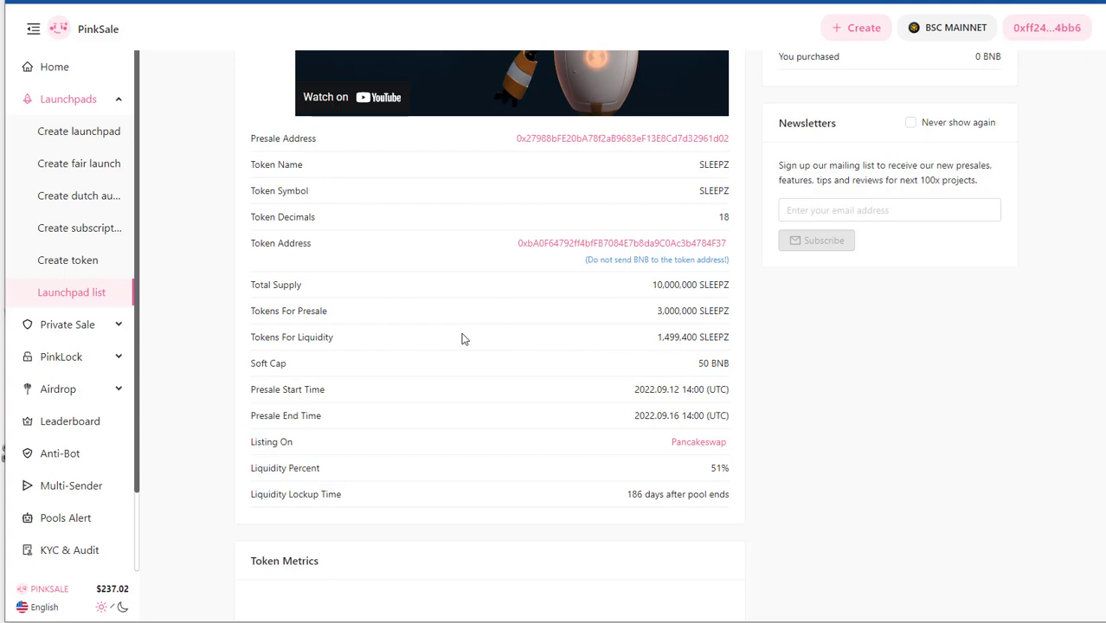
mouse_move(650, 318)
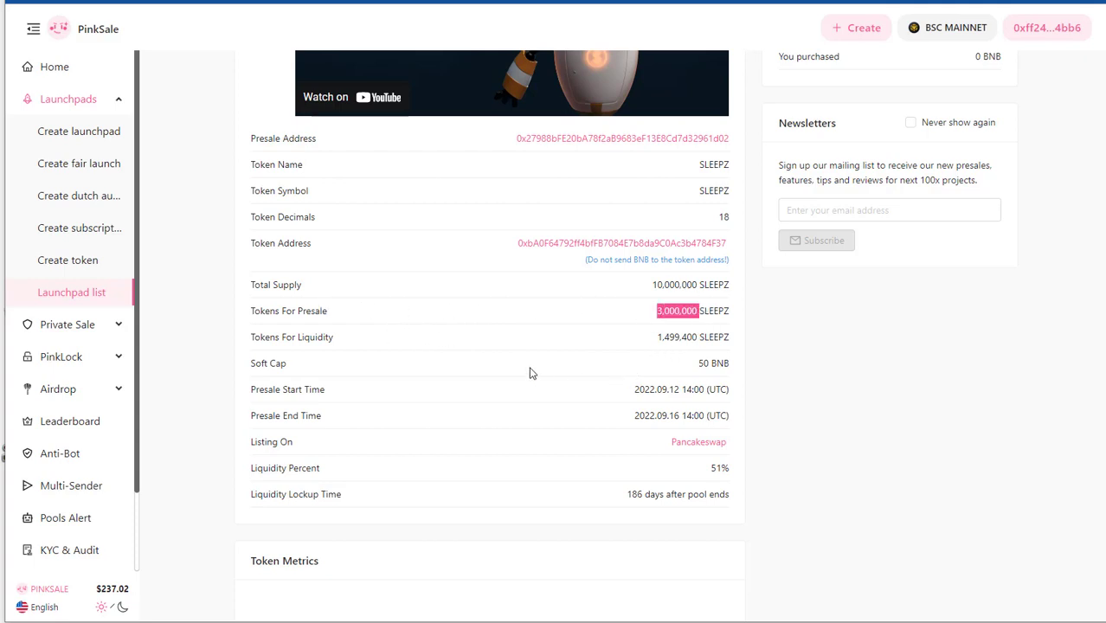
mouse_move(363, 374)
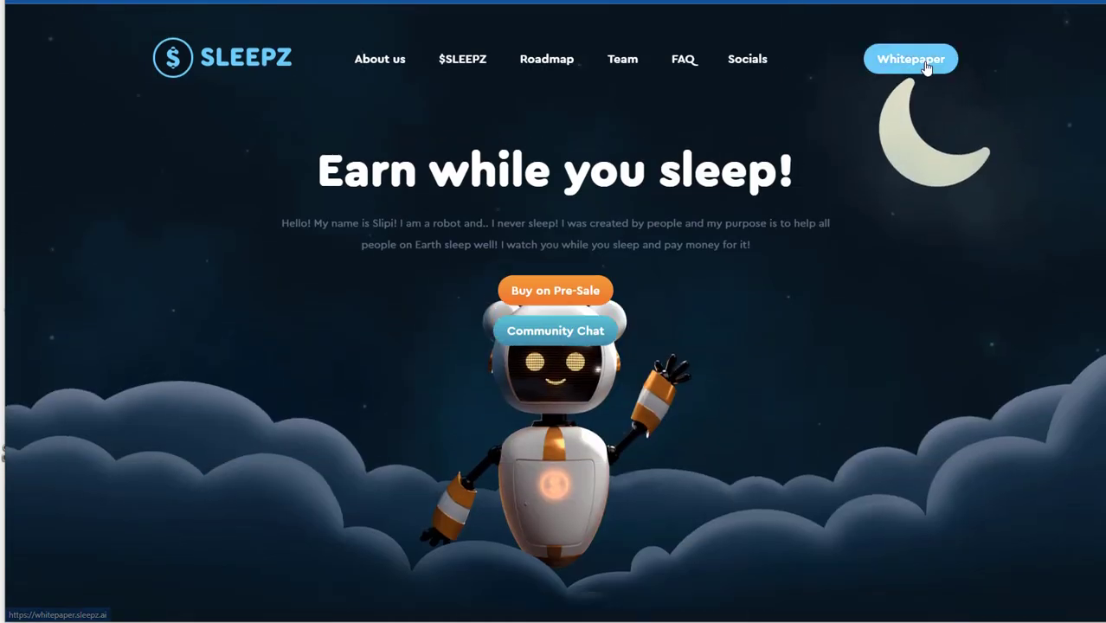
mouse_move(427, 252)
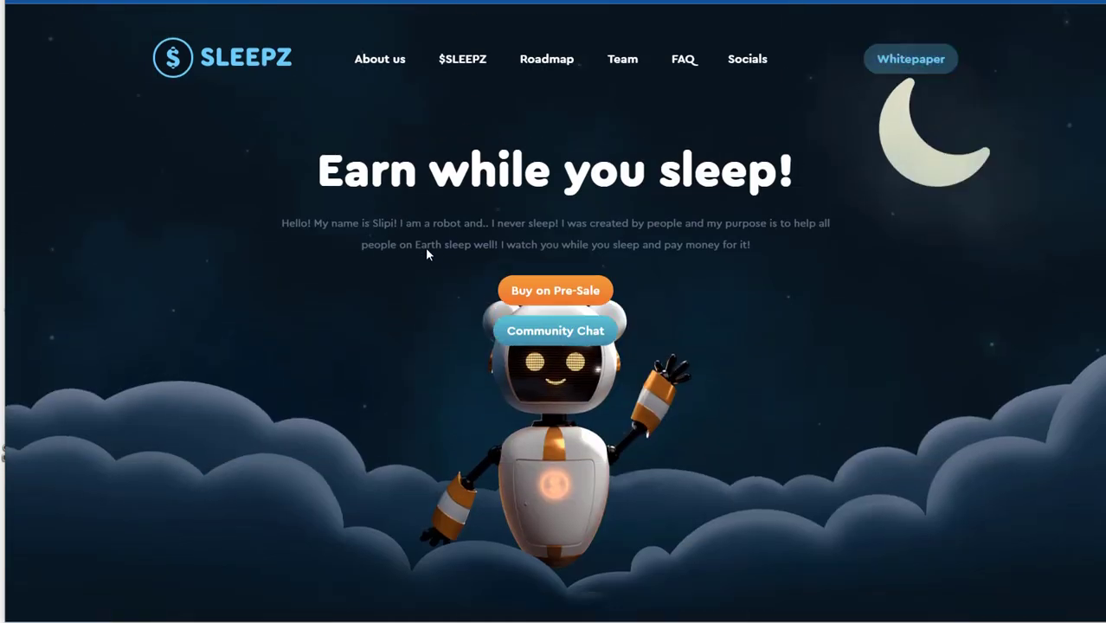
Scroll past the Earn while you sleep hero to the About SLEEPZ section with follower counts
scroll("down", 3)
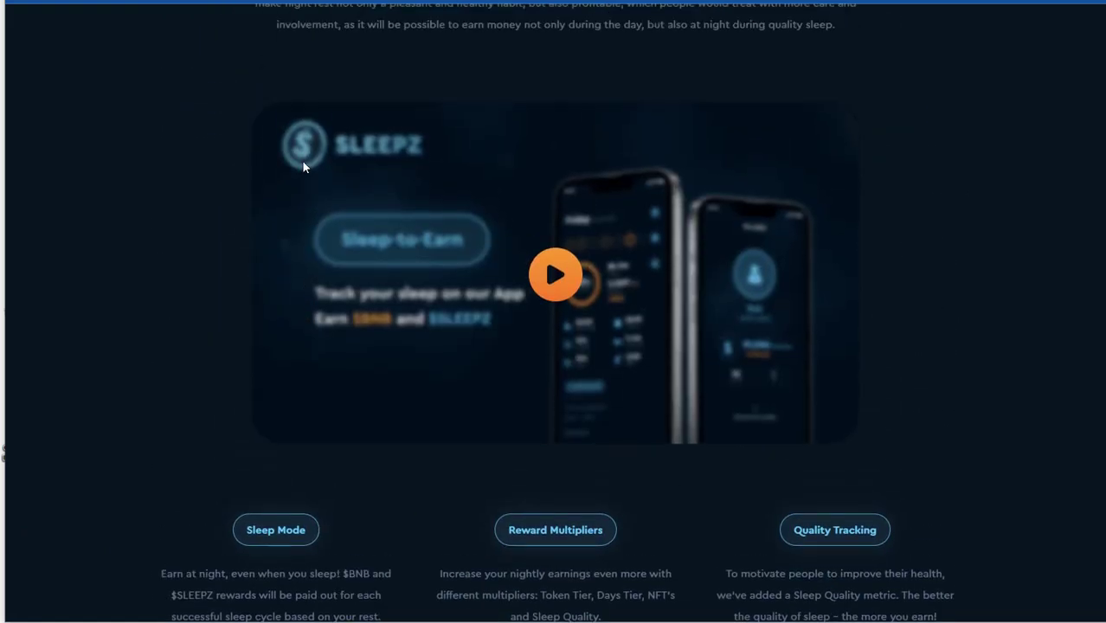
scroll("up", 3)
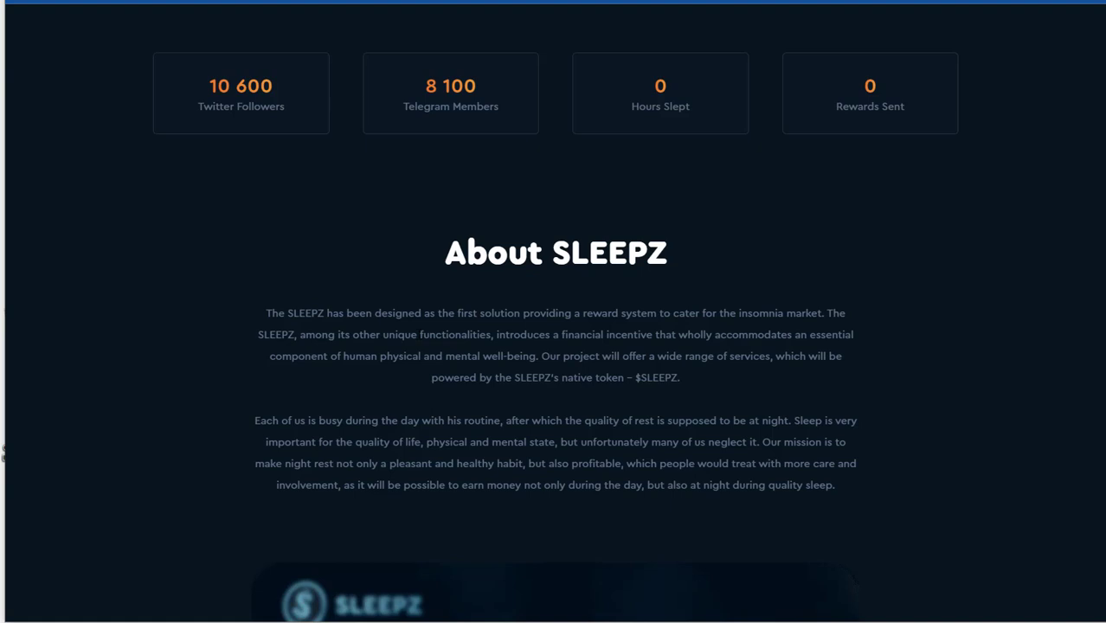
Highlight the $SLEEPZ token name in the About text, then reach the Sleep-to-Earn promo video
double_click(661, 377)
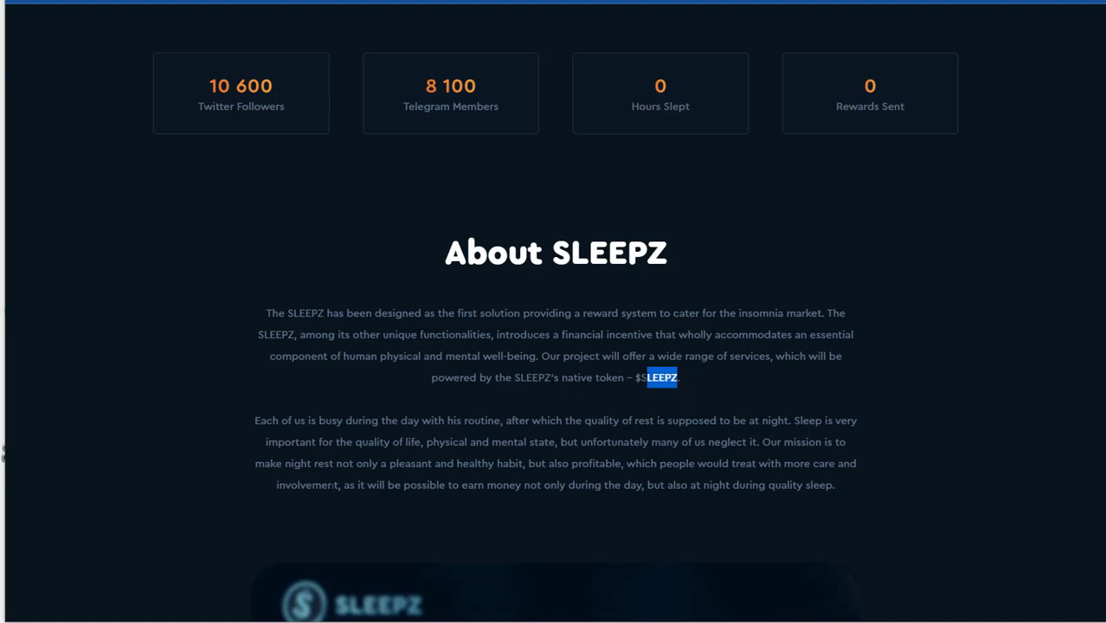
scroll("down", 3)
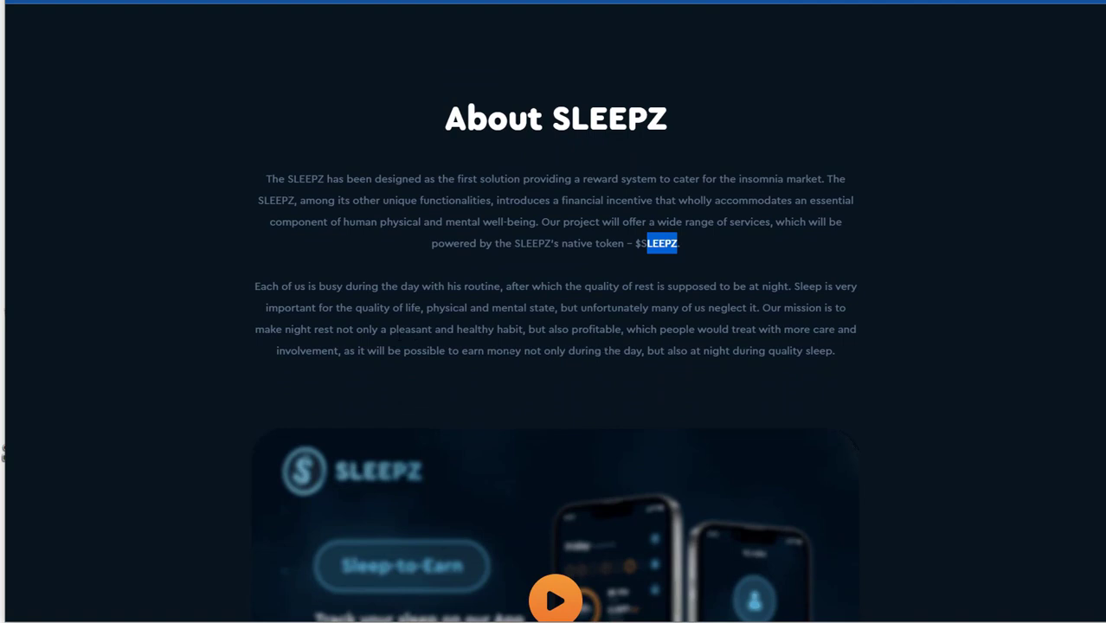
mouse_move(756, 324)
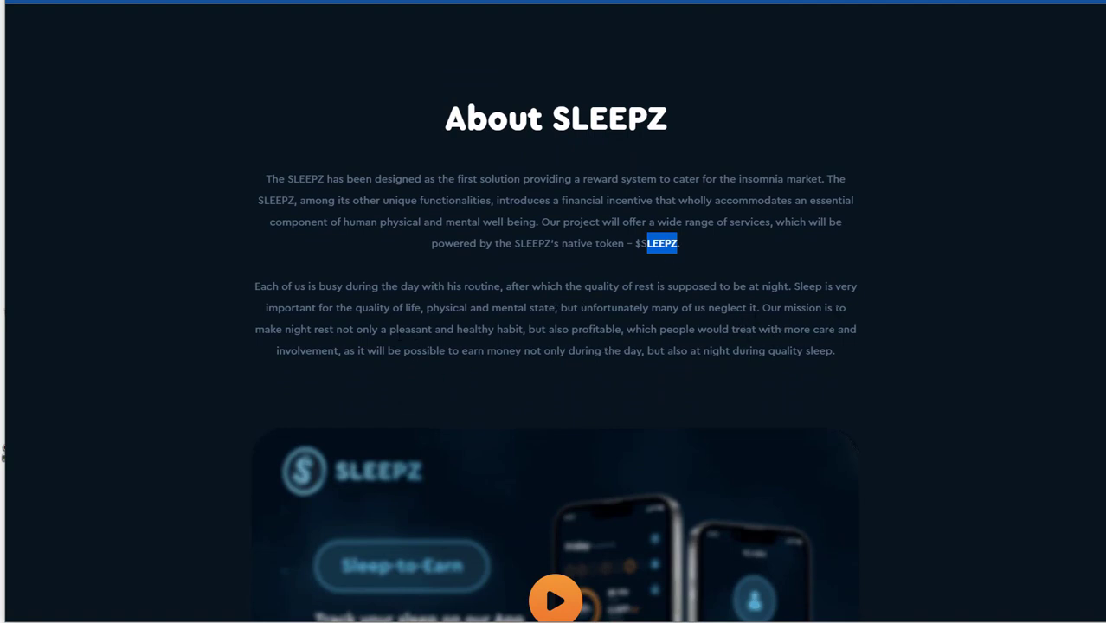
mouse_move(446, 323)
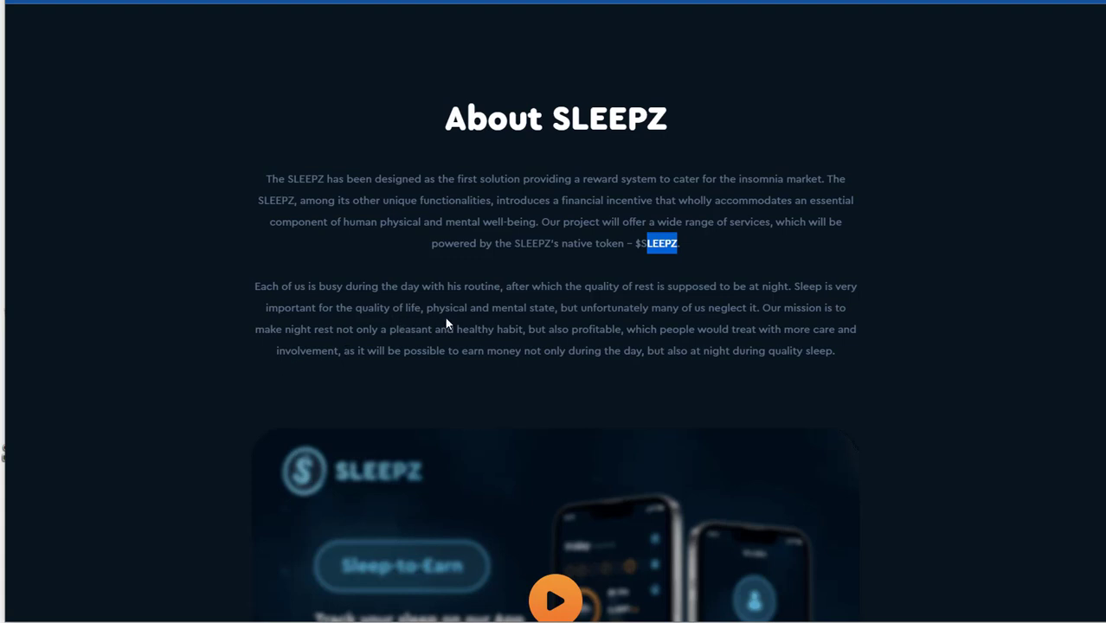
mouse_move(554, 324)
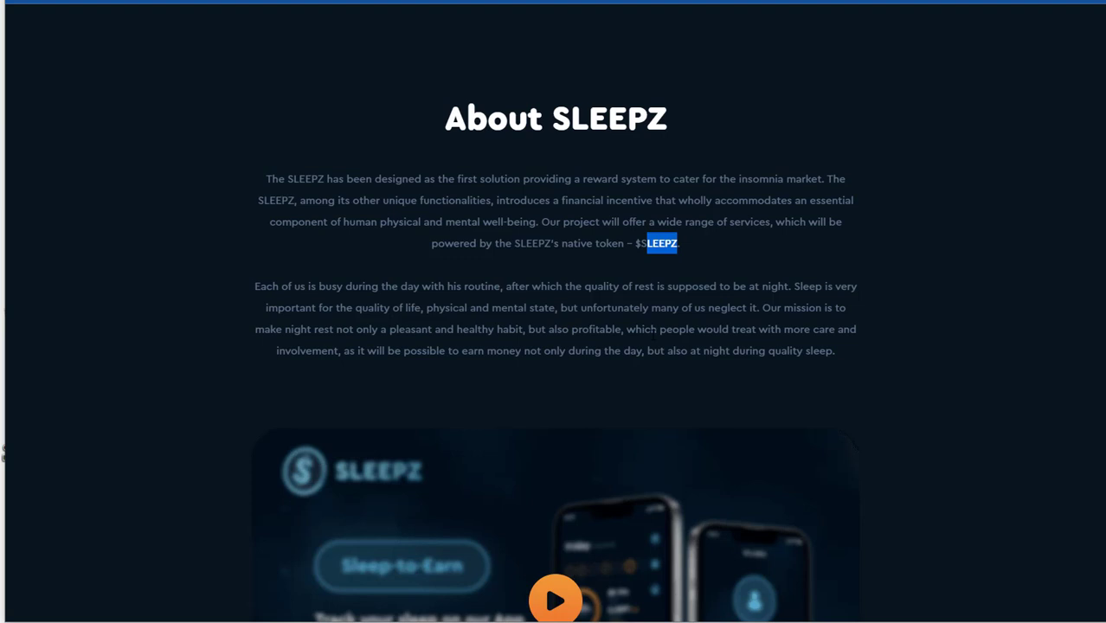
mouse_move(413, 374)
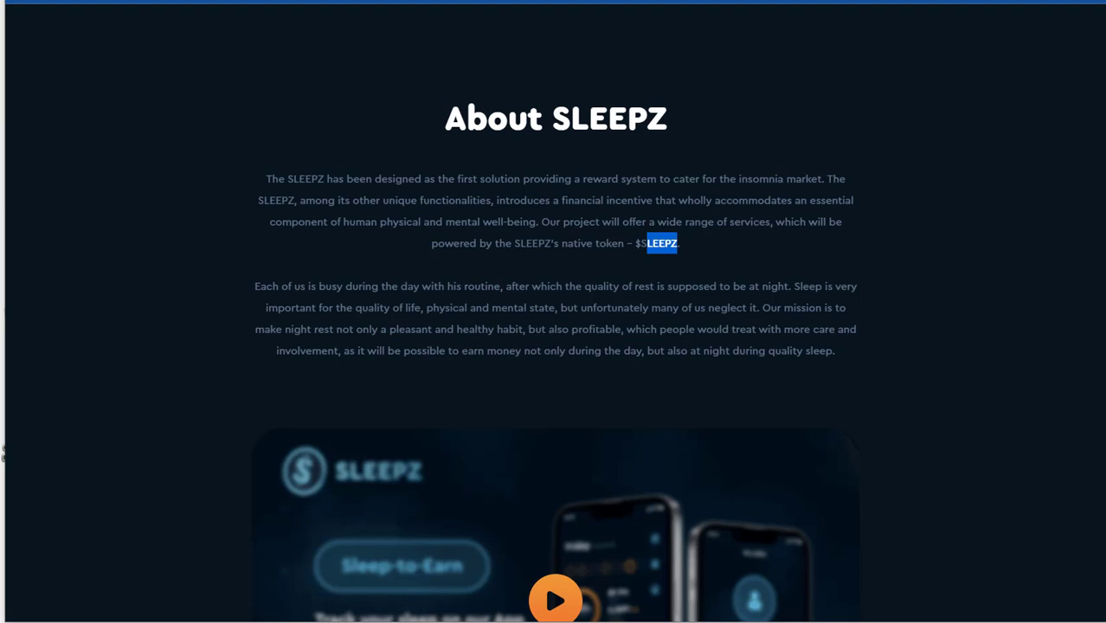
mouse_move(730, 405)
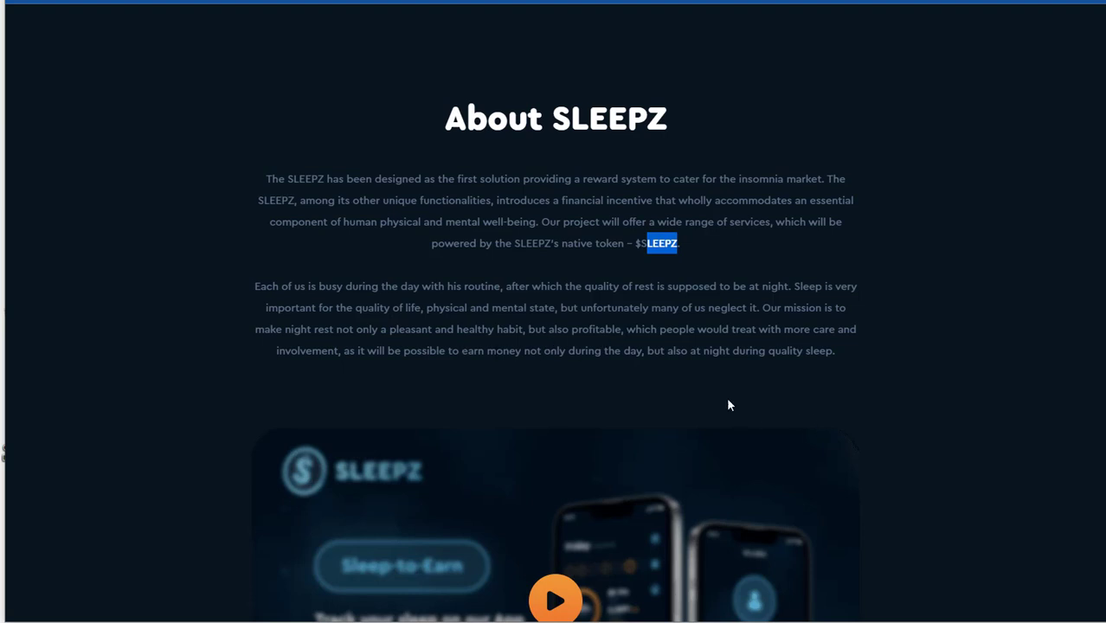
mouse_move(467, 398)
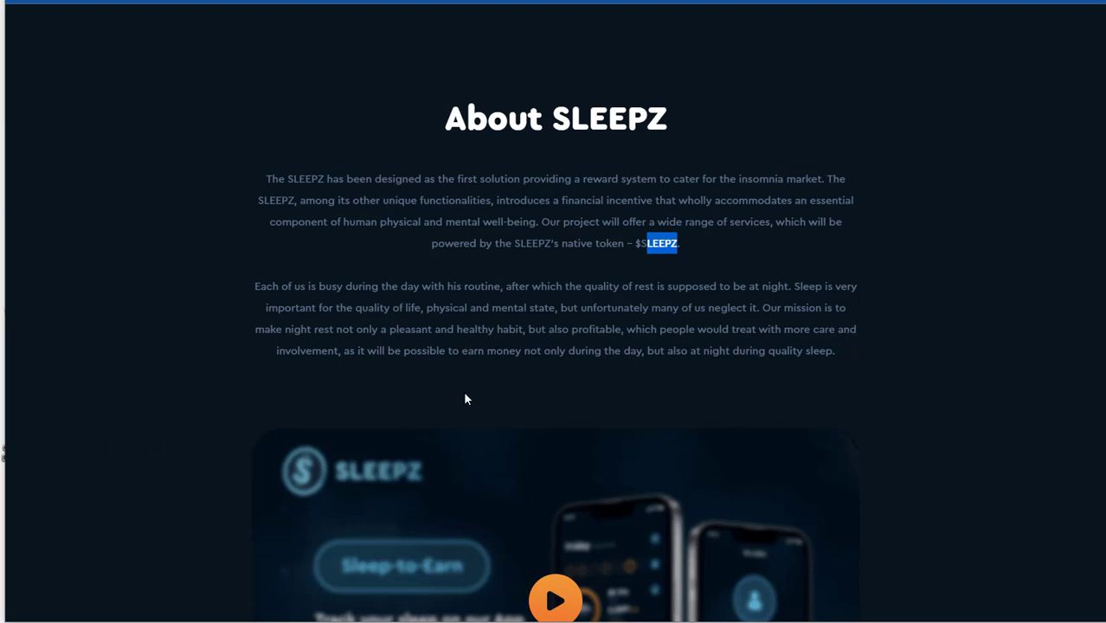
mouse_move(433, 385)
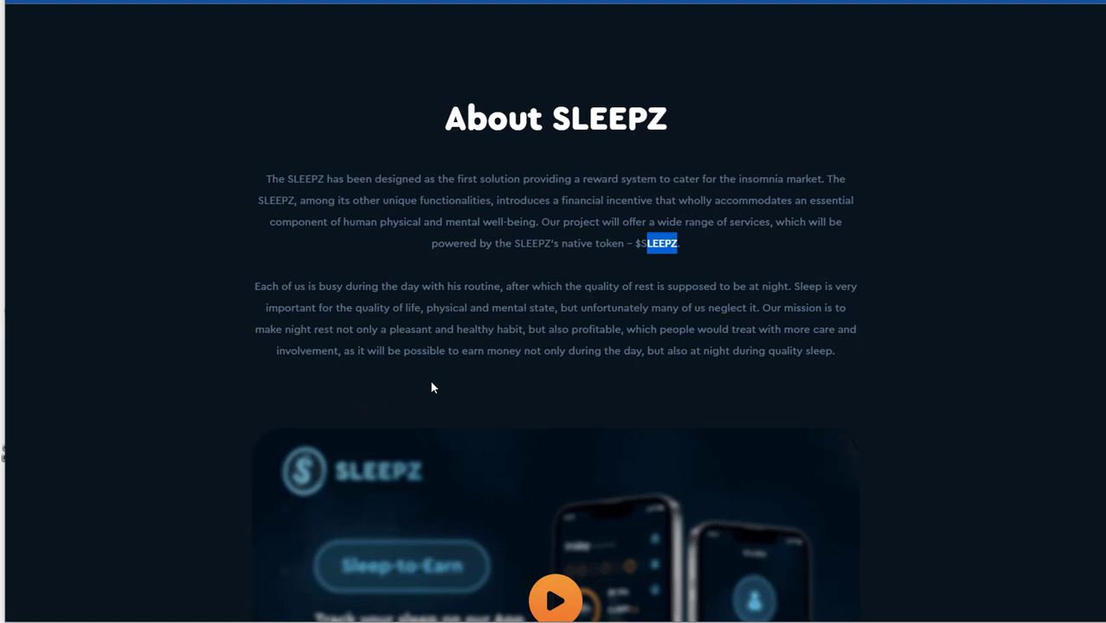
mouse_move(526, 370)
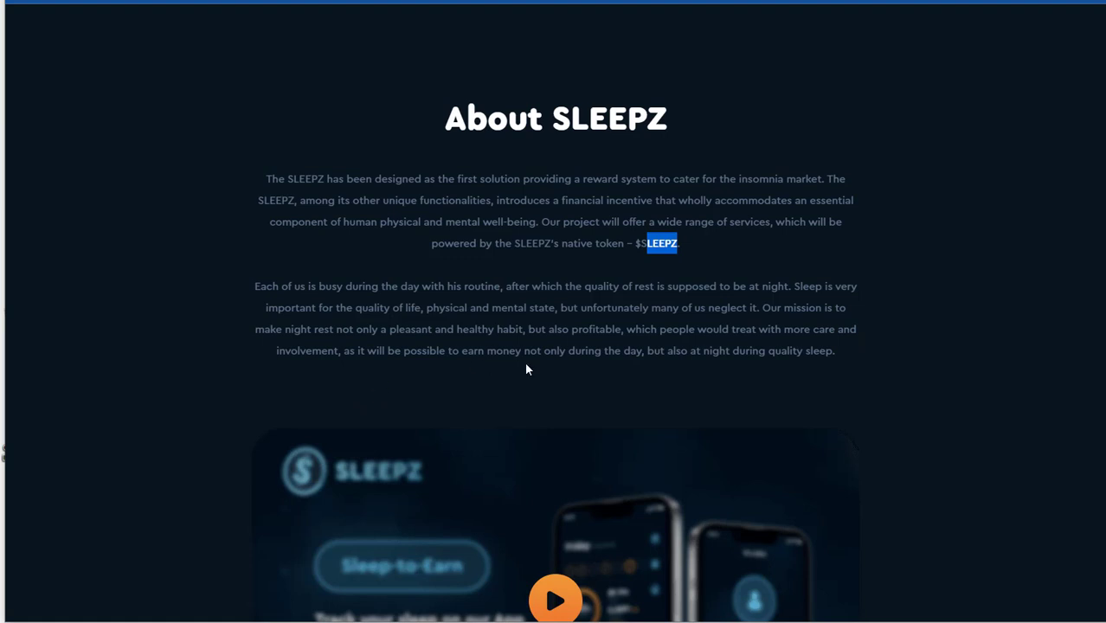
mouse_move(742, 365)
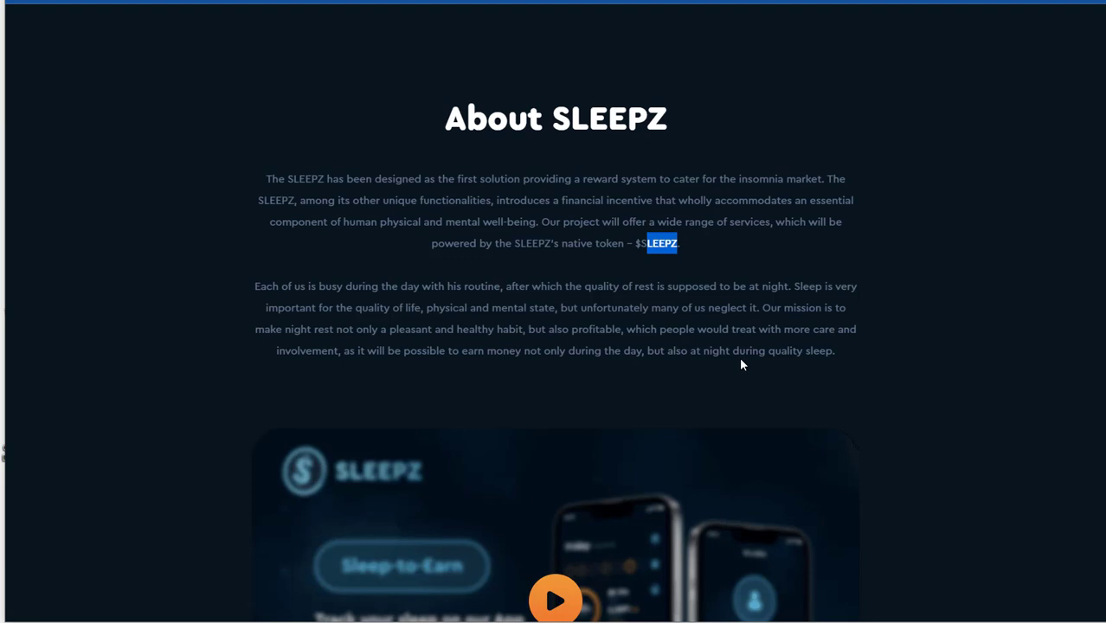
scroll("down", 3)
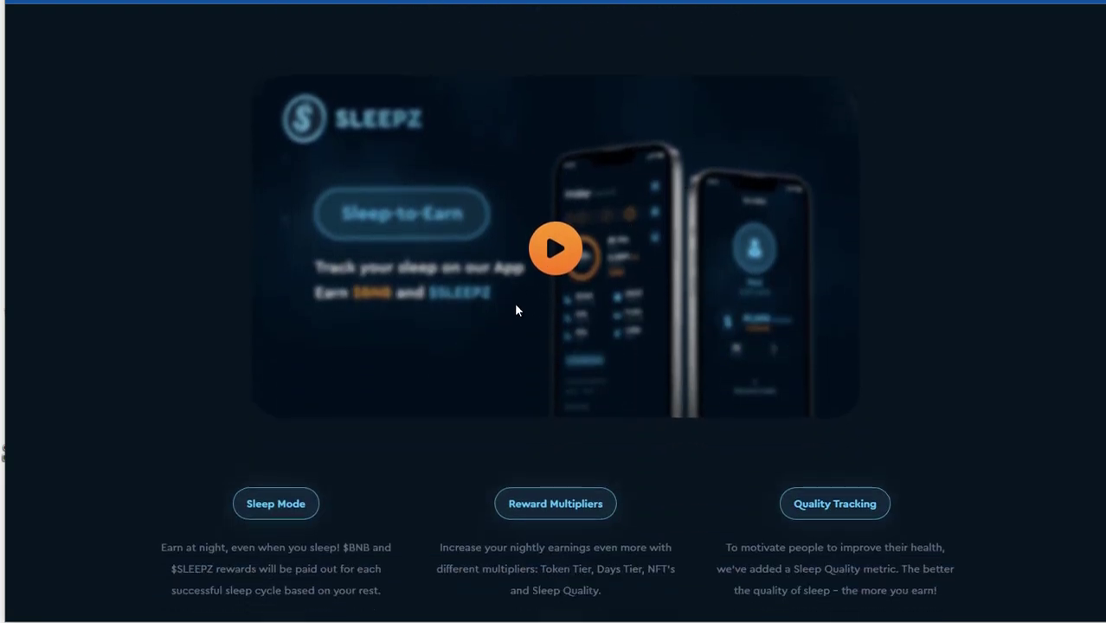
Scroll through the features grid (Sleep Mode, Game Mode, Anti-Cheating, Security) to the $SLEEPZ Token section
scroll("down", 3)
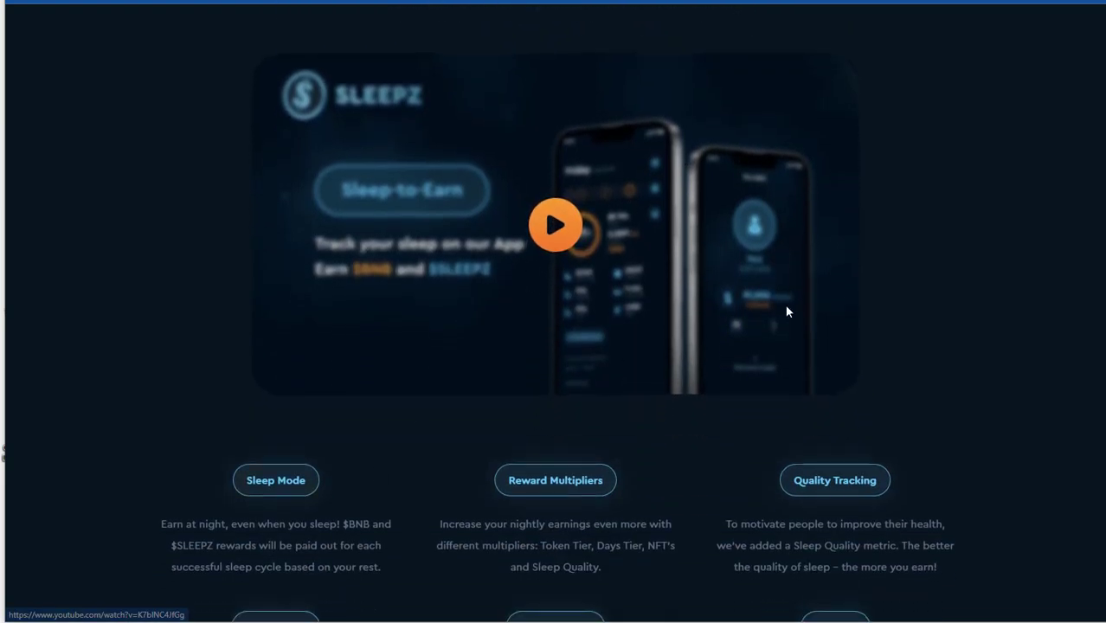
scroll("down", 3)
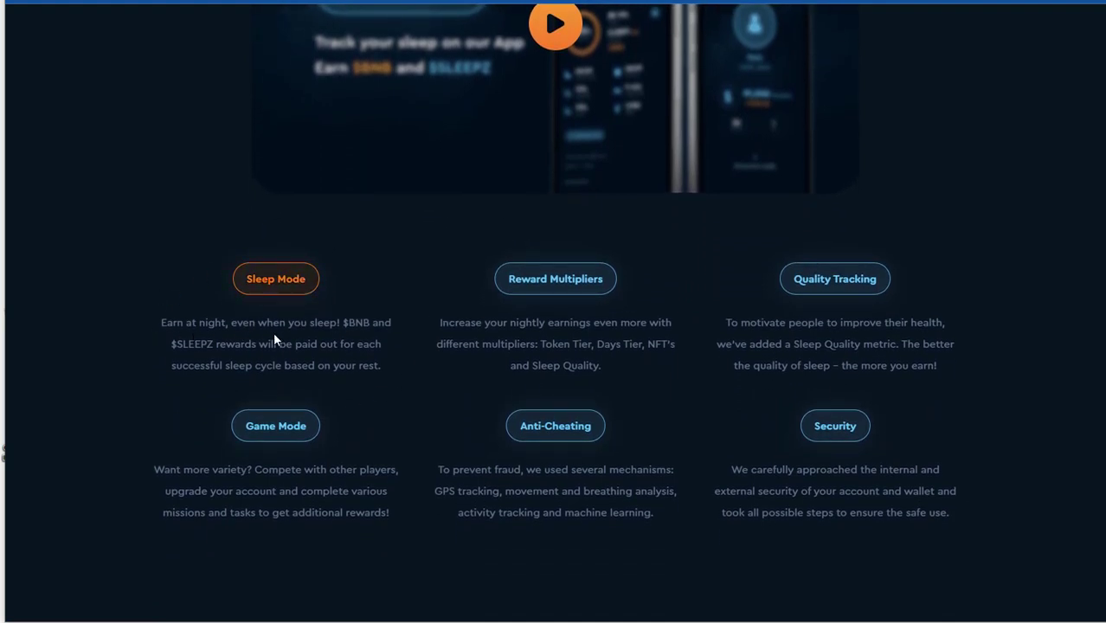
mouse_move(230, 384)
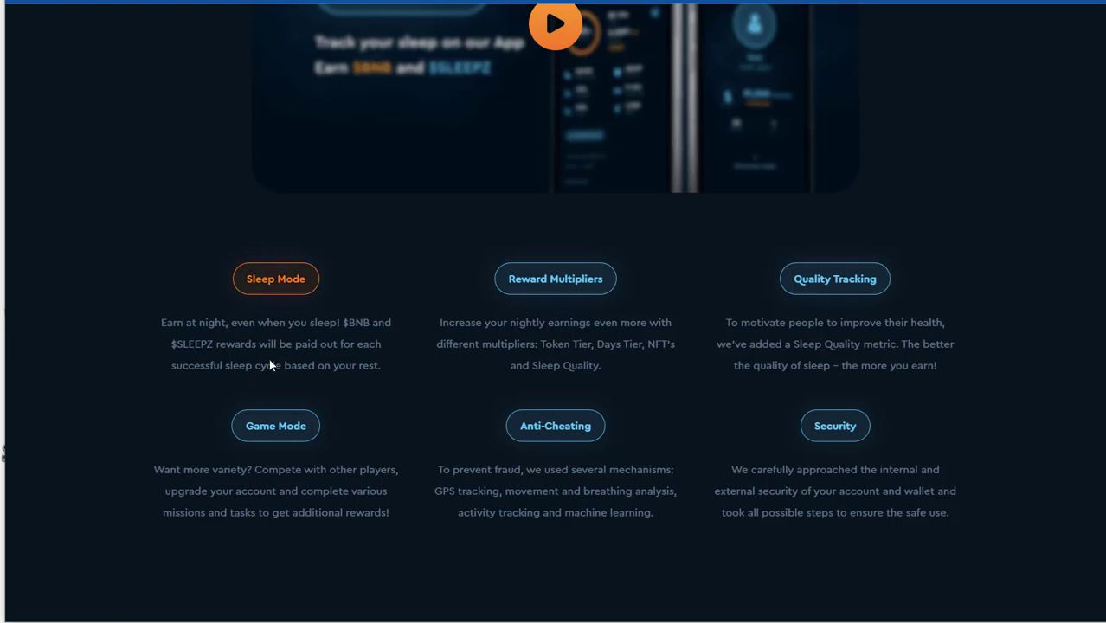
mouse_move(327, 401)
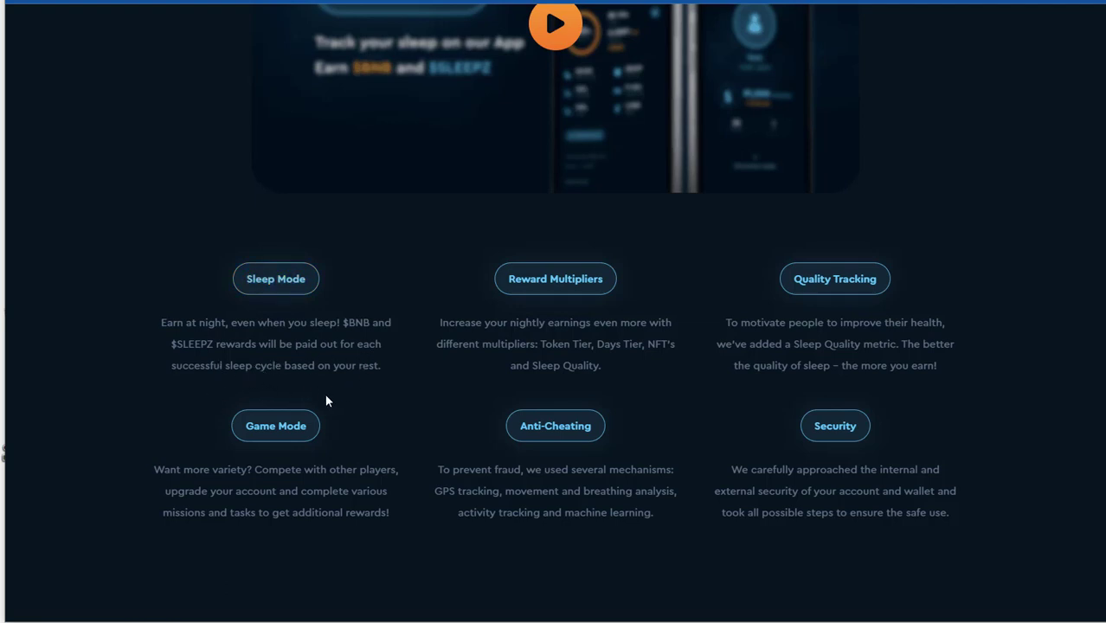
mouse_move(550, 318)
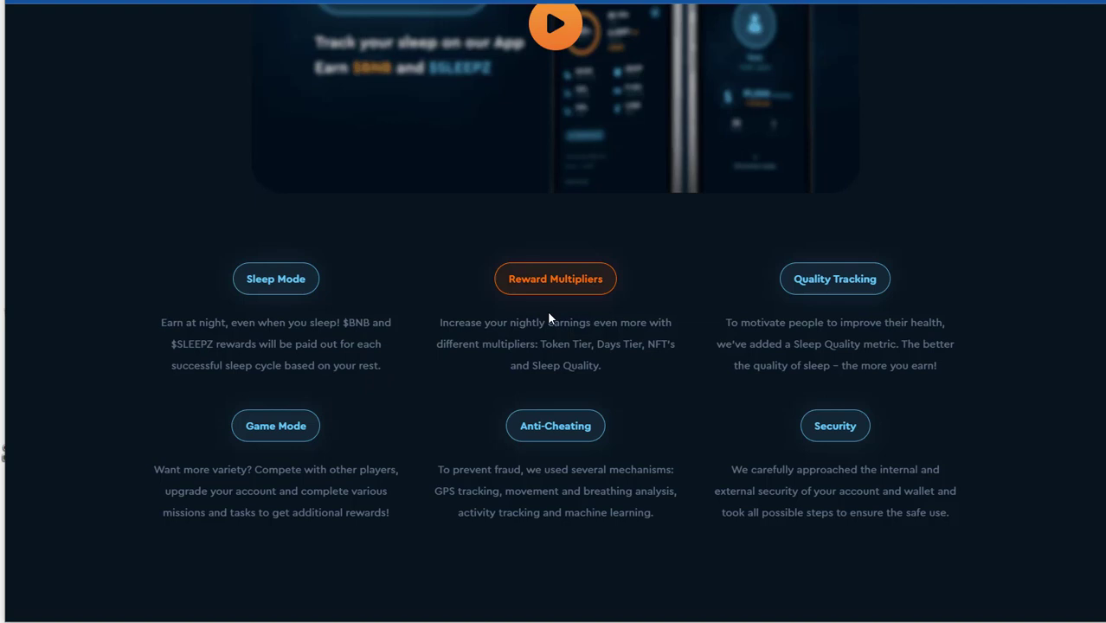
mouse_move(471, 346)
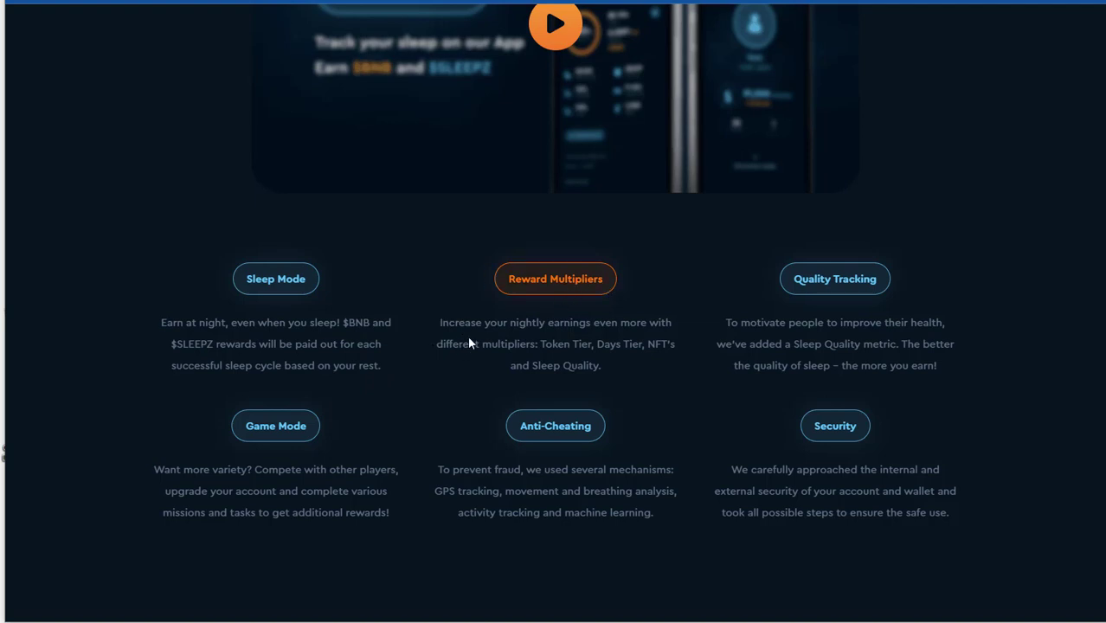
mouse_move(619, 376)
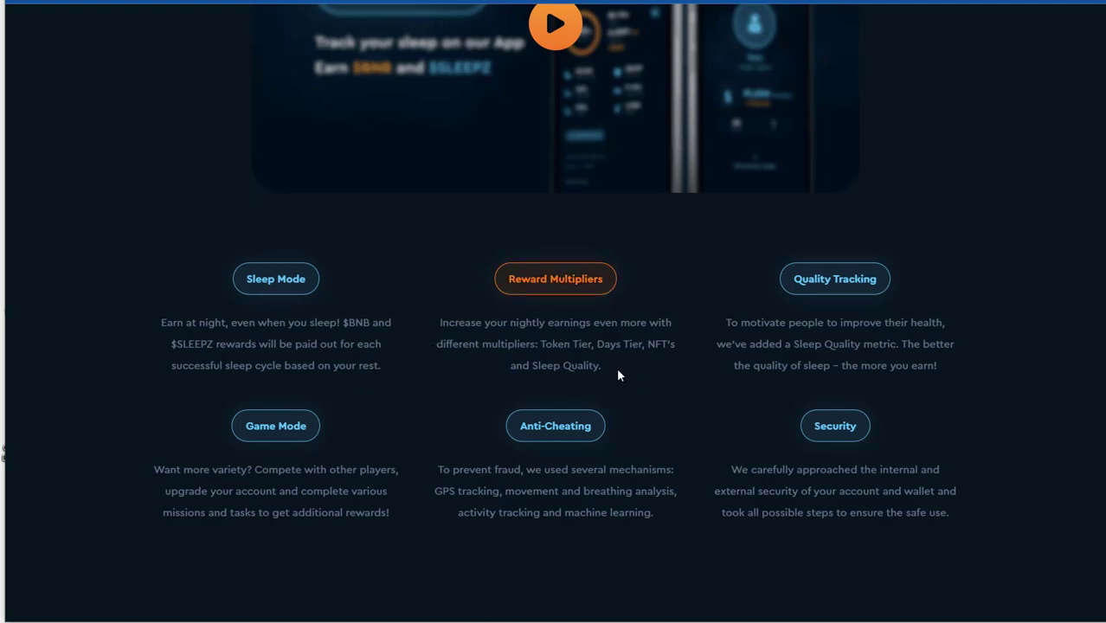
mouse_move(603, 366)
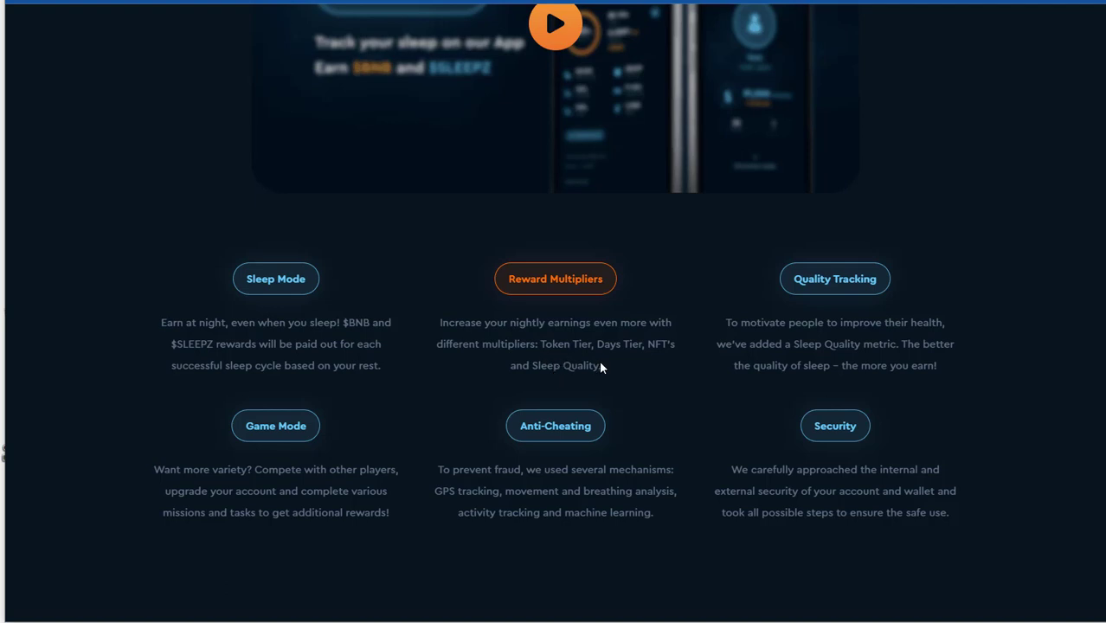
mouse_move(637, 363)
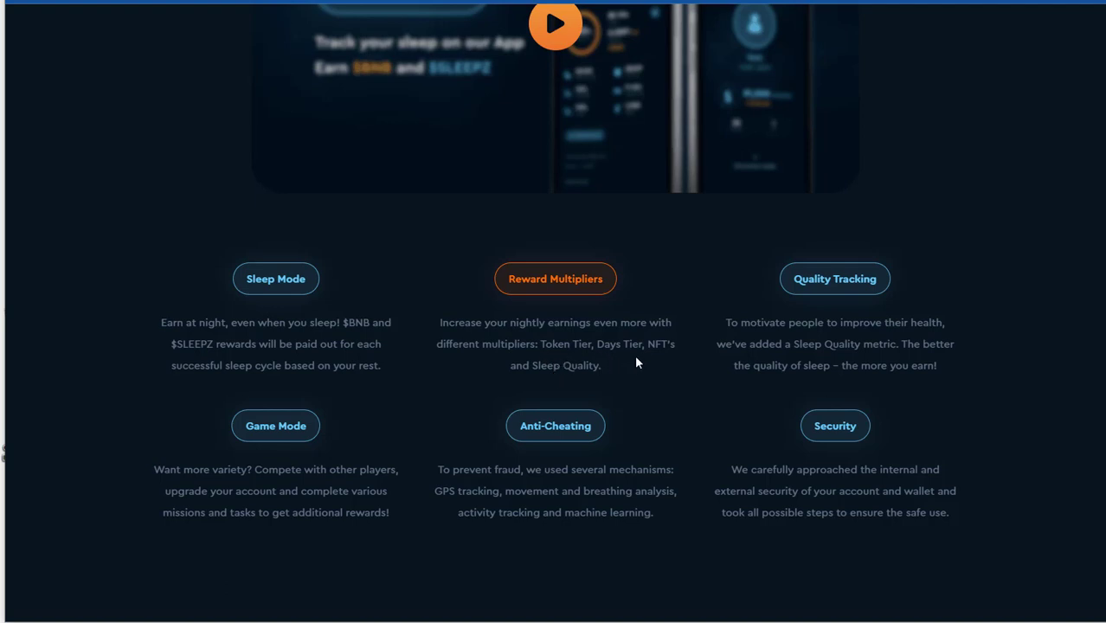
mouse_move(556, 426)
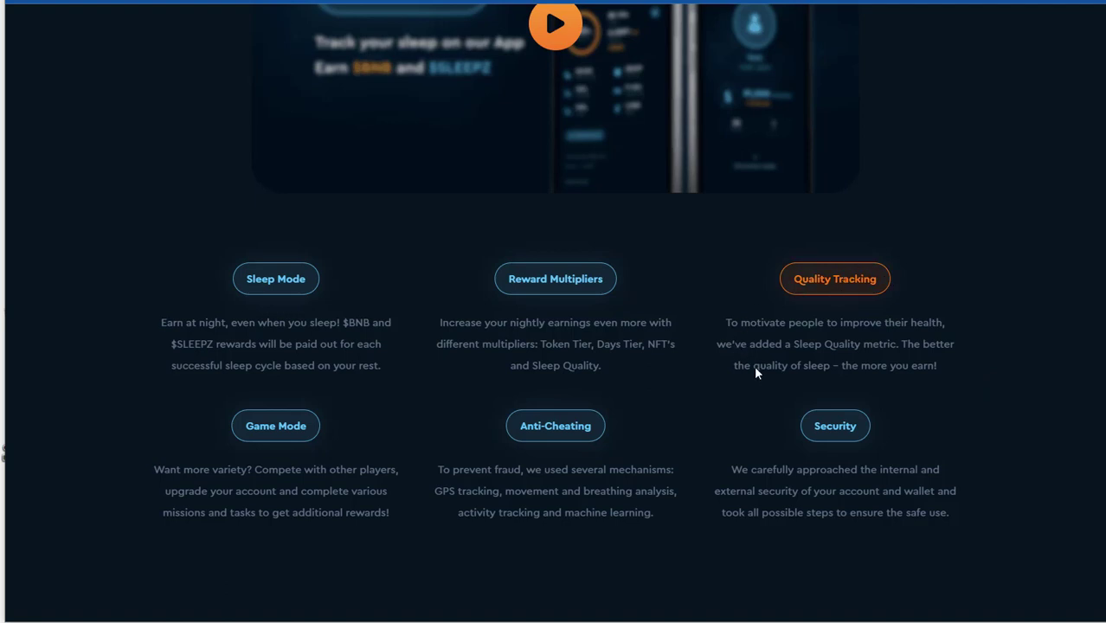
mouse_move(896, 383)
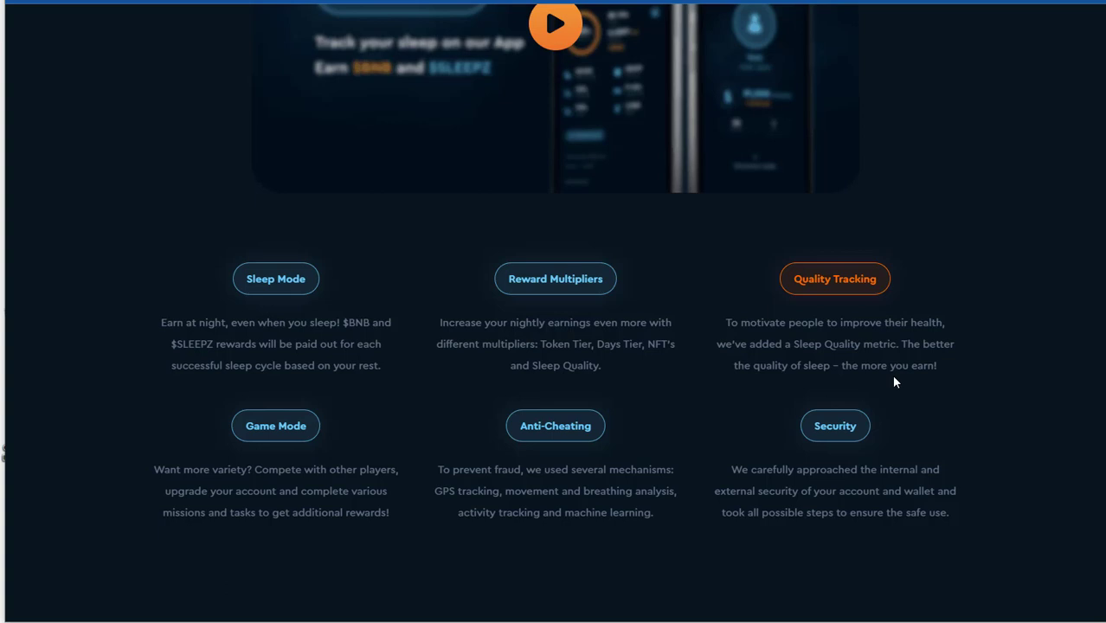
mouse_move(722, 412)
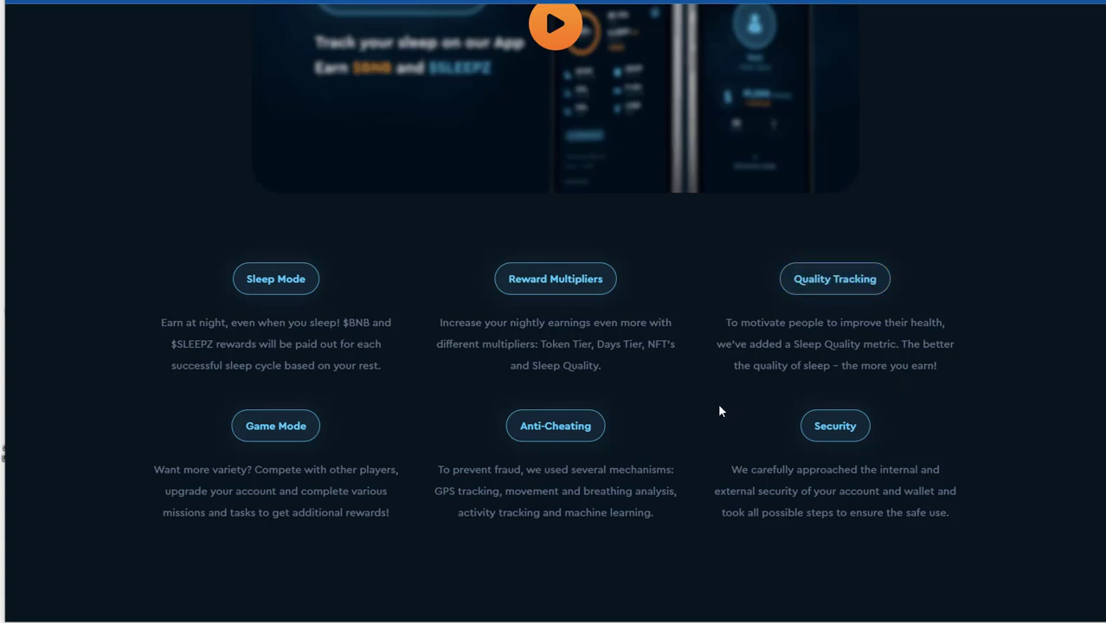
scroll("down", 3)
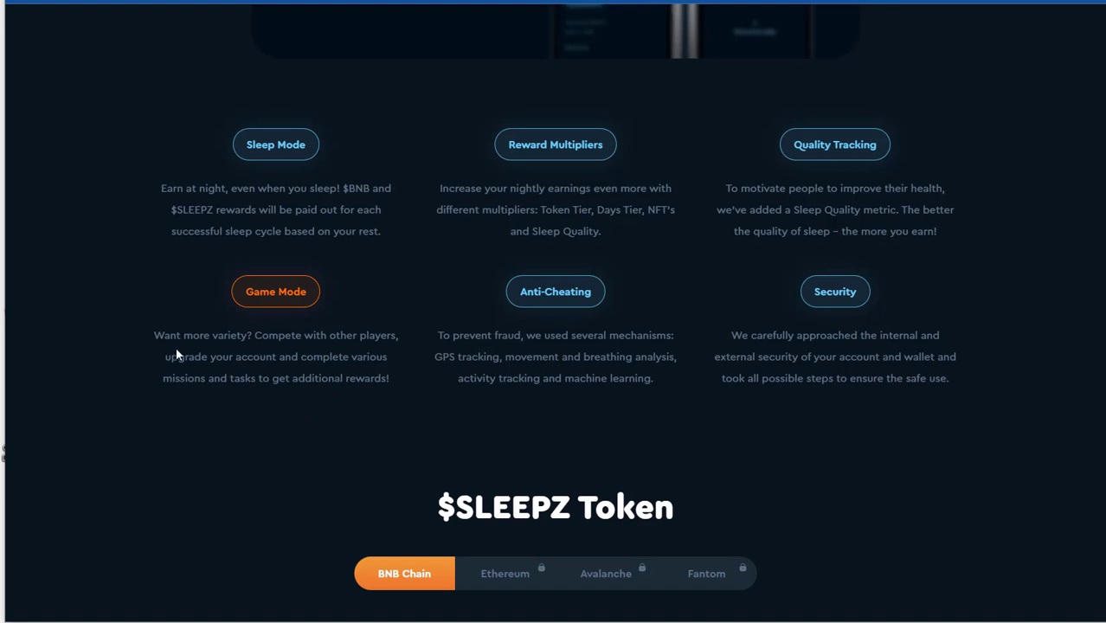
mouse_move(348, 349)
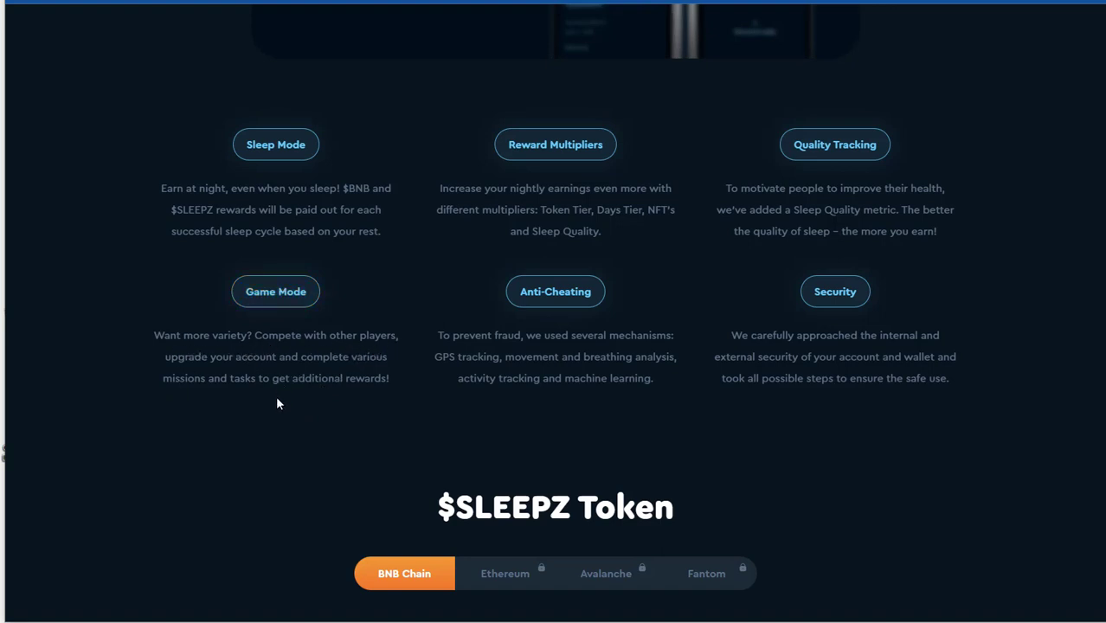
mouse_move(232, 408)
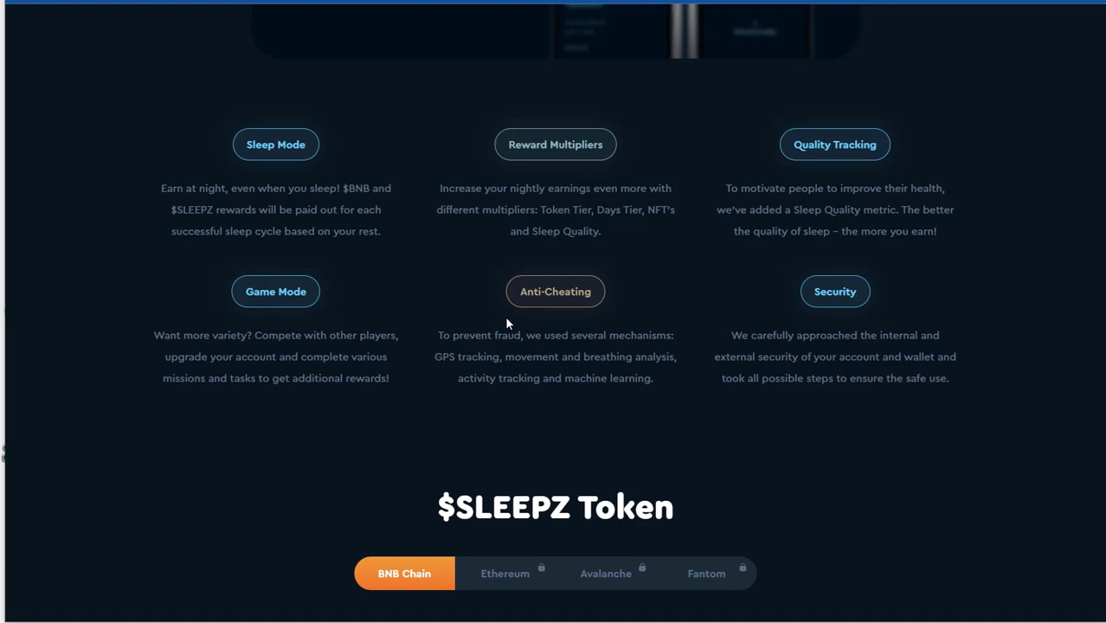
mouse_move(467, 360)
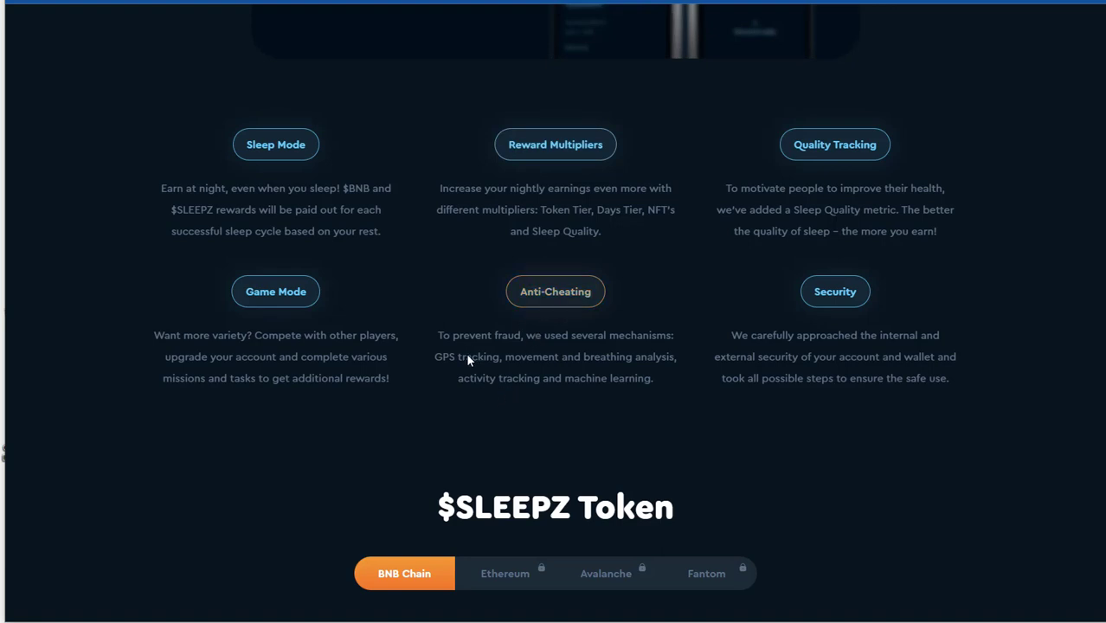
mouse_move(571, 352)
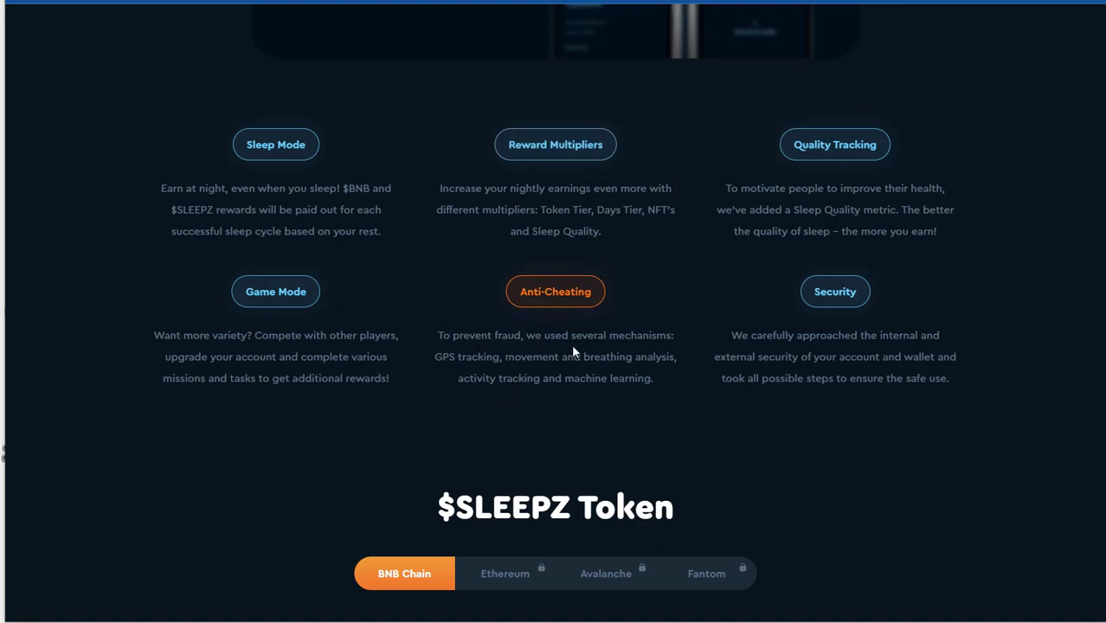
mouse_move(378, 380)
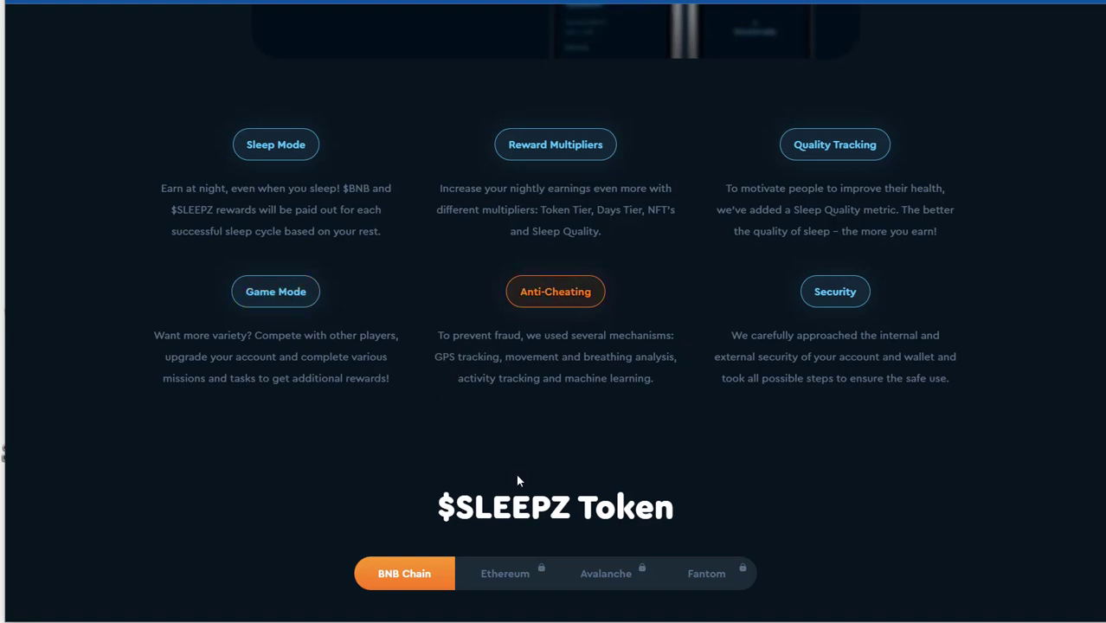
mouse_move(734, 357)
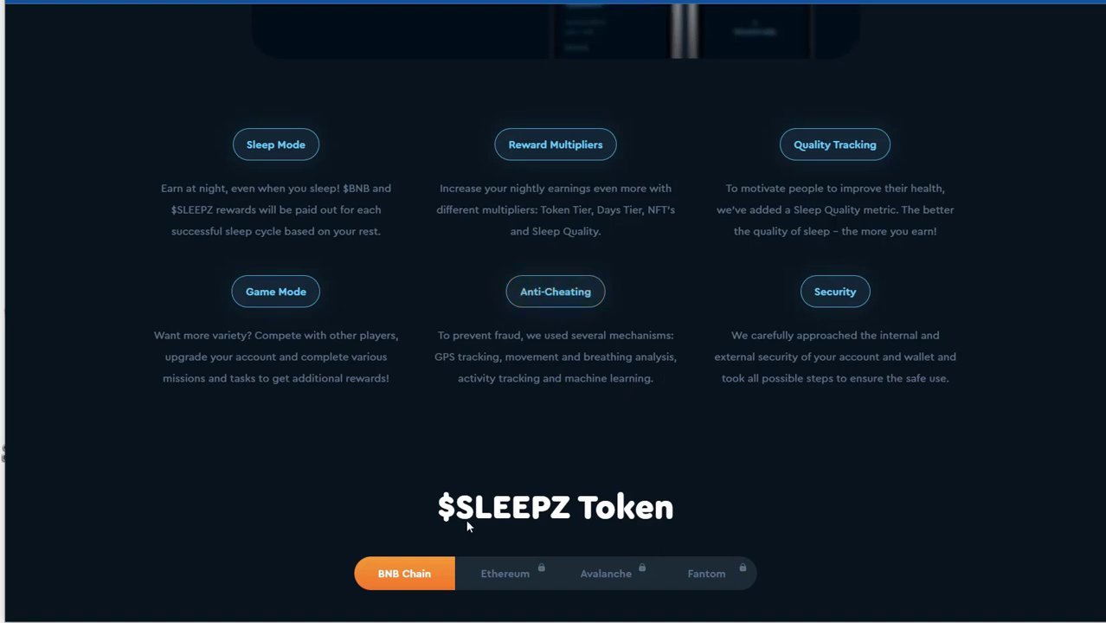
mouse_move(494, 453)
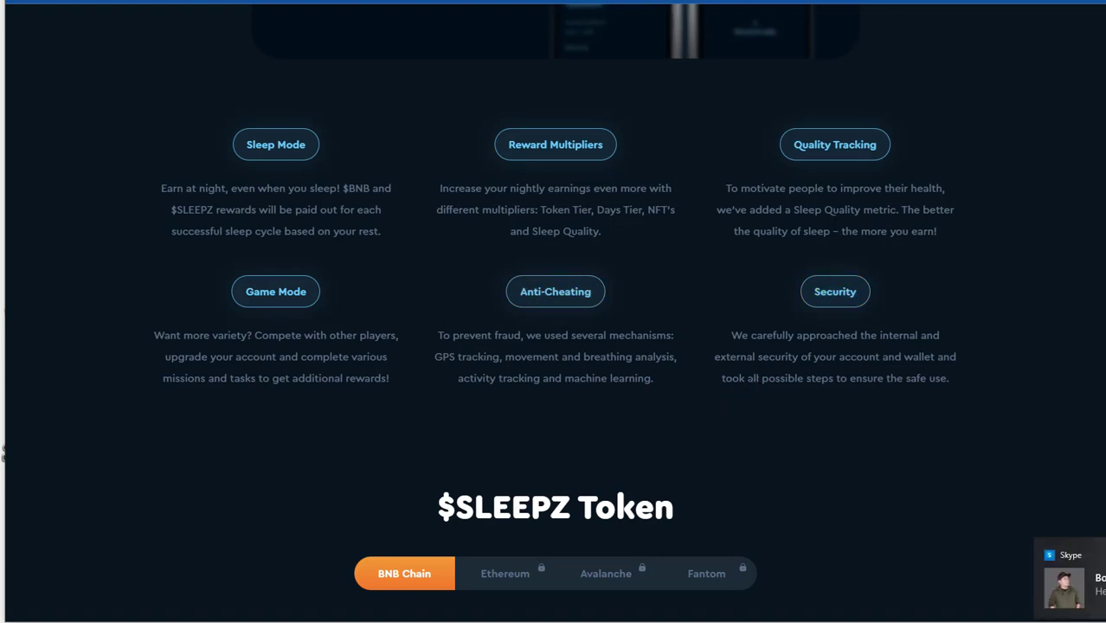
mouse_move(973, 480)
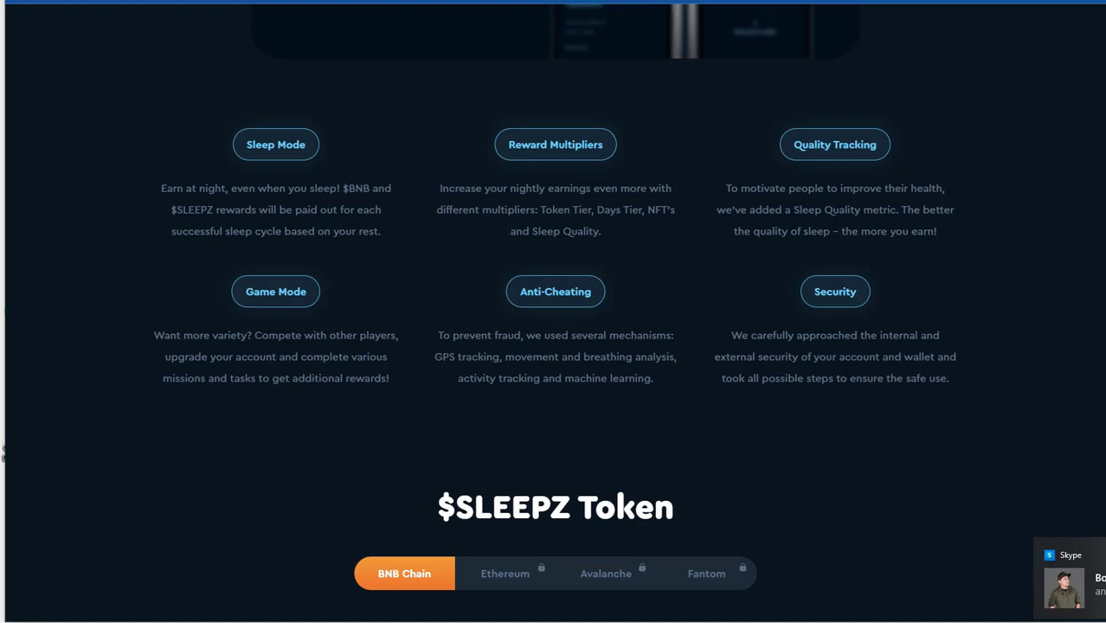
mouse_move(833, 291)
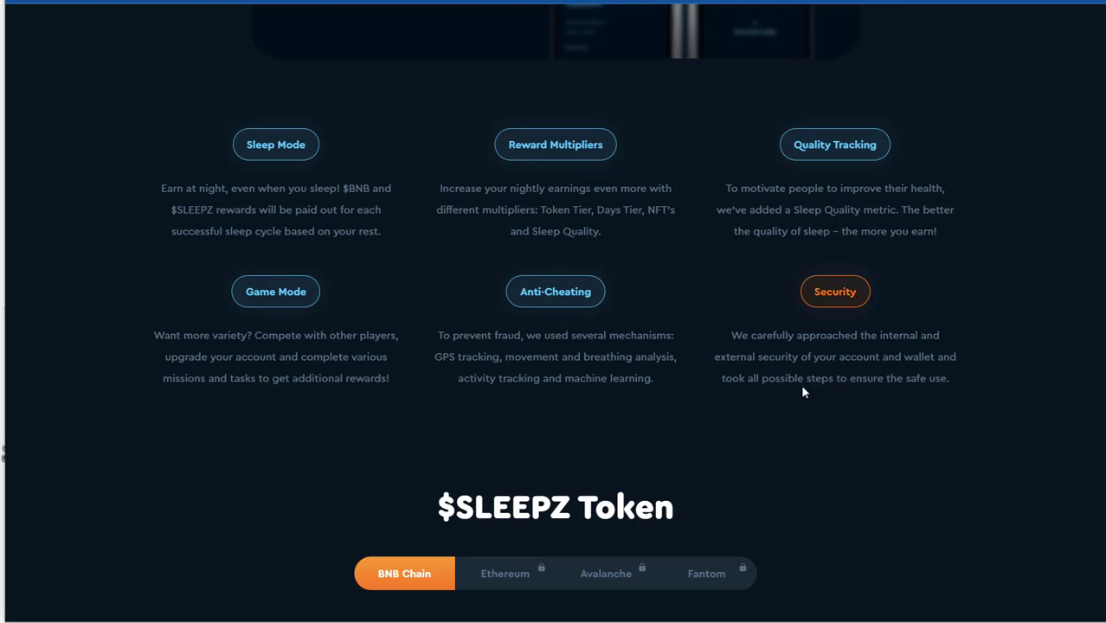
mouse_move(816, 450)
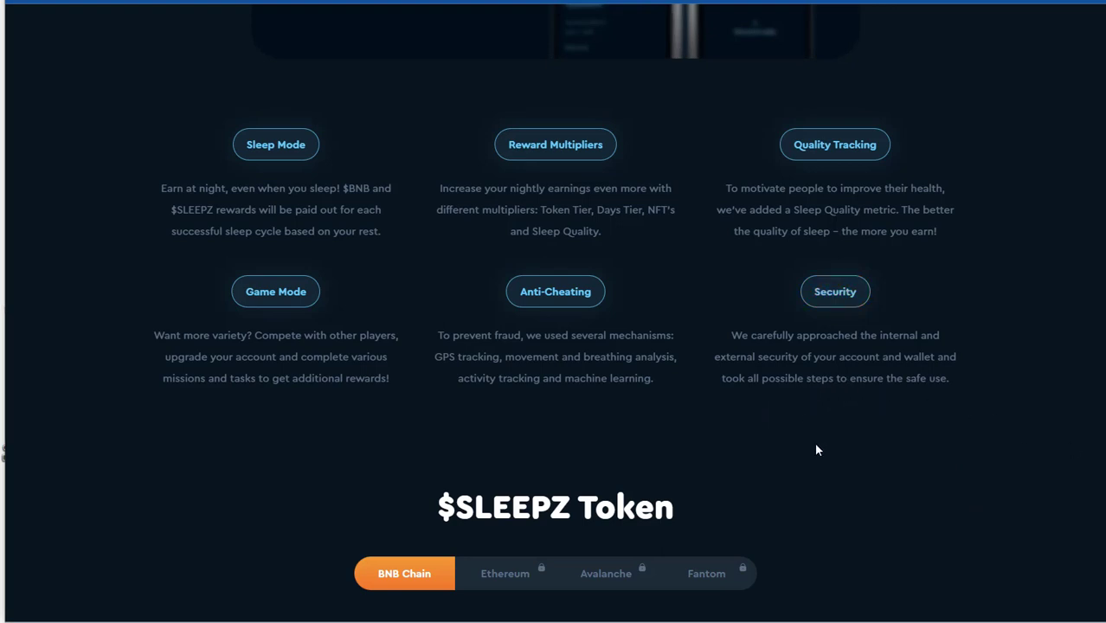
scroll("down", 3)
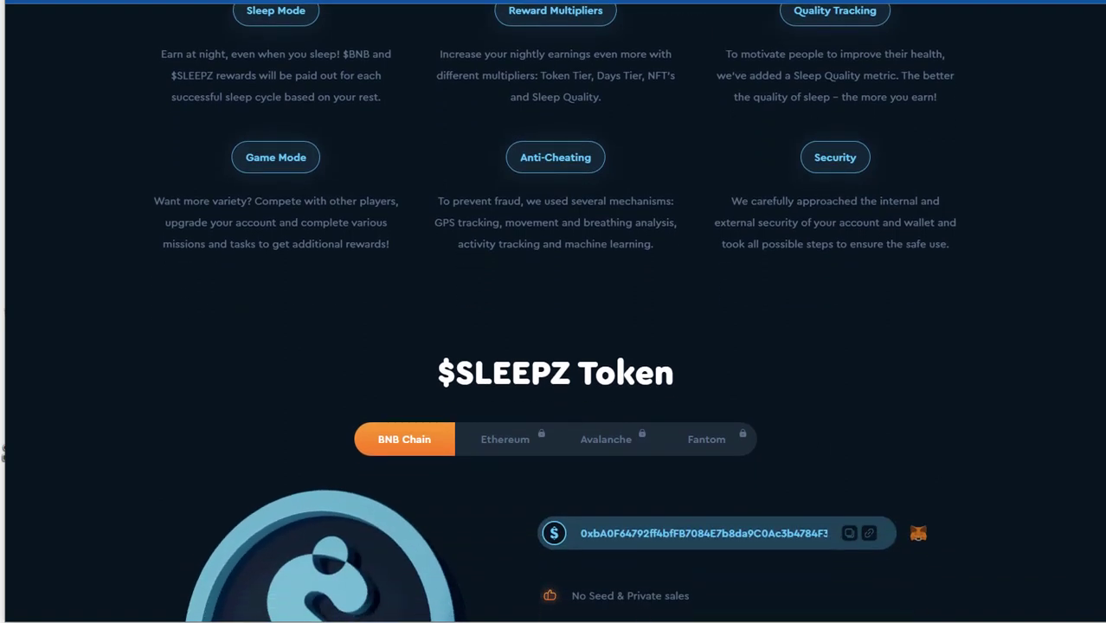
Review the $SLEEPZ Token facts — BNB Chain contract, no seed sales, 3% tax, InterFi audit — down to SleepPillow NFTs
scroll("down", 3)
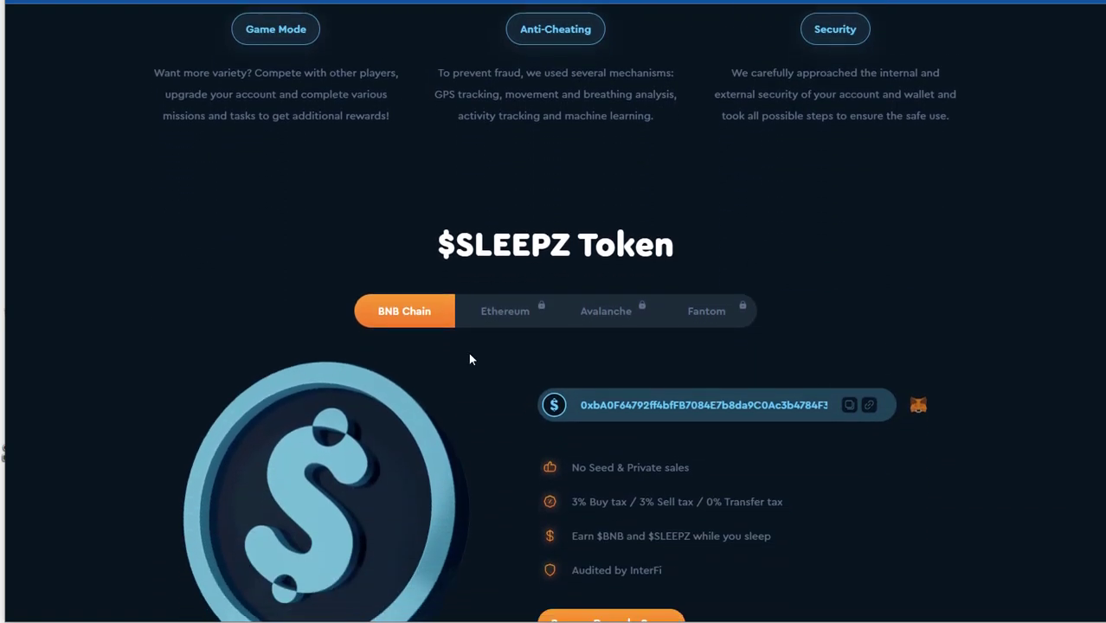
scroll("down", 3)
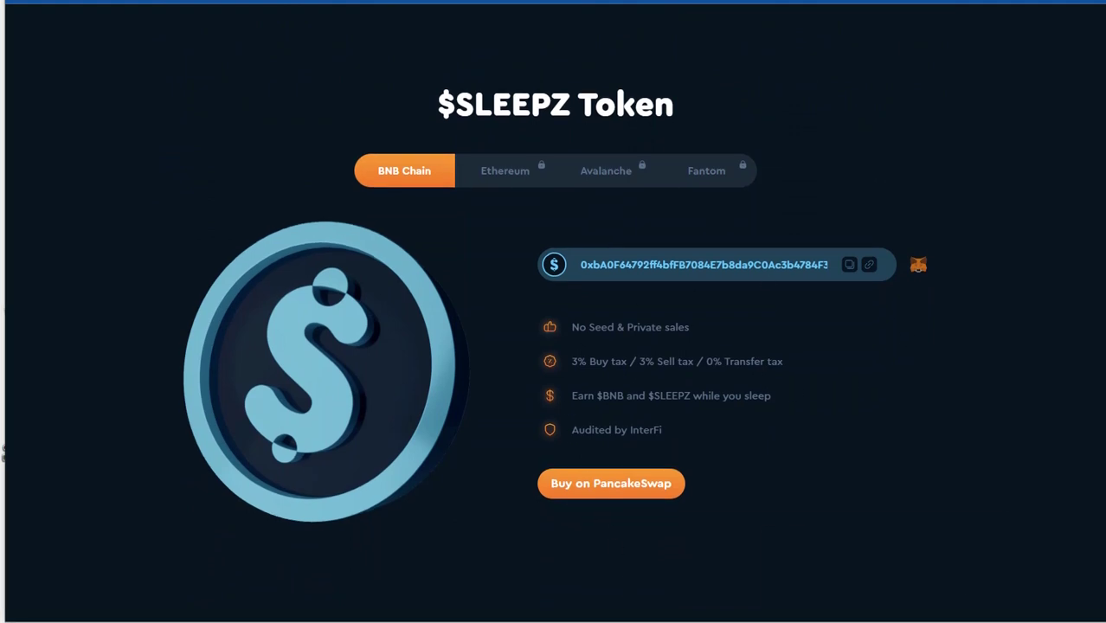
mouse_move(659, 410)
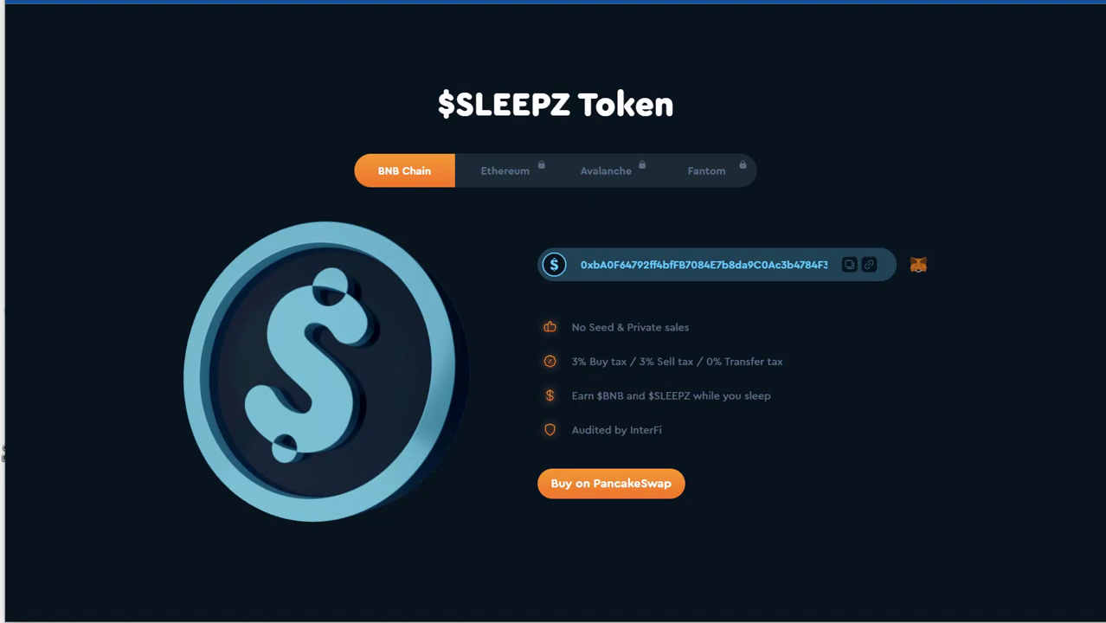
mouse_move(713, 384)
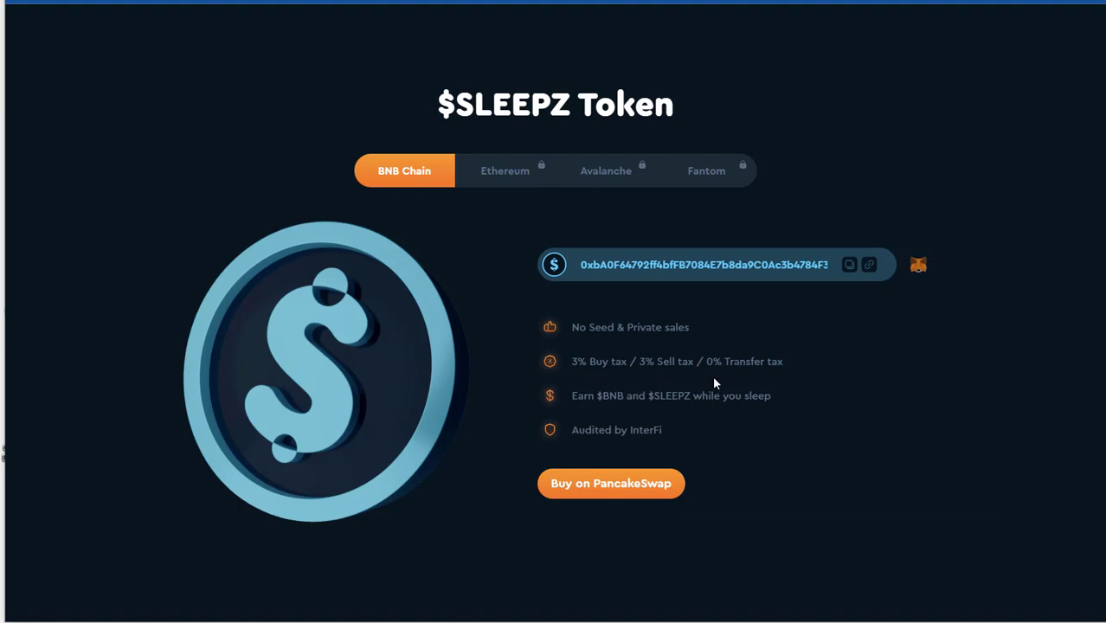
mouse_move(602, 447)
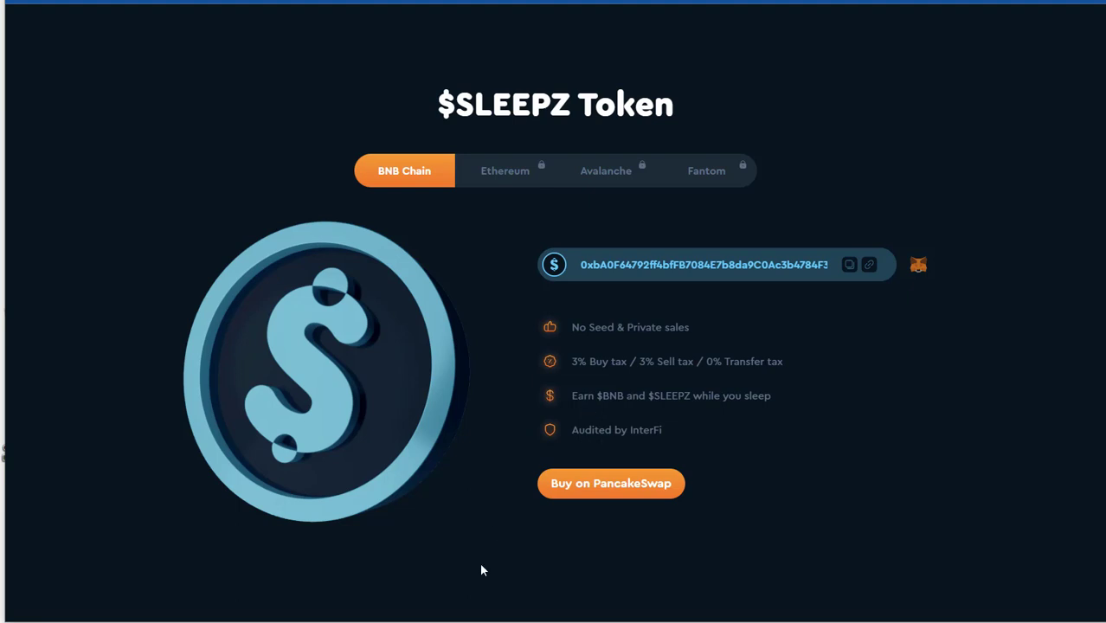
mouse_move(746, 419)
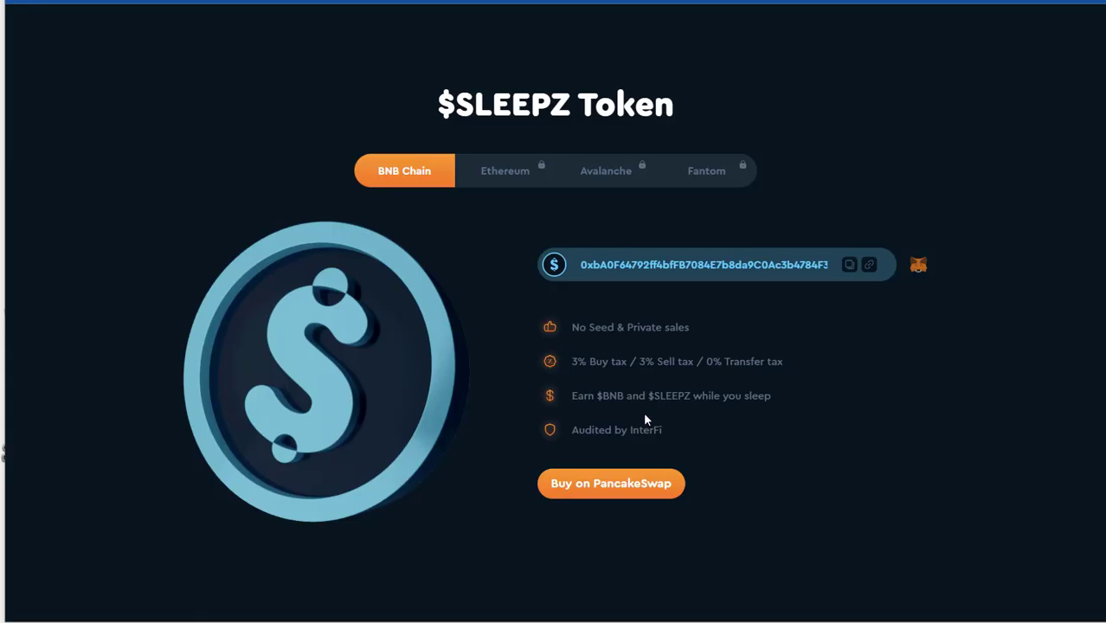
scroll("down", 3)
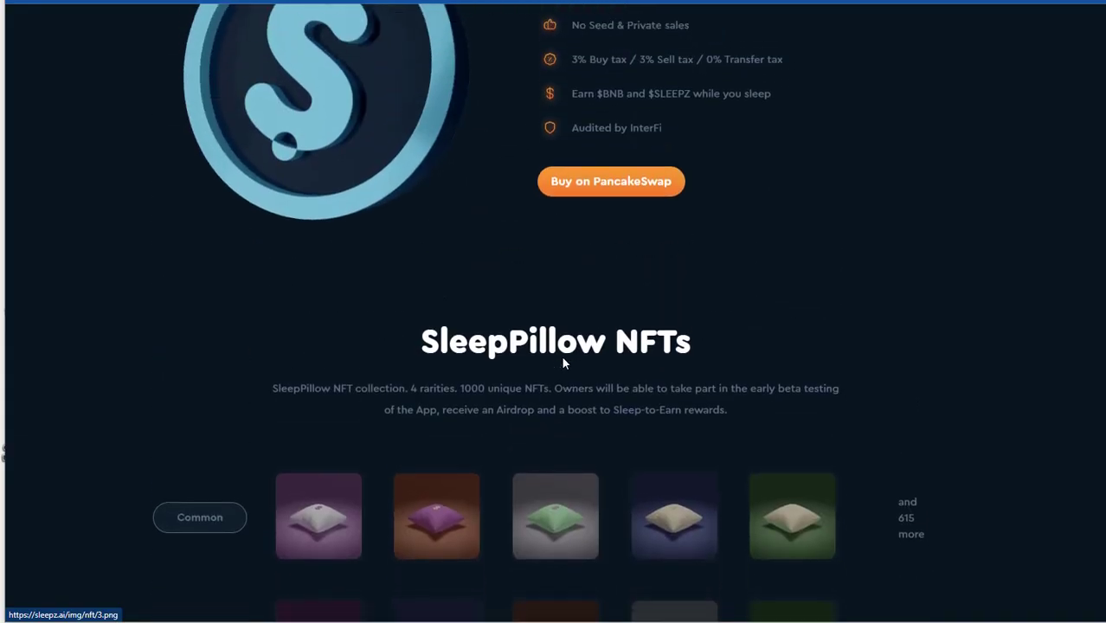
Scroll through the SleepPillow NFT tiers (Common, Uncommon, Rare, Legendary) down to the Roadmap heading
scroll("down", 3)
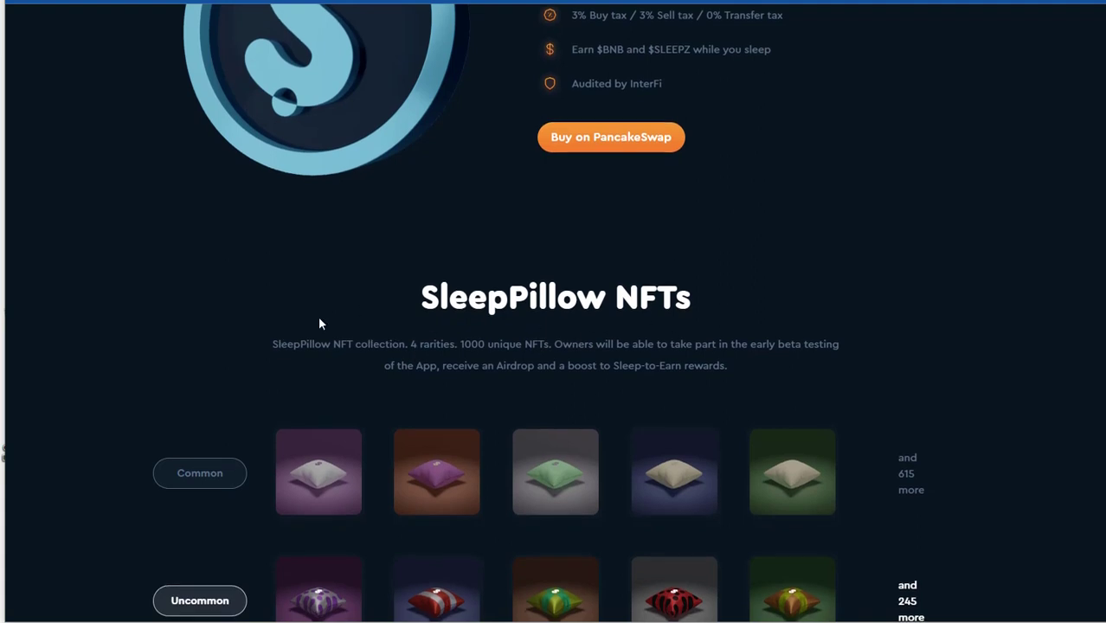
mouse_move(673, 334)
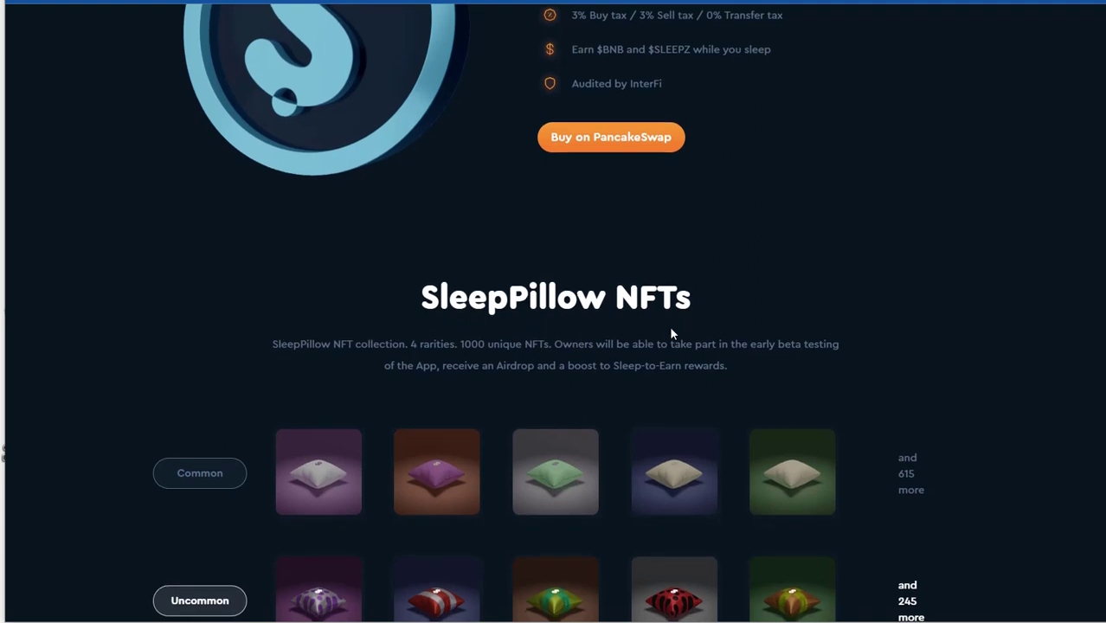
mouse_move(429, 372)
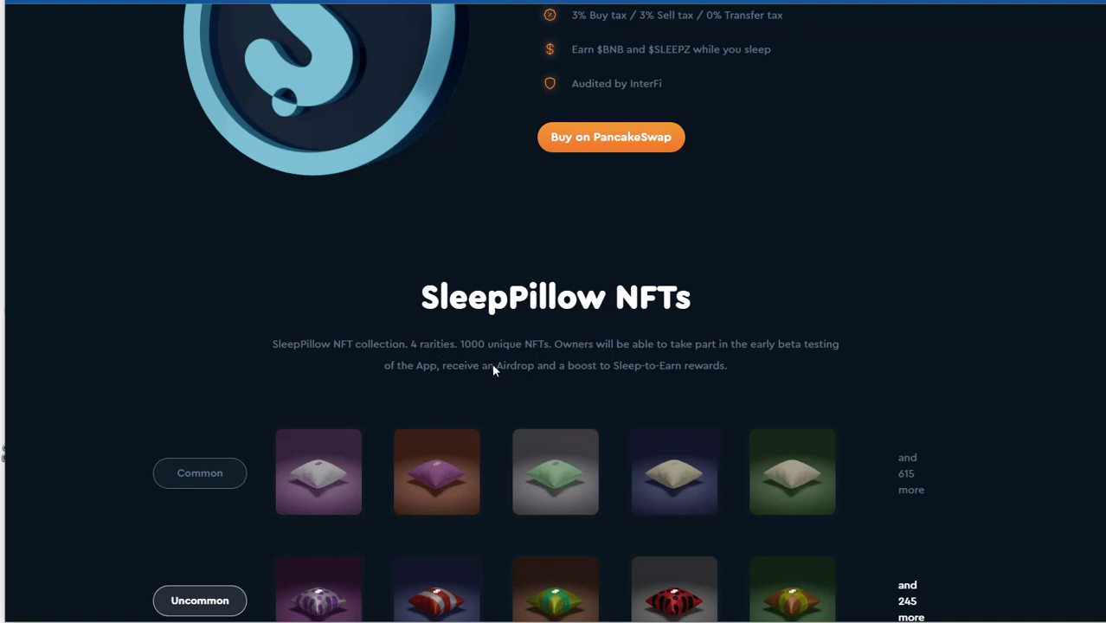
mouse_move(559, 389)
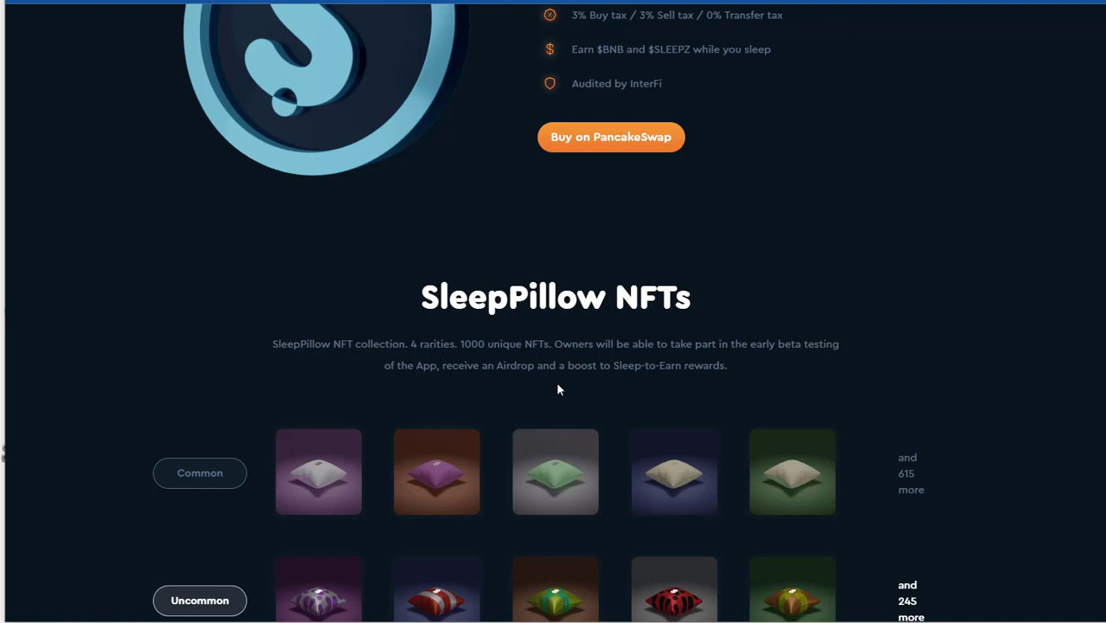
mouse_move(533, 349)
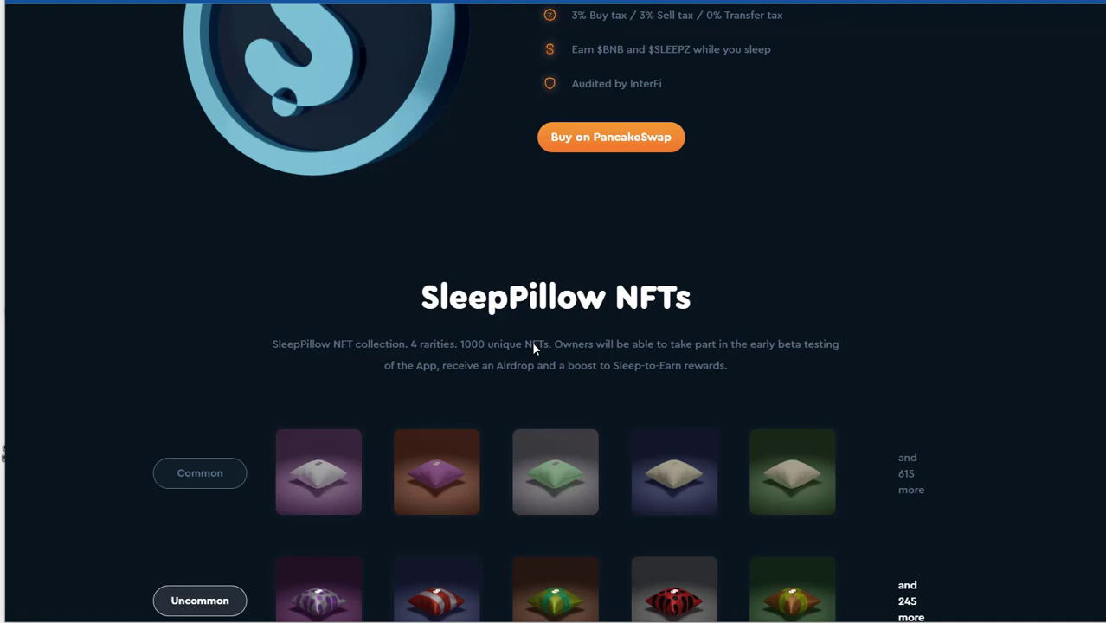
mouse_move(415, 386)
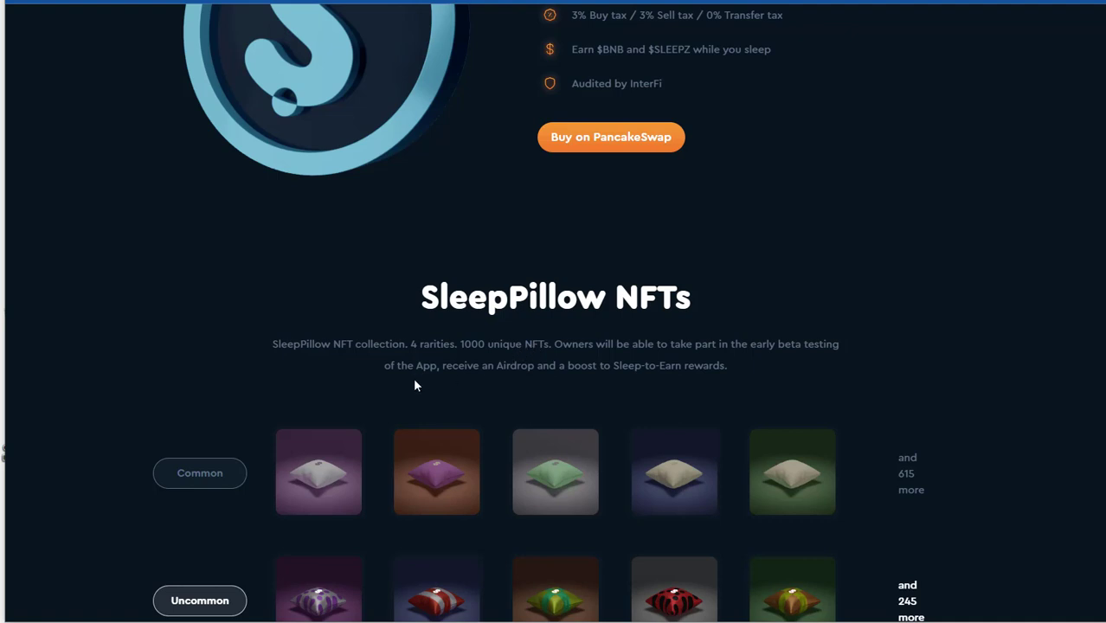
mouse_move(703, 374)
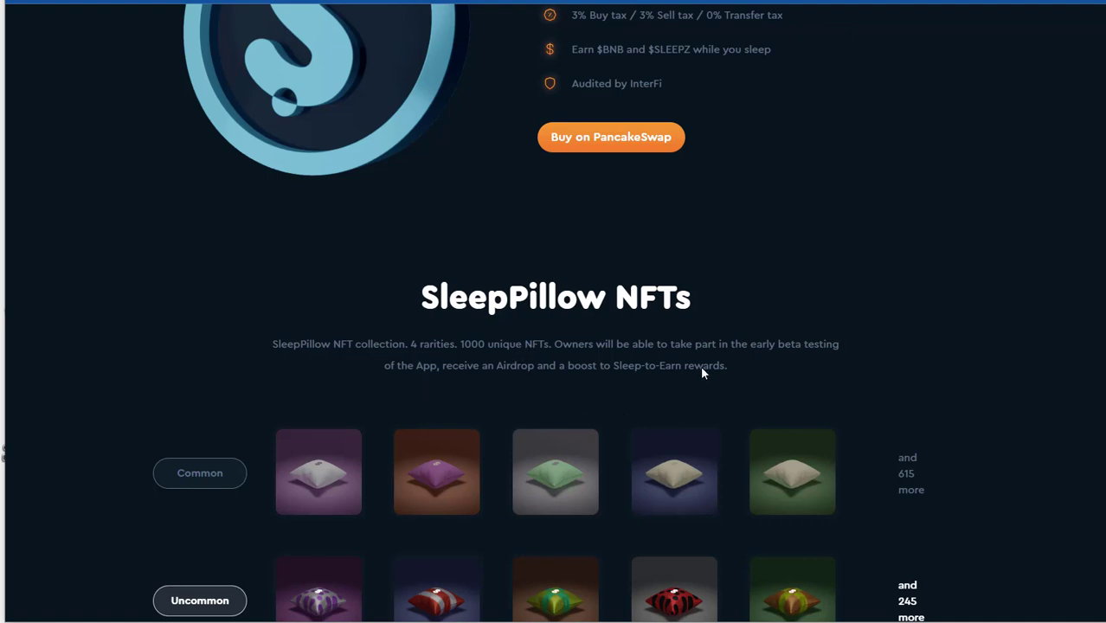
scroll("down", 3)
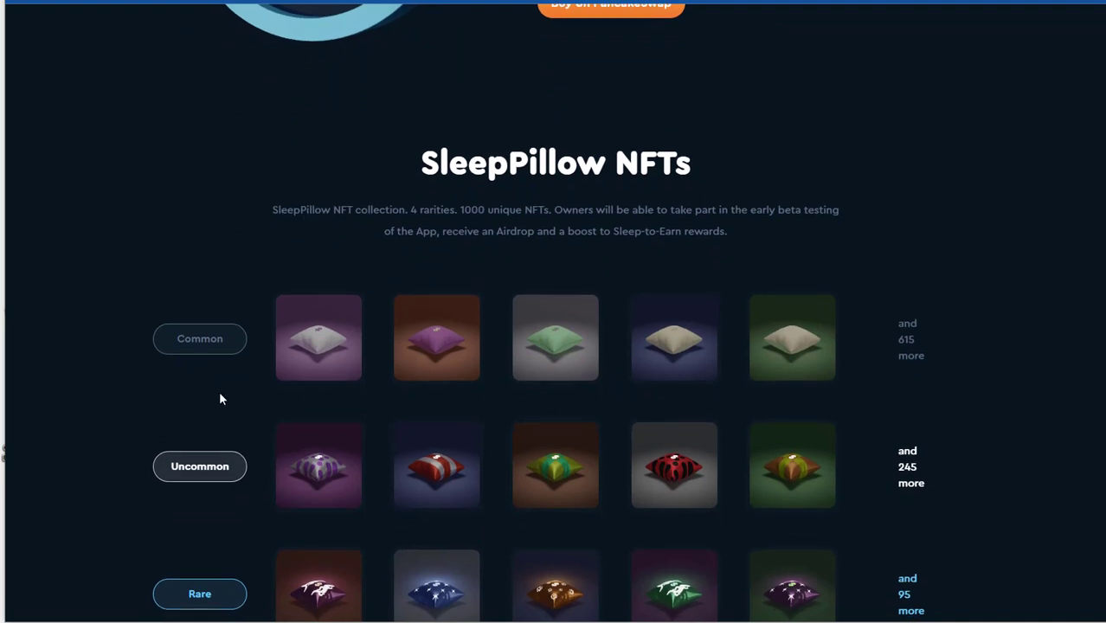
scroll("down", 3)
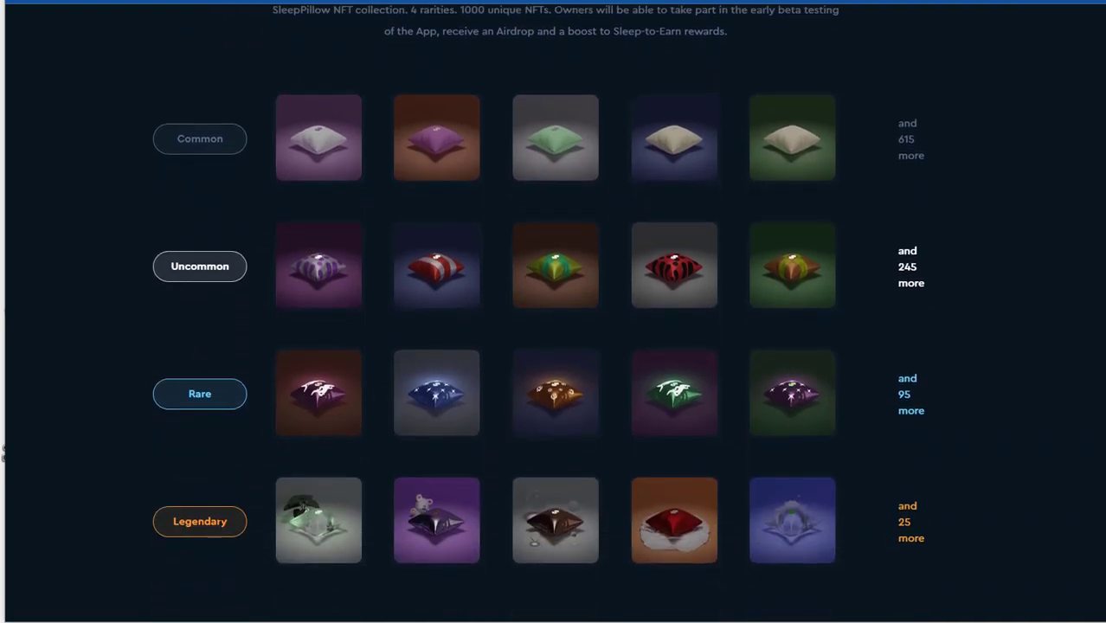
scroll("down", 3)
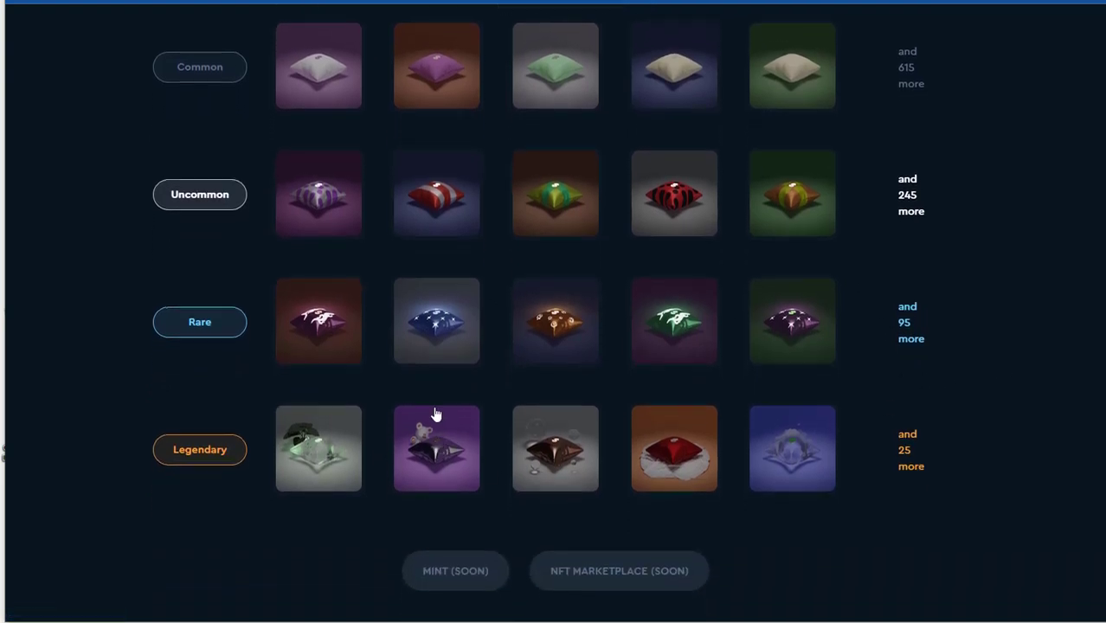
scroll("down", 3)
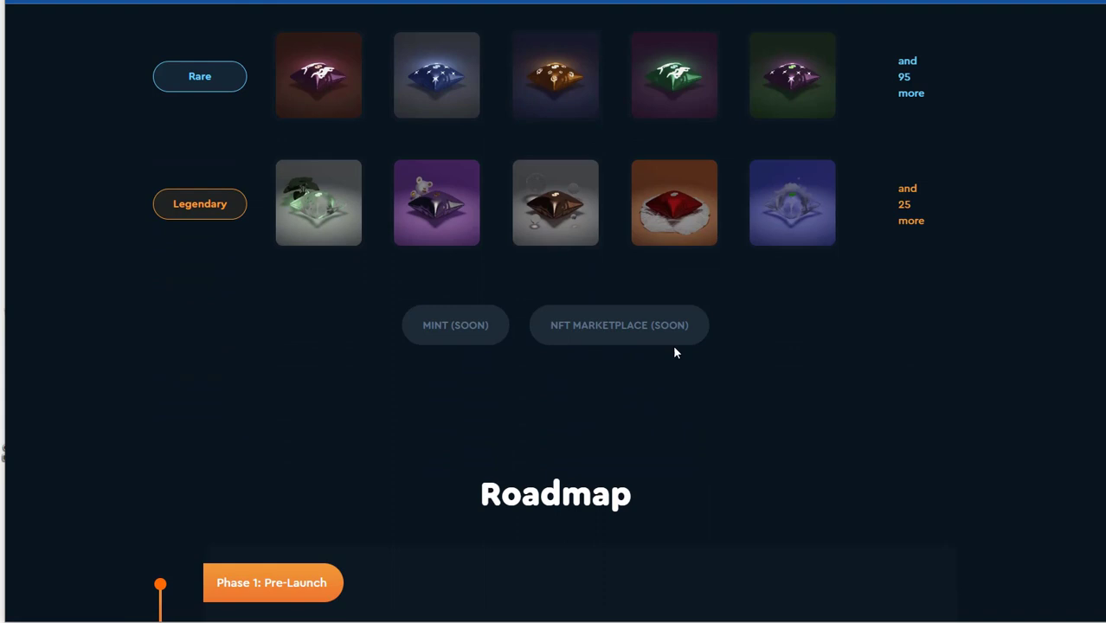
scroll("down", 3)
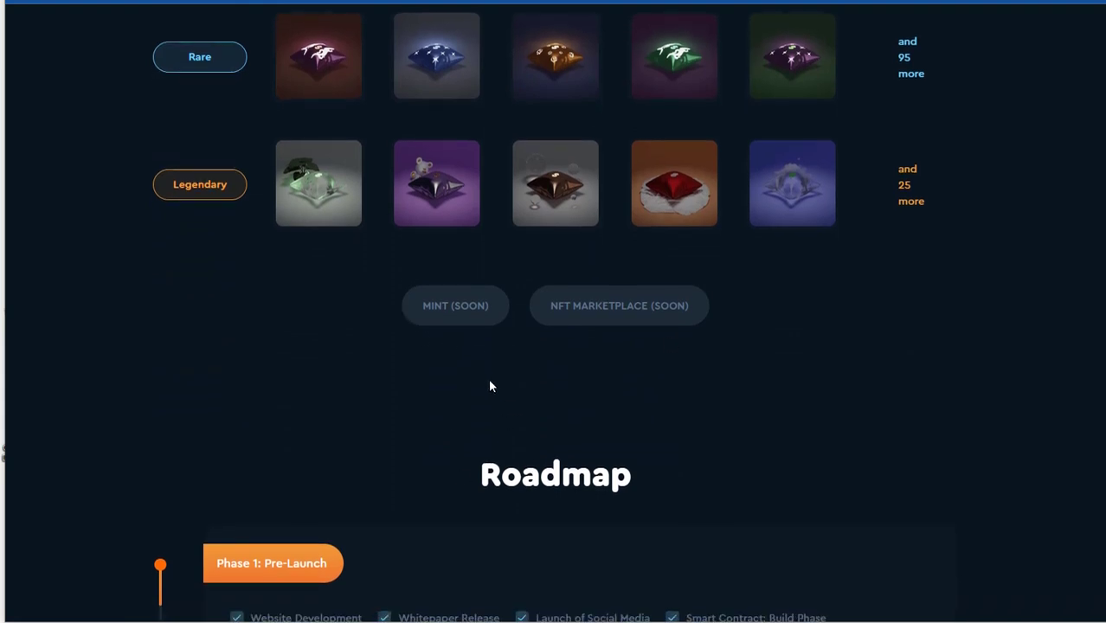
Scroll the Roadmap through Phase 1 Pre-Launch and Phase 2 Launch to the start of Phase 3
scroll("down", 3)
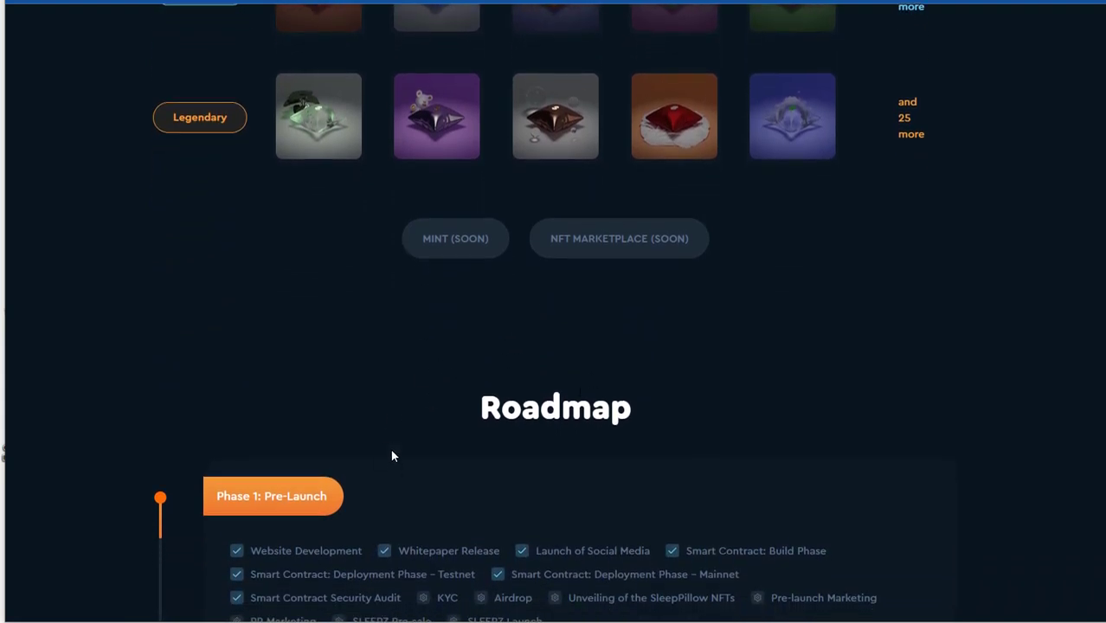
scroll("down", 3)
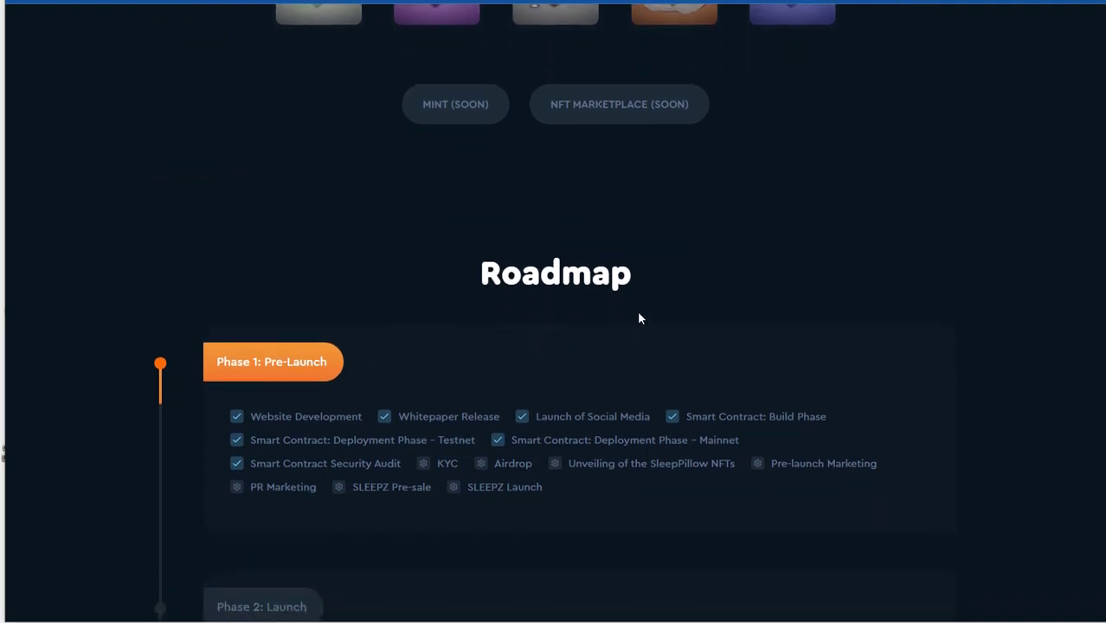
scroll("down", 3)
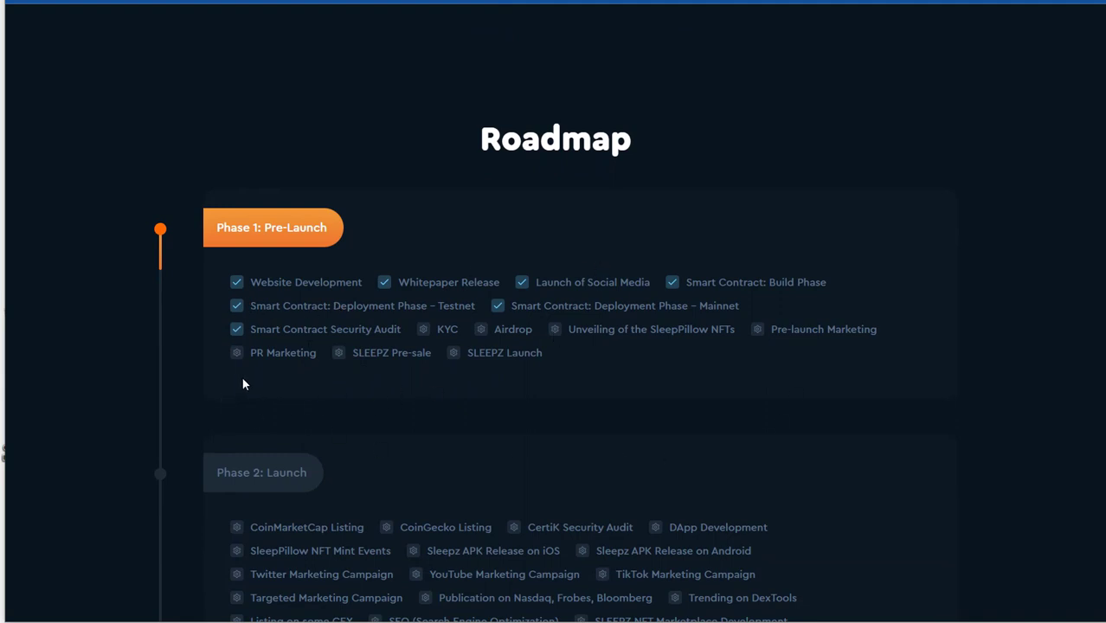
scroll("down", 3)
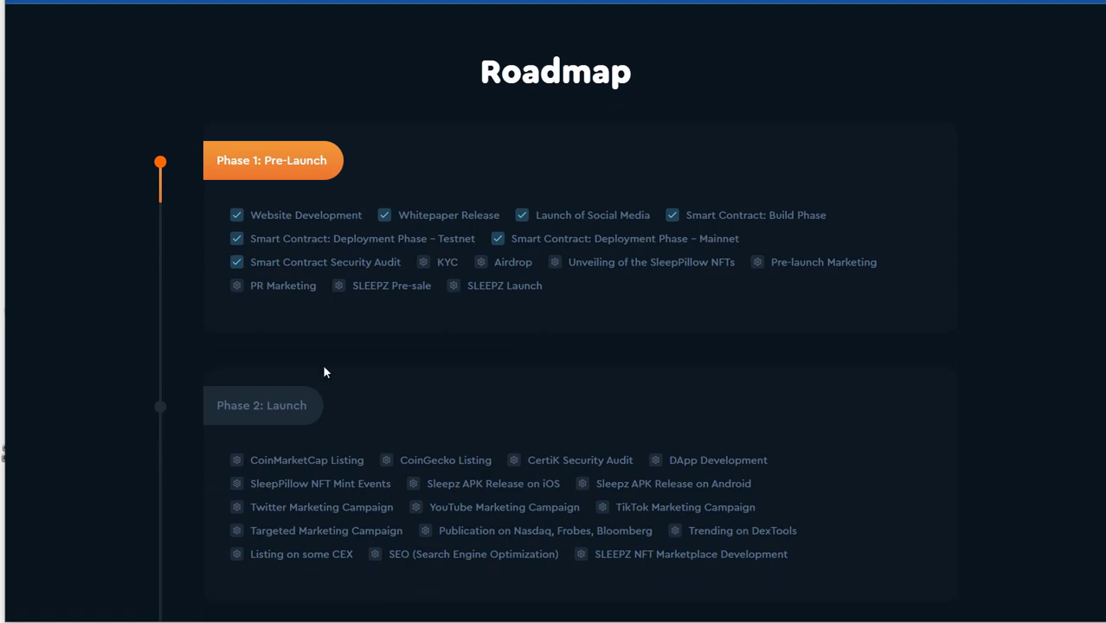
scroll("down", 3)
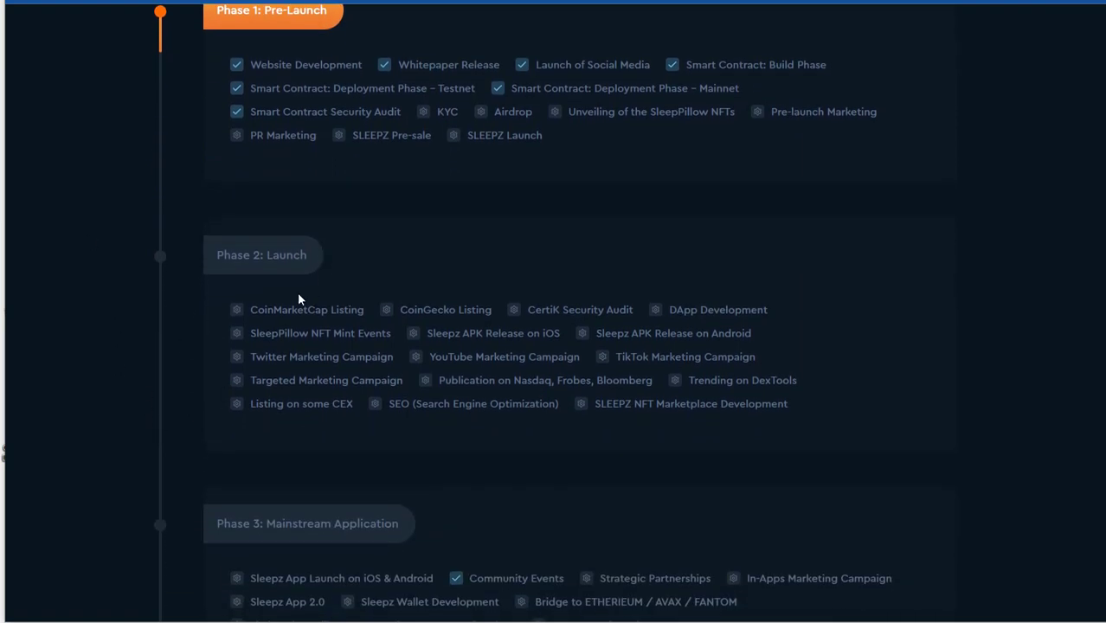
mouse_move(142, 398)
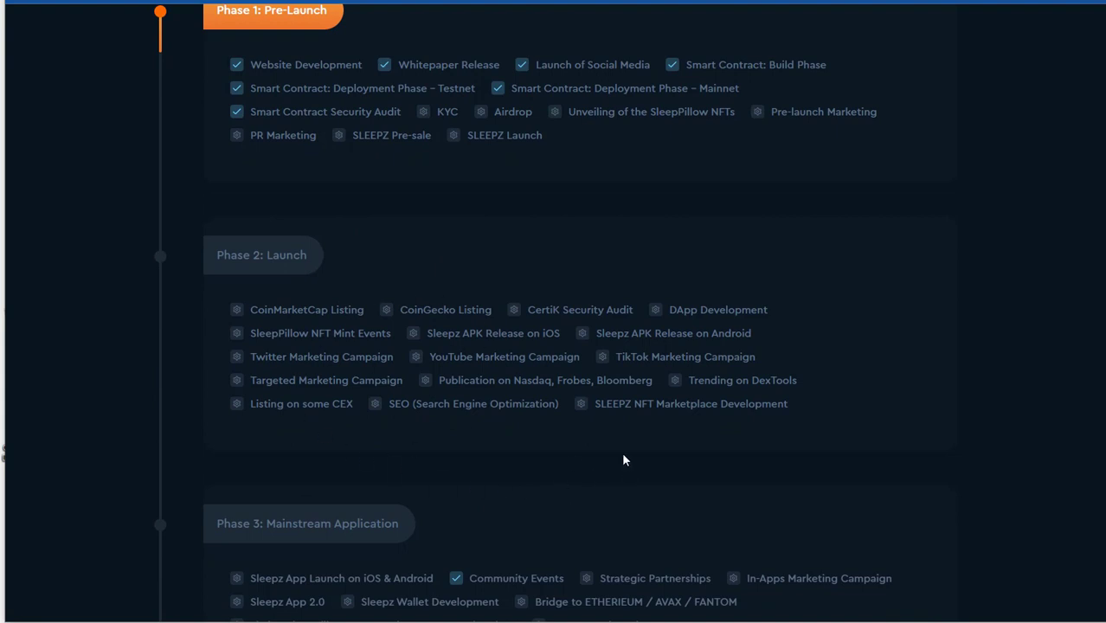
mouse_move(319, 305)
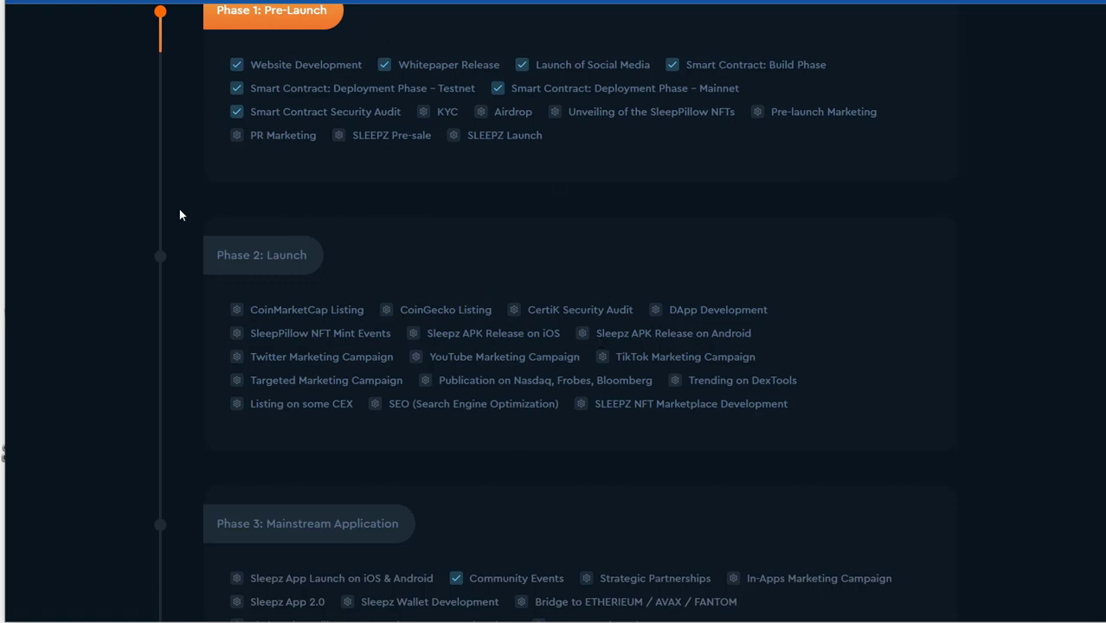
mouse_move(436, 176)
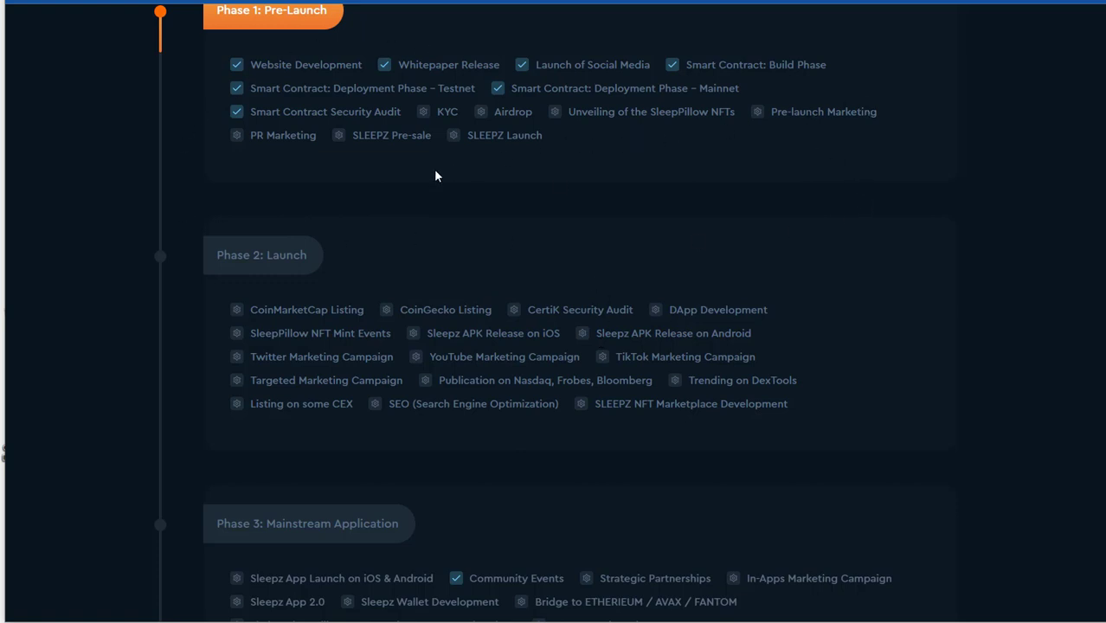
mouse_move(490, 184)
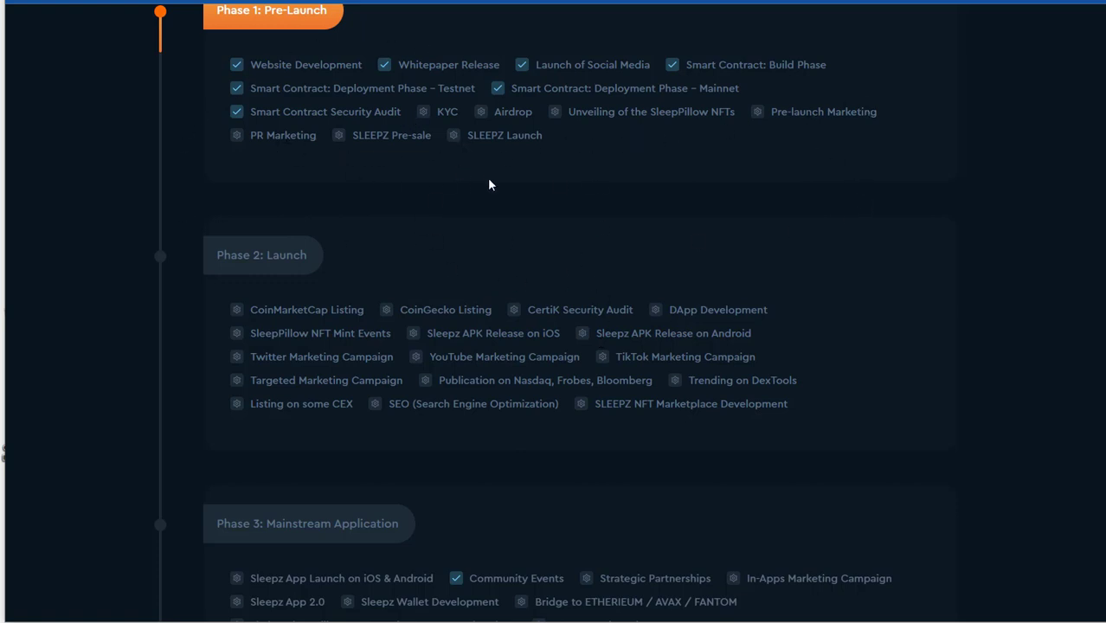
Highlight the SleepPillow NFT Mint Events milestone and bring Phase 3 Mainstream Application fully into view
scroll("down", 3)
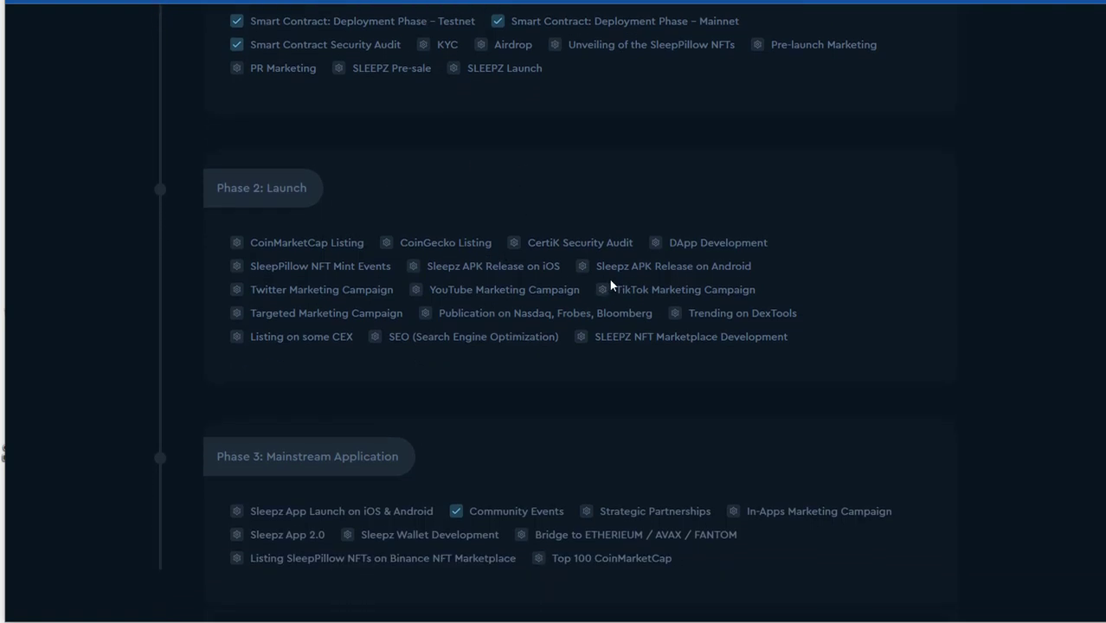
mouse_move(425, 279)
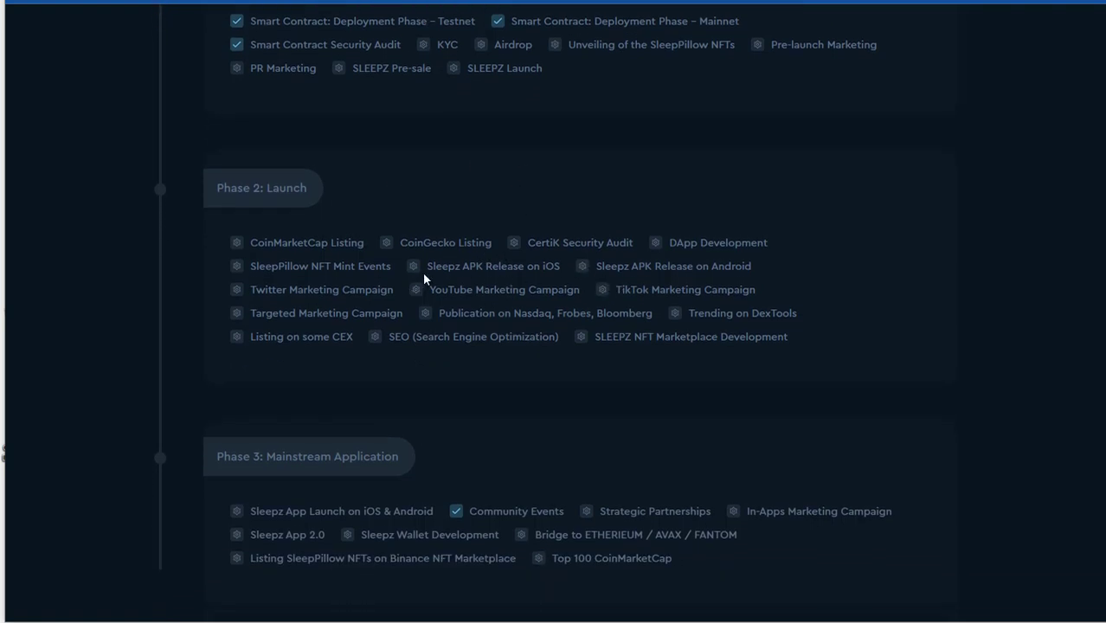
double_click(720, 242)
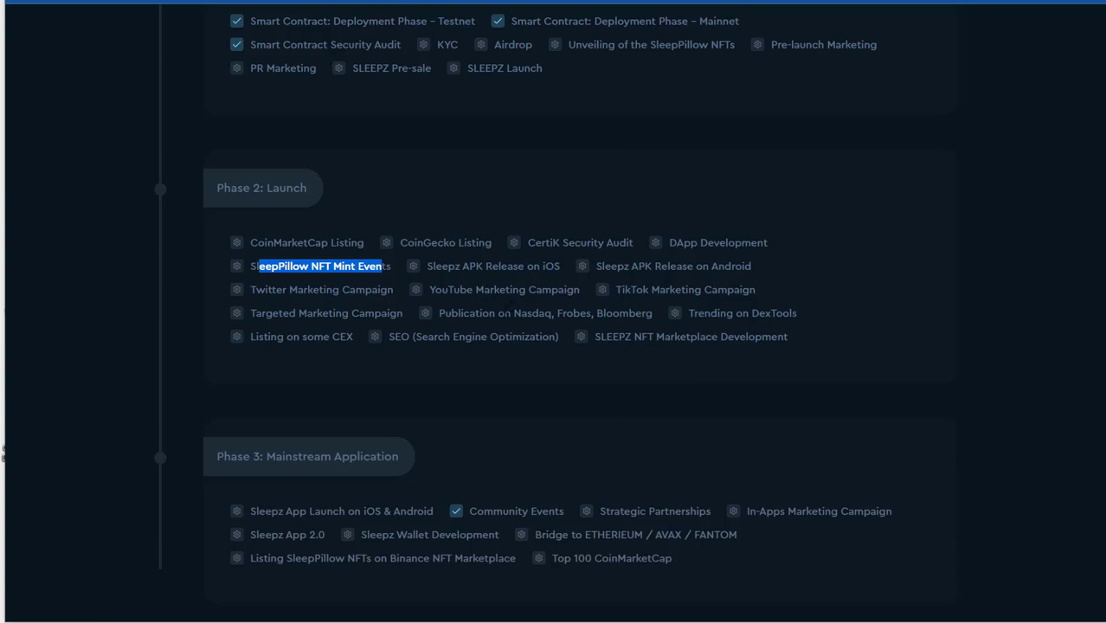
mouse_move(756, 277)
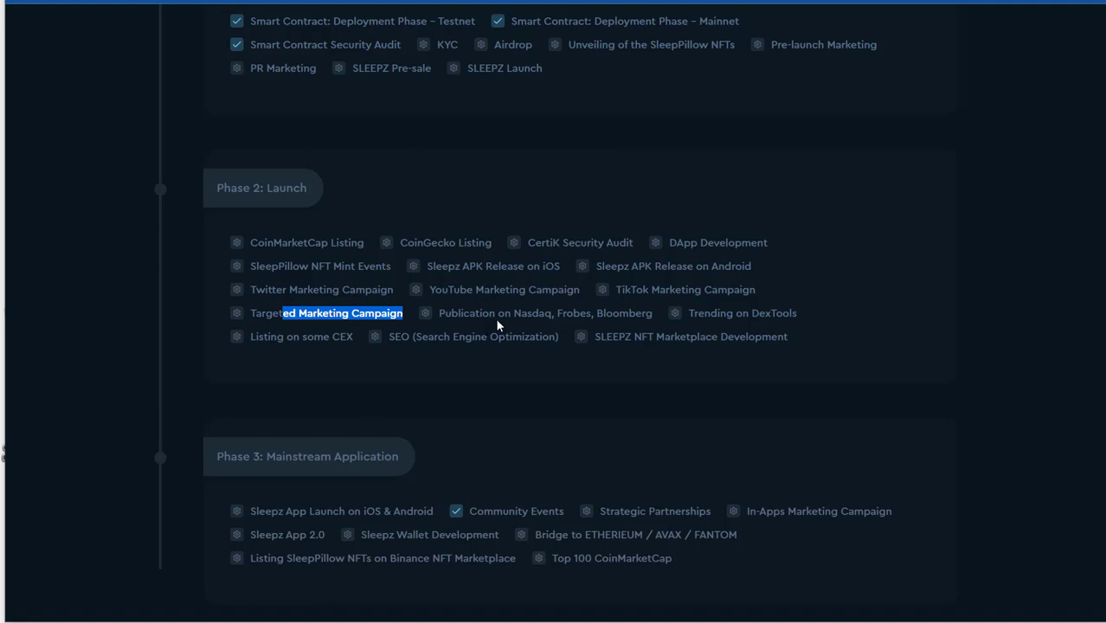
mouse_move(578, 364)
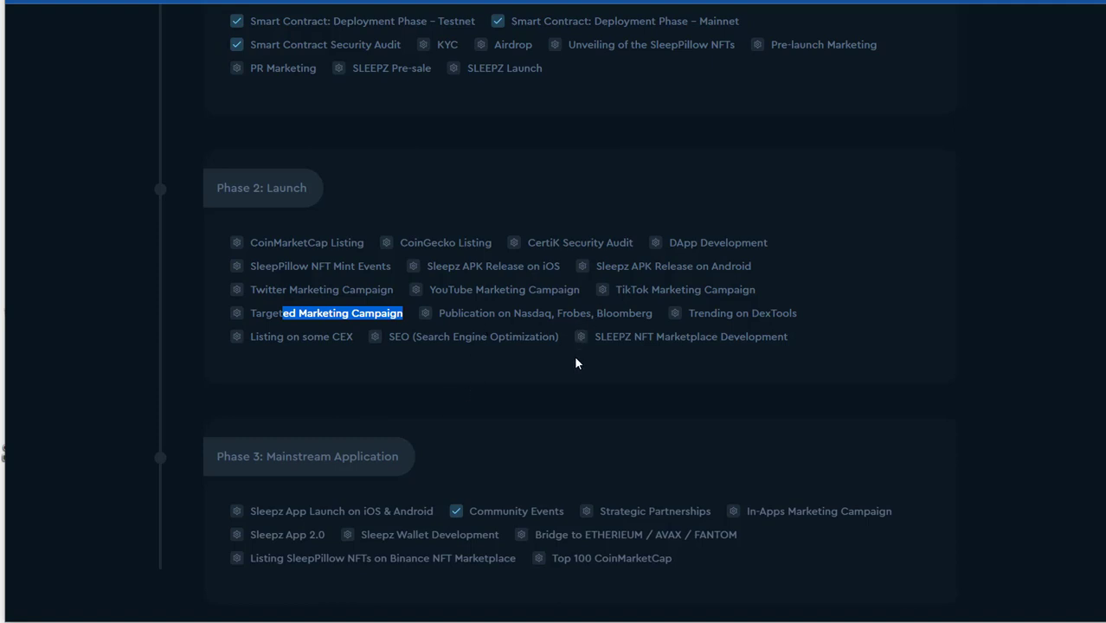
mouse_move(642, 372)
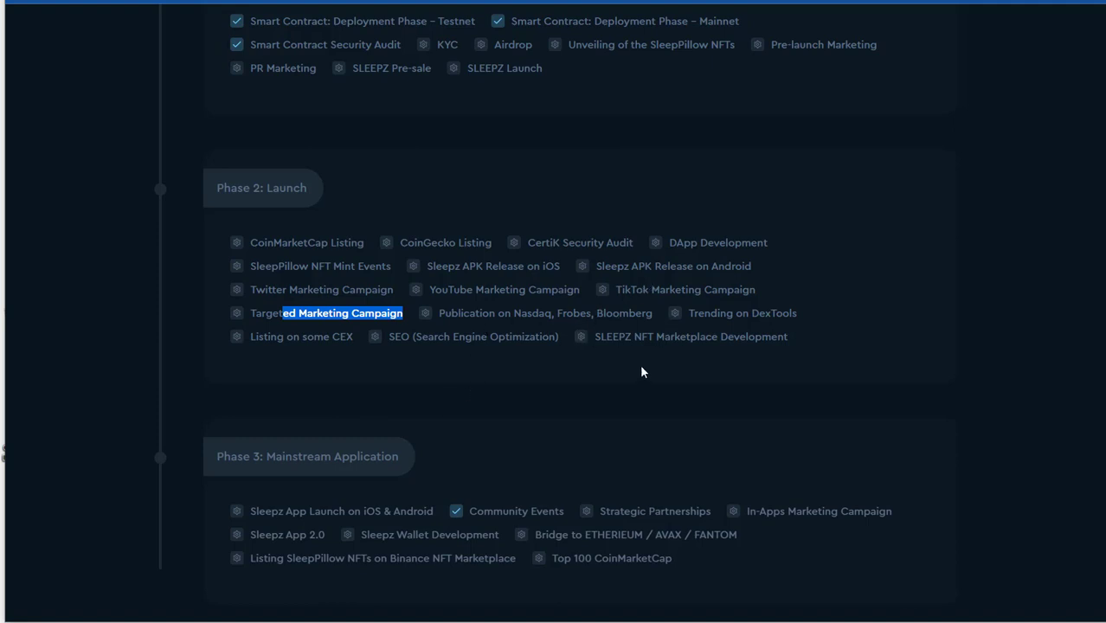
mouse_move(343, 369)
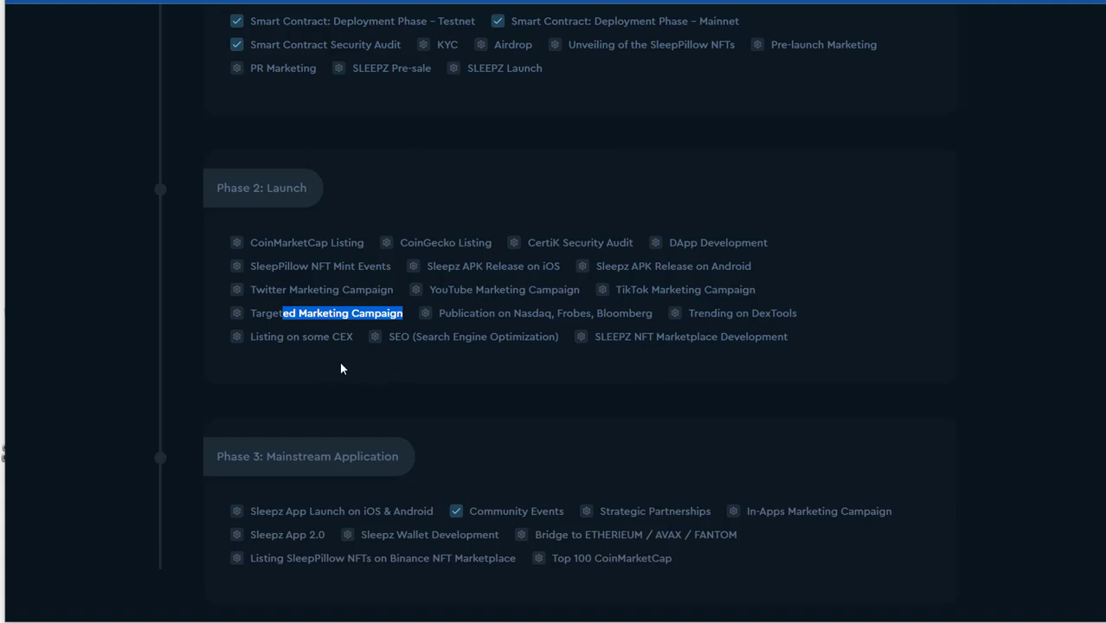
mouse_move(431, 380)
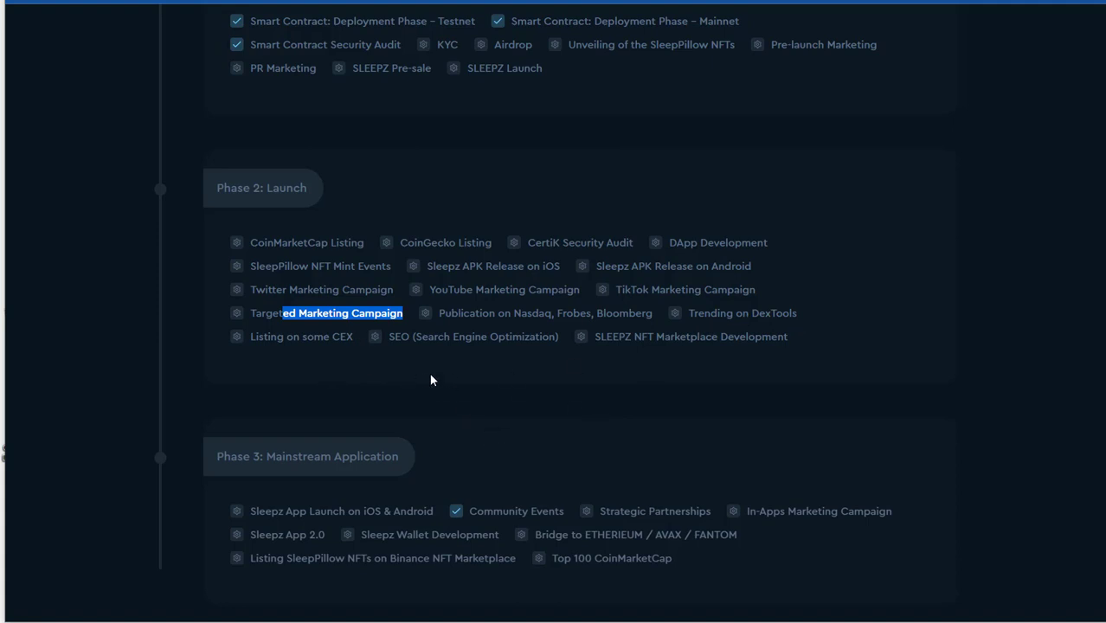
mouse_move(673, 367)
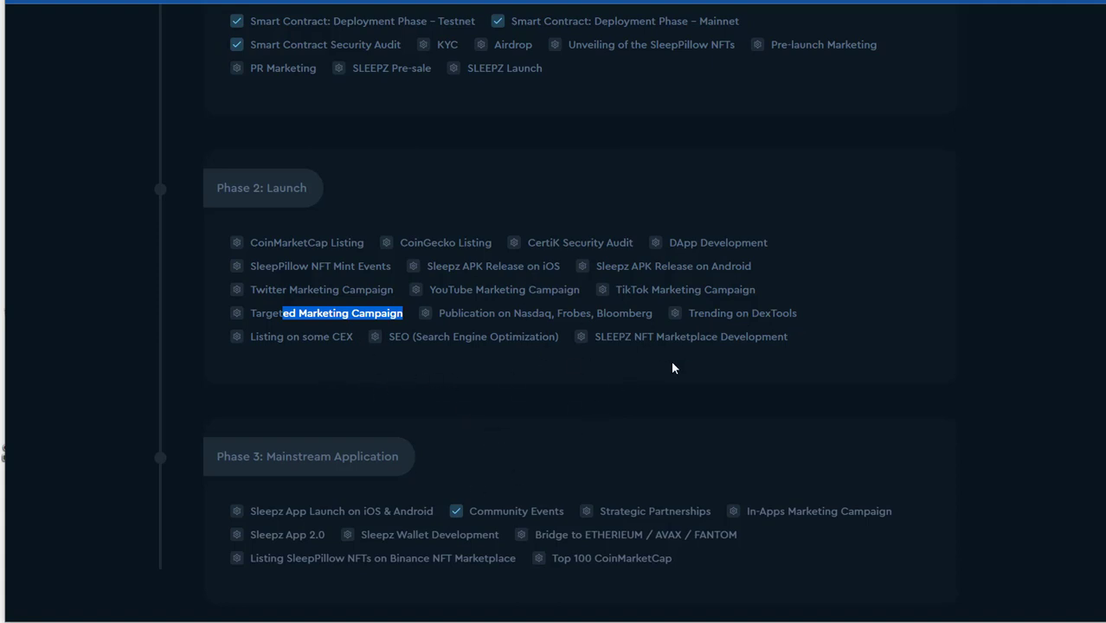
scroll("down", 3)
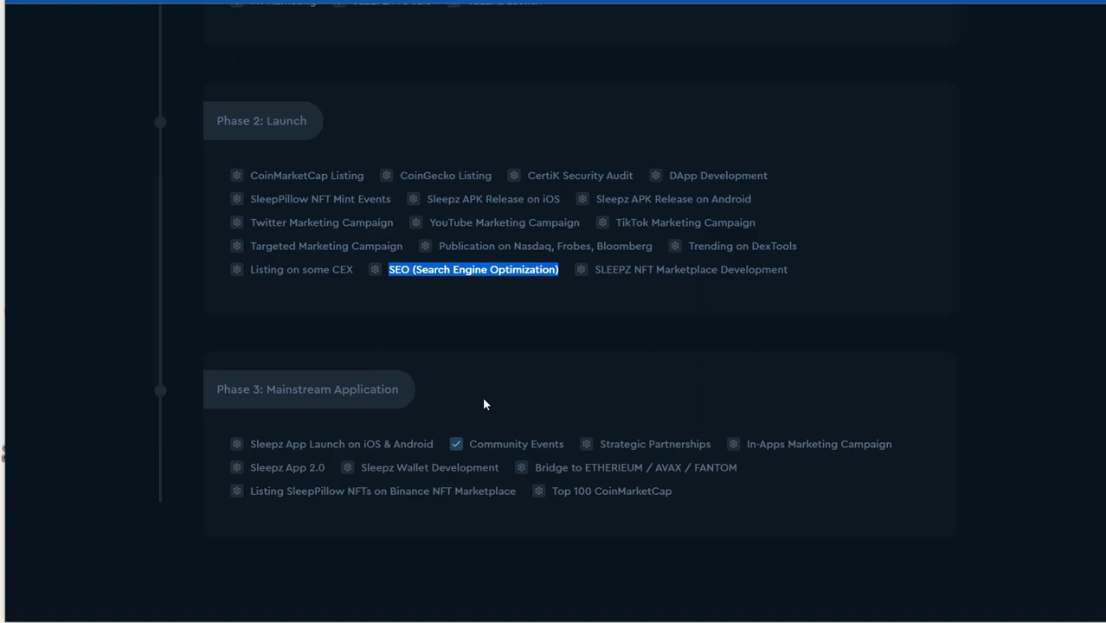
mouse_move(469, 415)
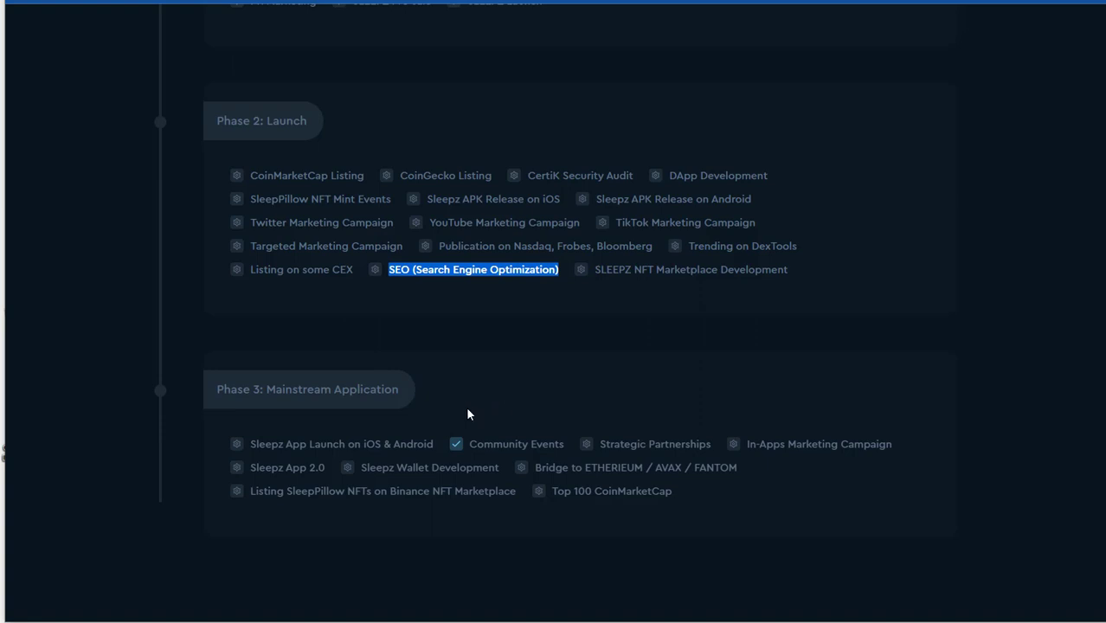
mouse_move(457, 412)
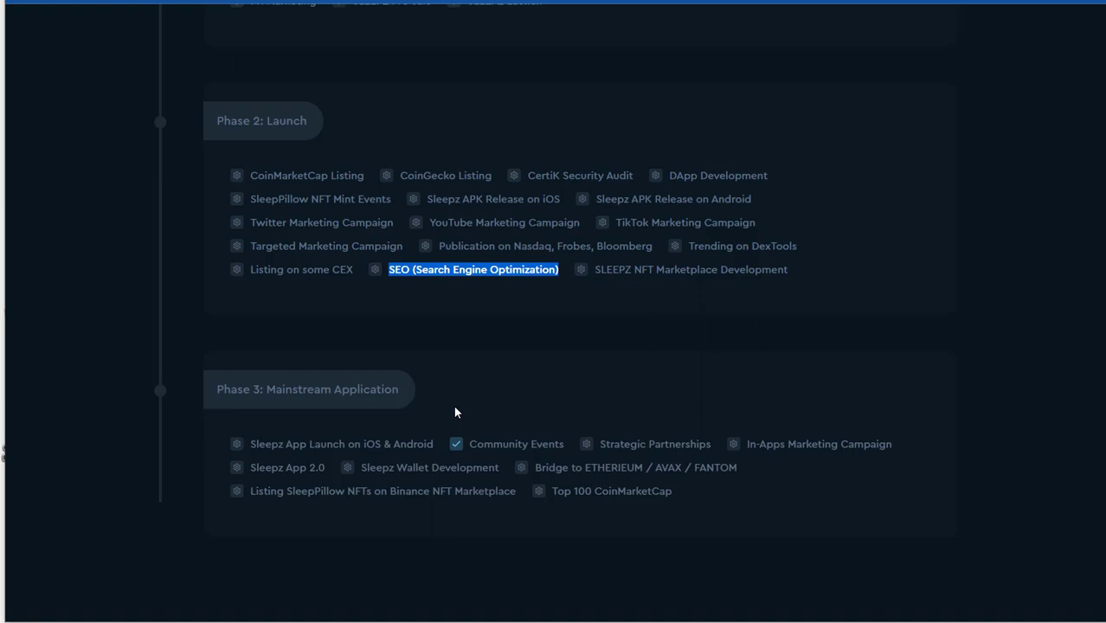
mouse_move(476, 314)
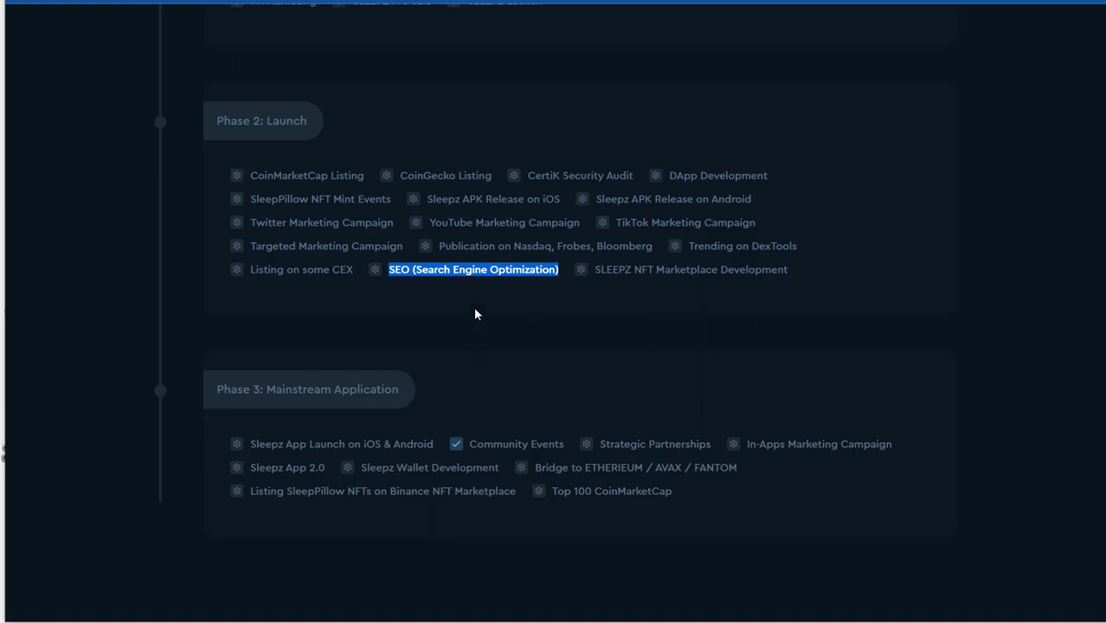
Highlight the Sleepz Wallet Development milestone in Phase 3 and continue toward the UI Gallery
scroll("down", 3)
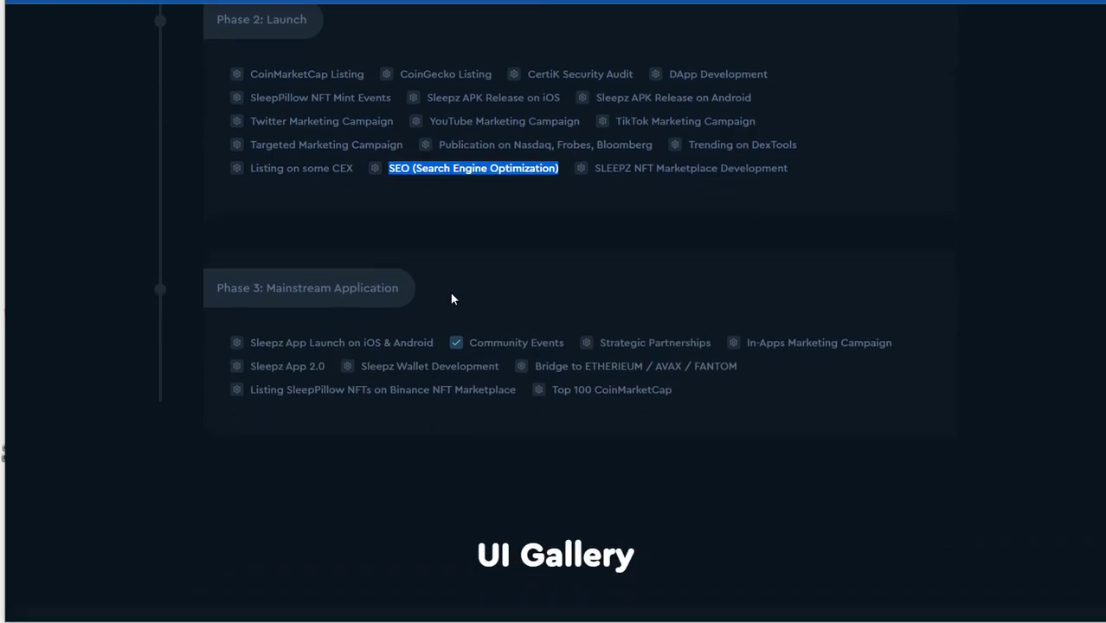
scroll("down", 3)
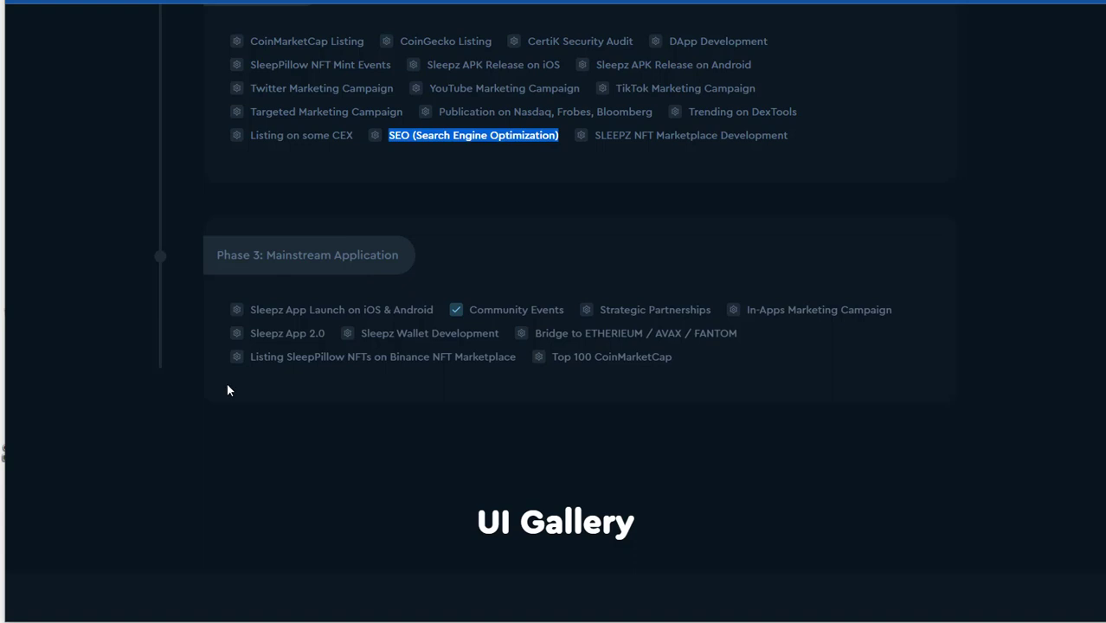
mouse_move(249, 286)
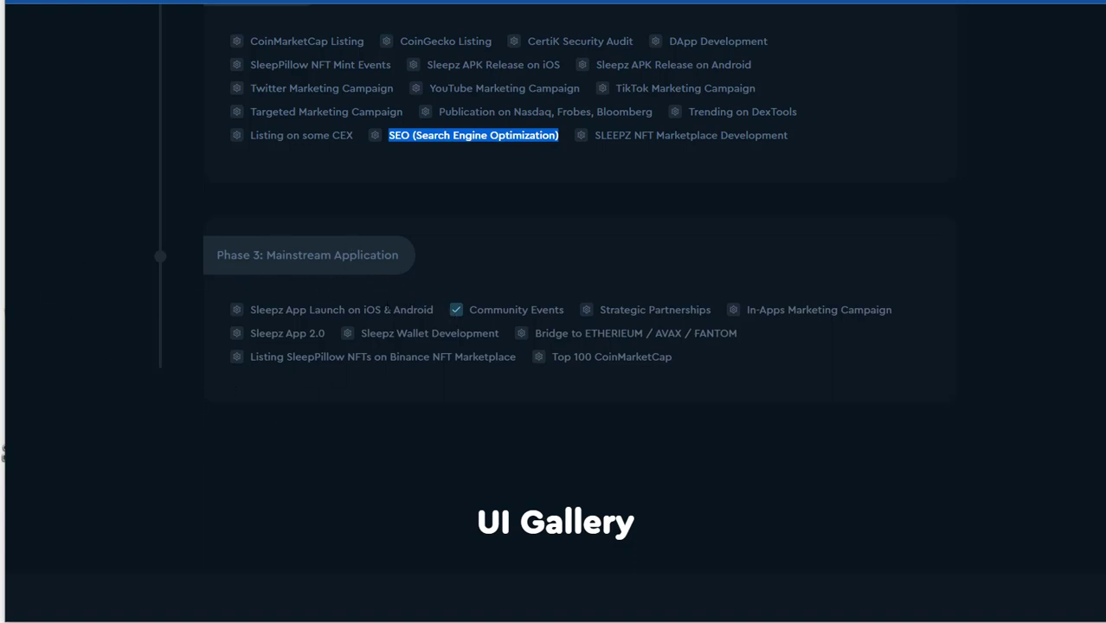
mouse_move(418, 296)
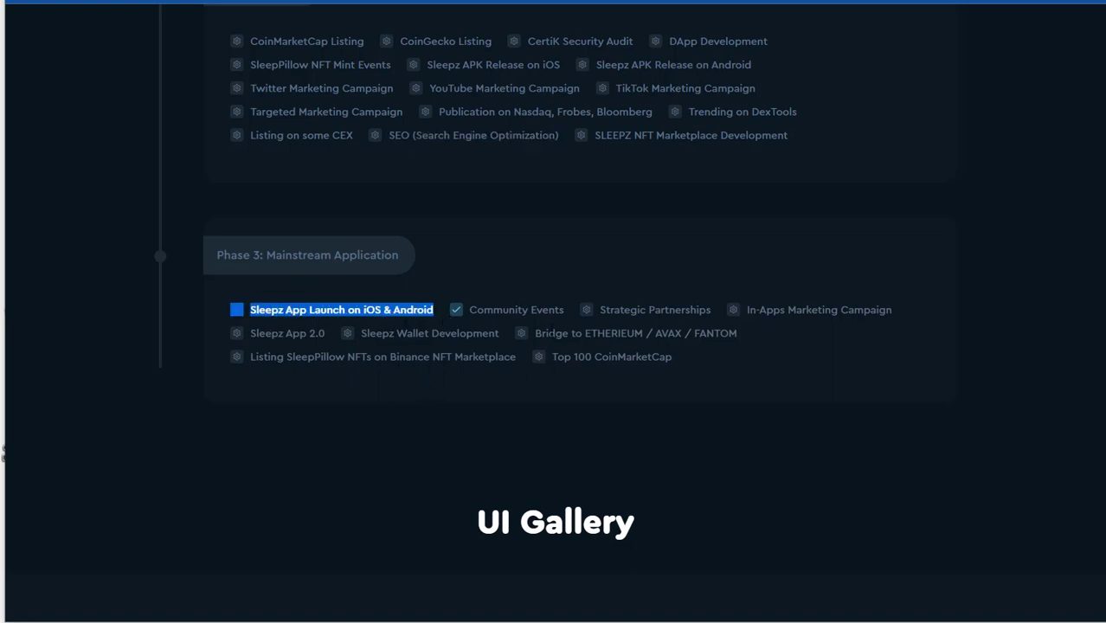
mouse_move(786, 343)
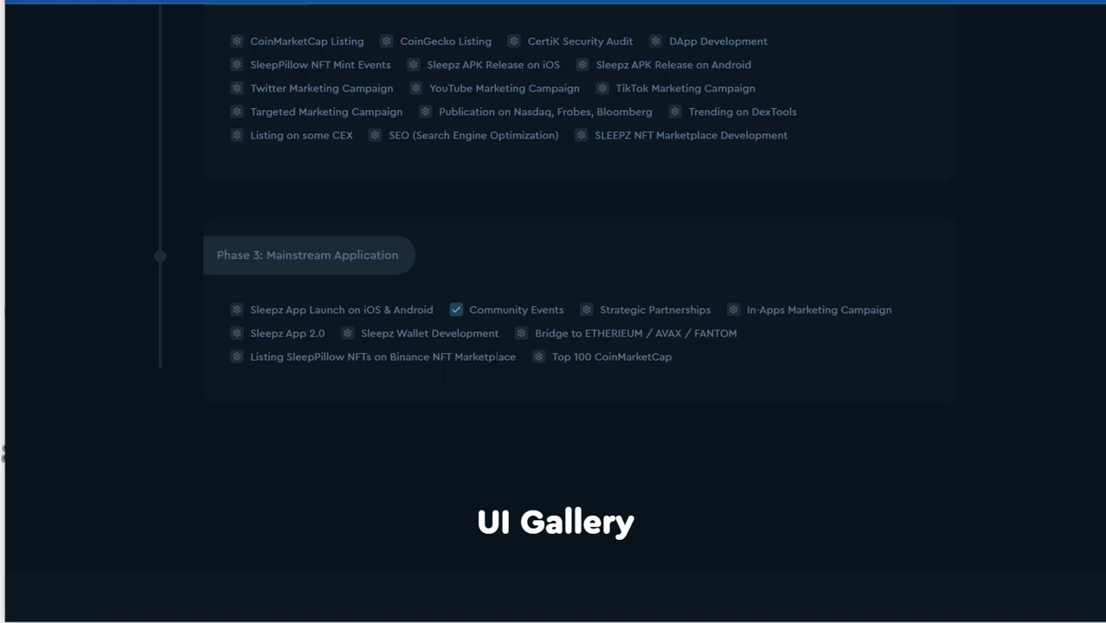
double_click(434, 332)
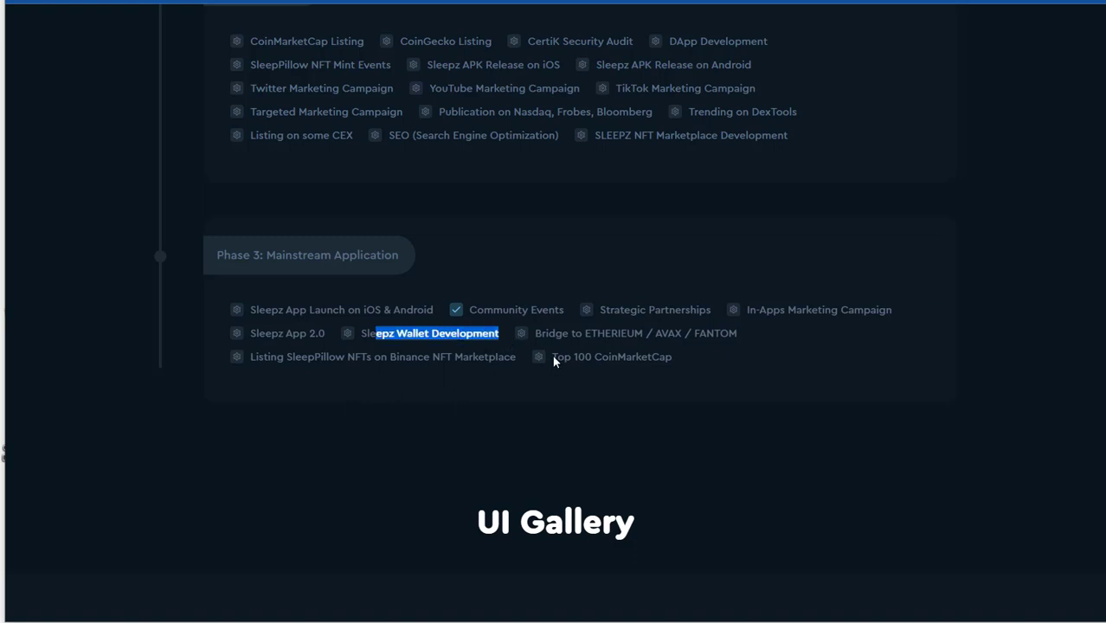
mouse_move(32, 512)
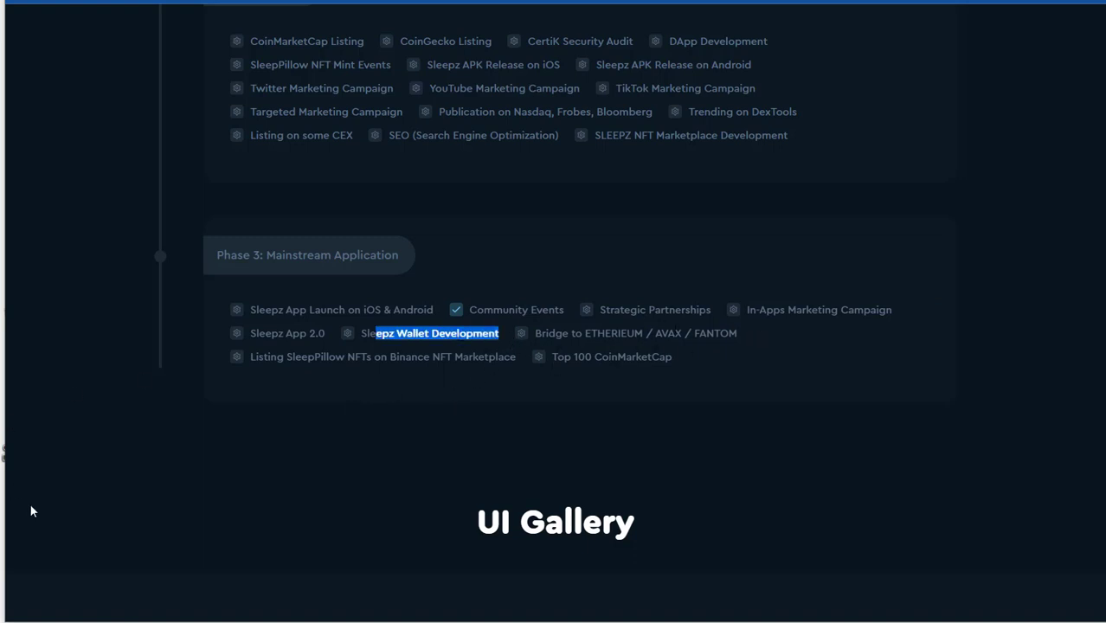
mouse_move(330, 391)
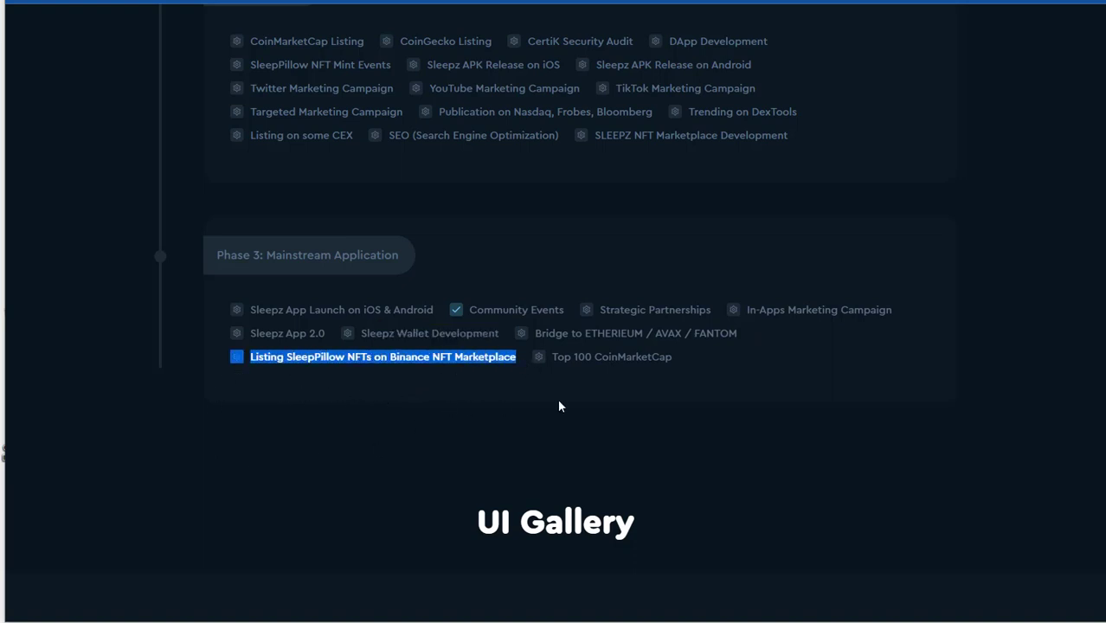
scroll("down", 3)
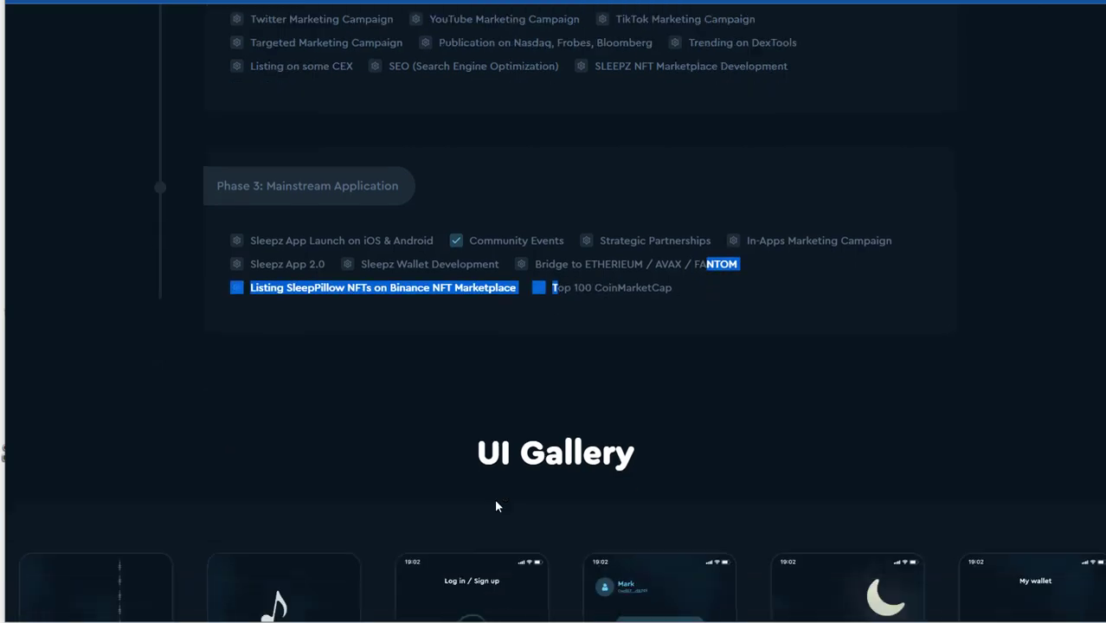
Scroll past the UI Gallery phone screenshots down to The Team section with founders and staff
scroll("down", 3)
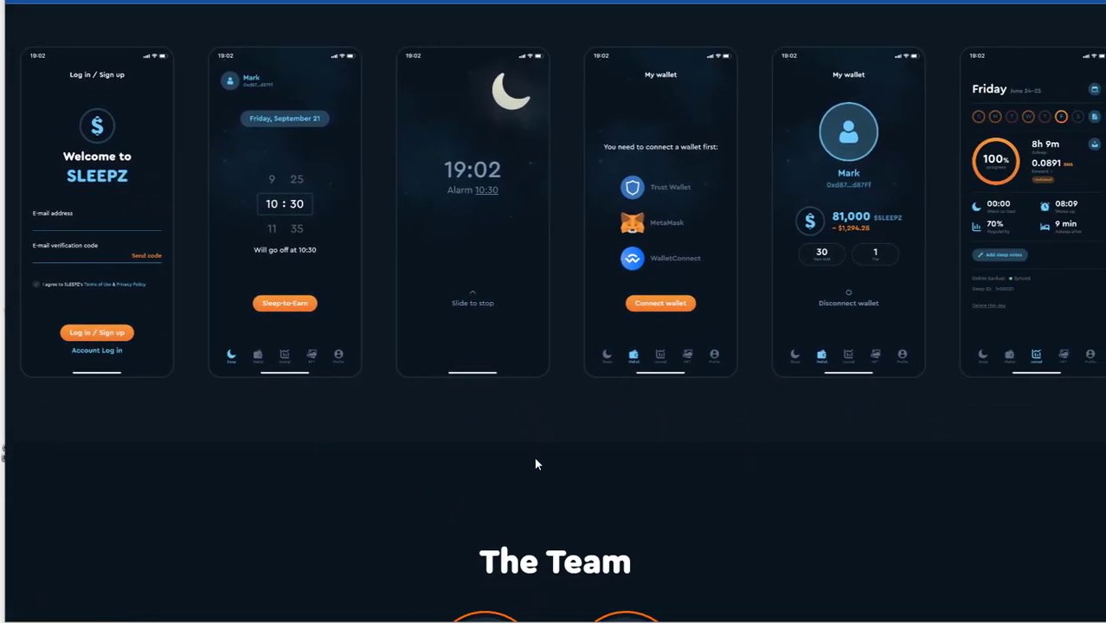
scroll("down", 3)
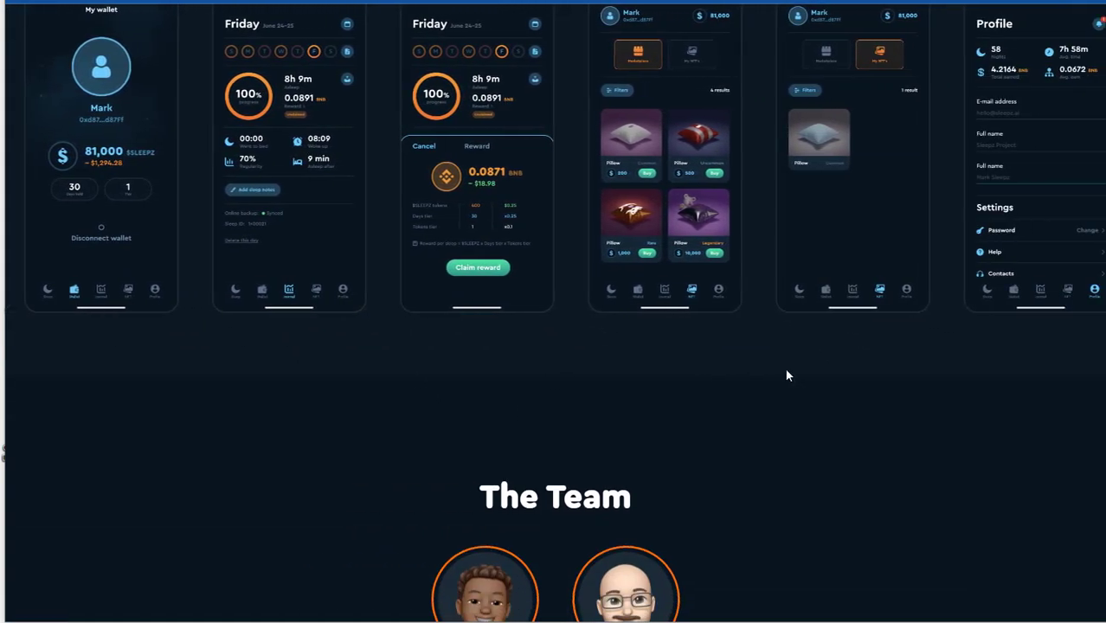
scroll("down", 3)
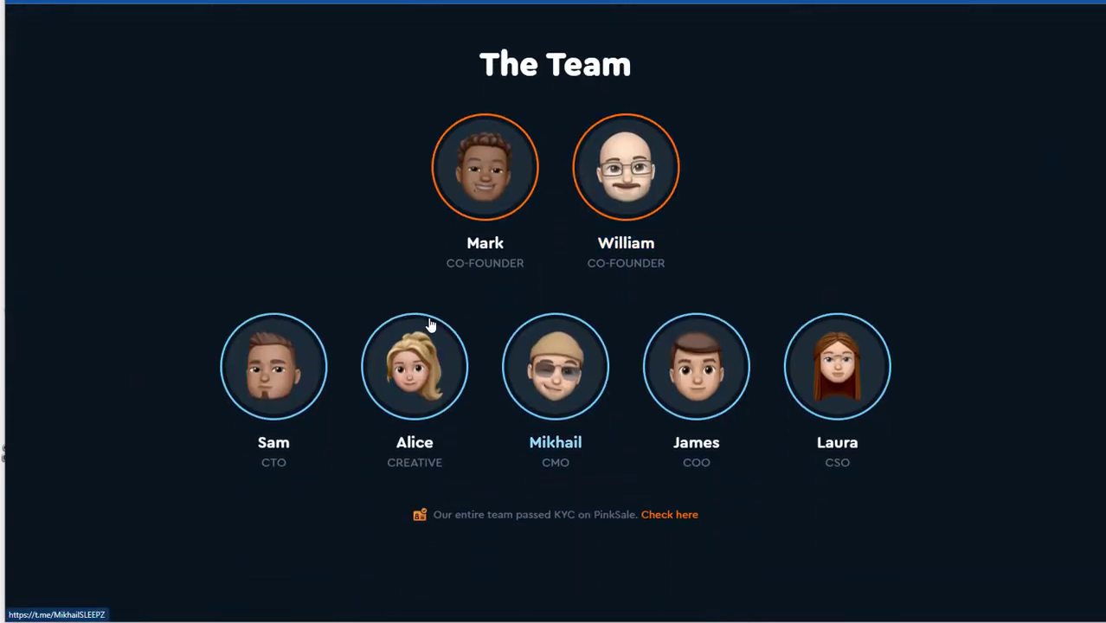
scroll("down", 3)
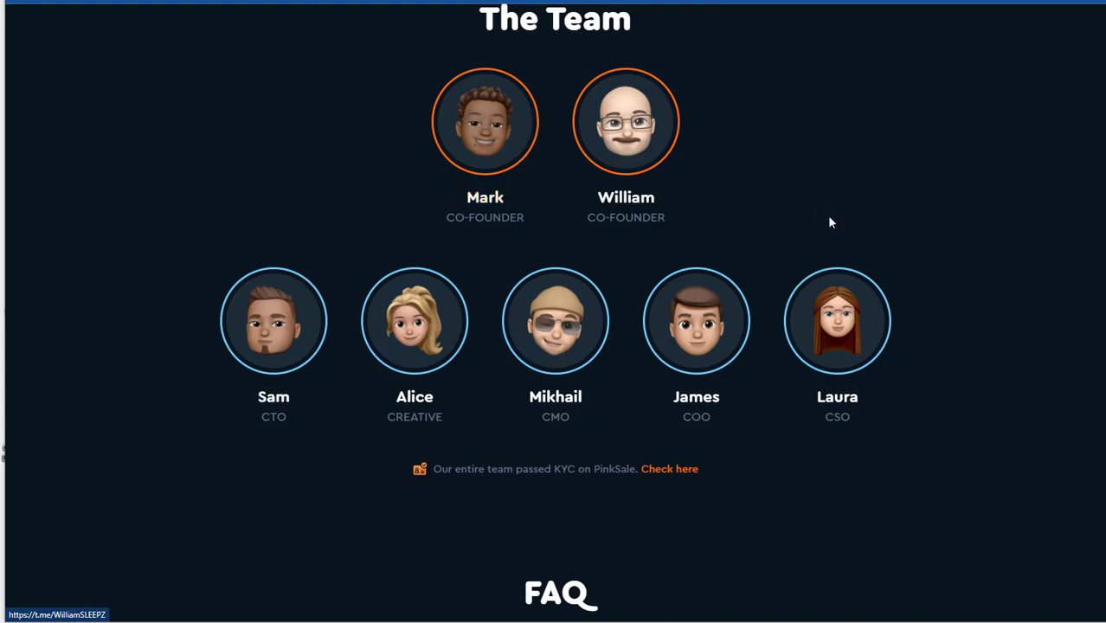
Expand the FAQ answers for What is SLEEPZ and how the Sleep-to-Earn mechanism works
scroll("down", 3)
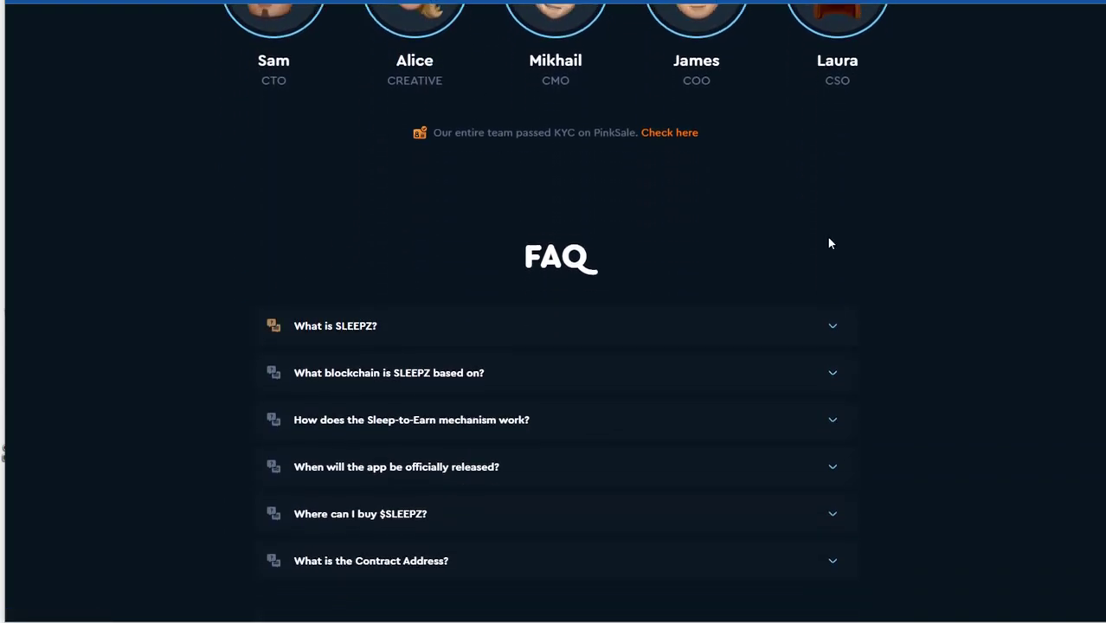
left_click(336, 325)
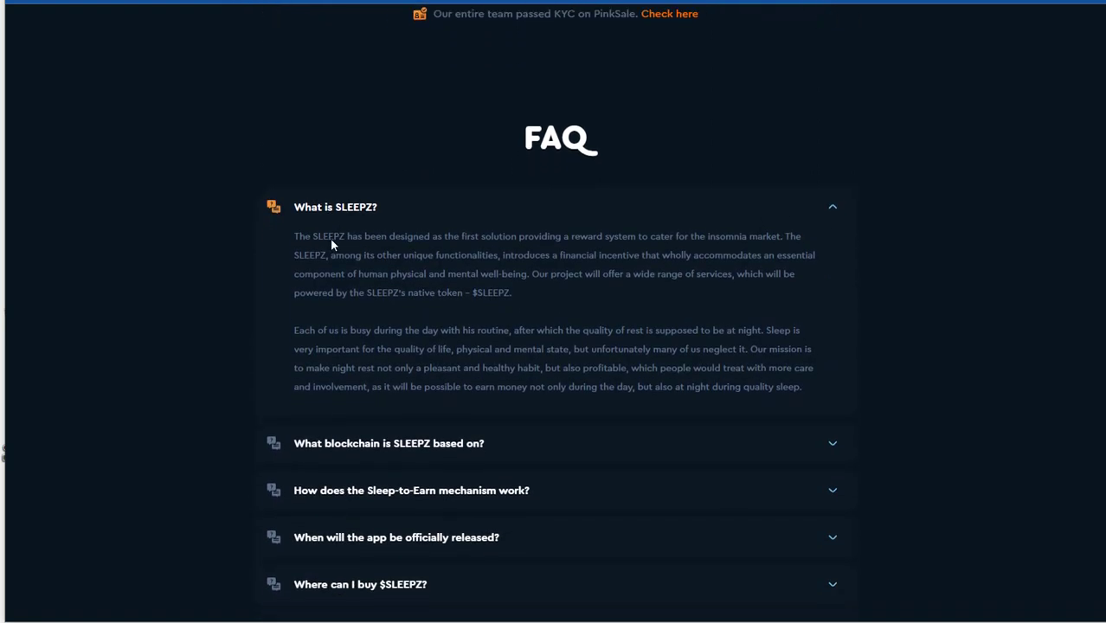
scroll("down", 3)
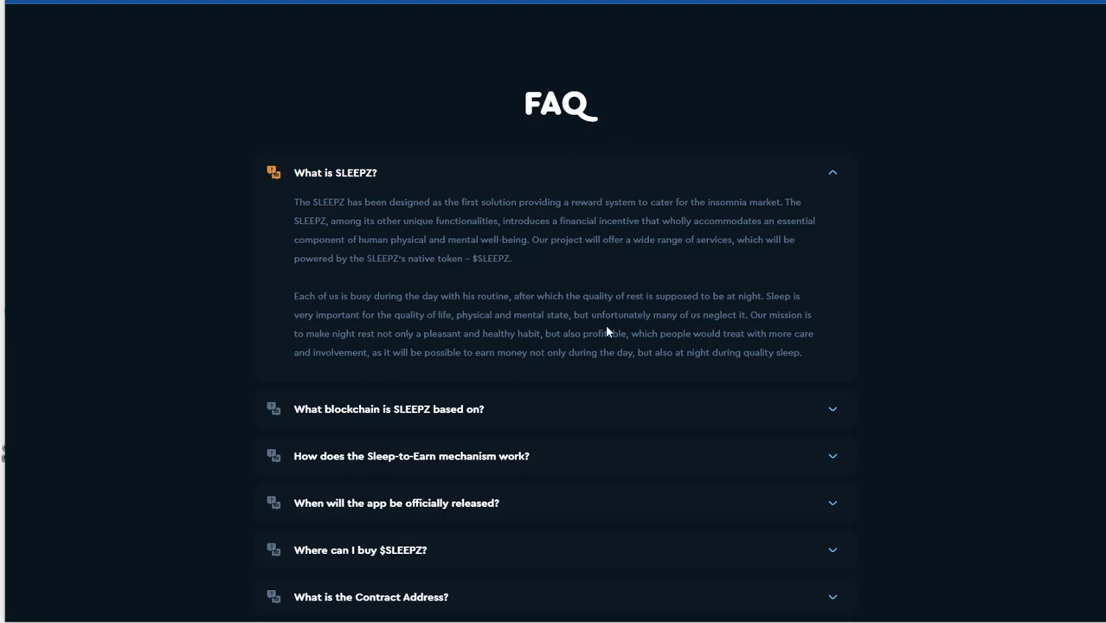
mouse_move(491, 415)
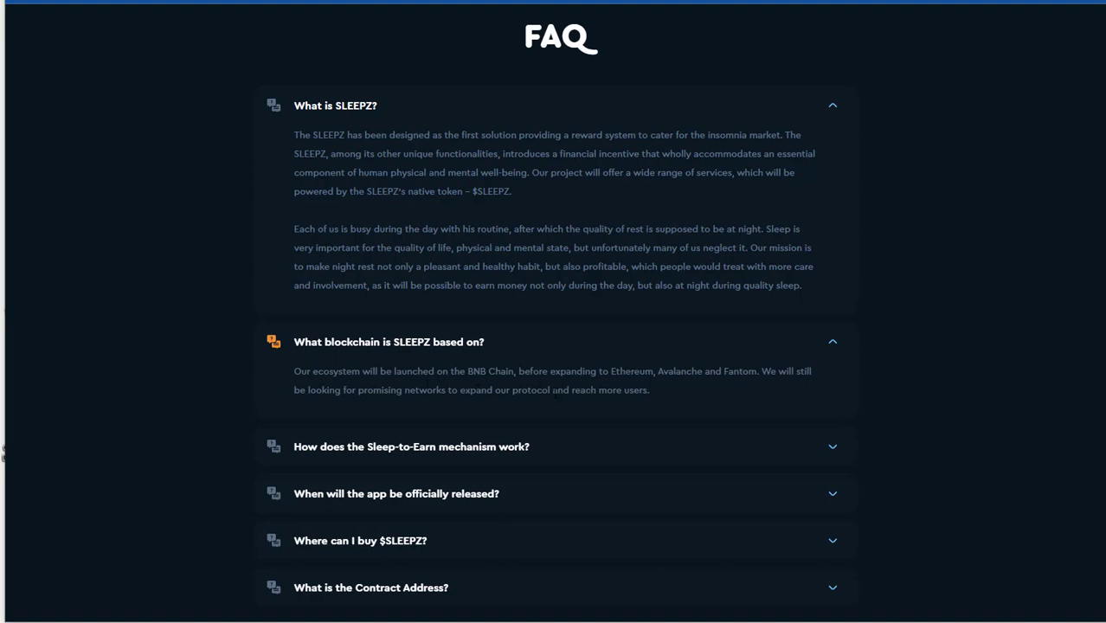
mouse_move(770, 391)
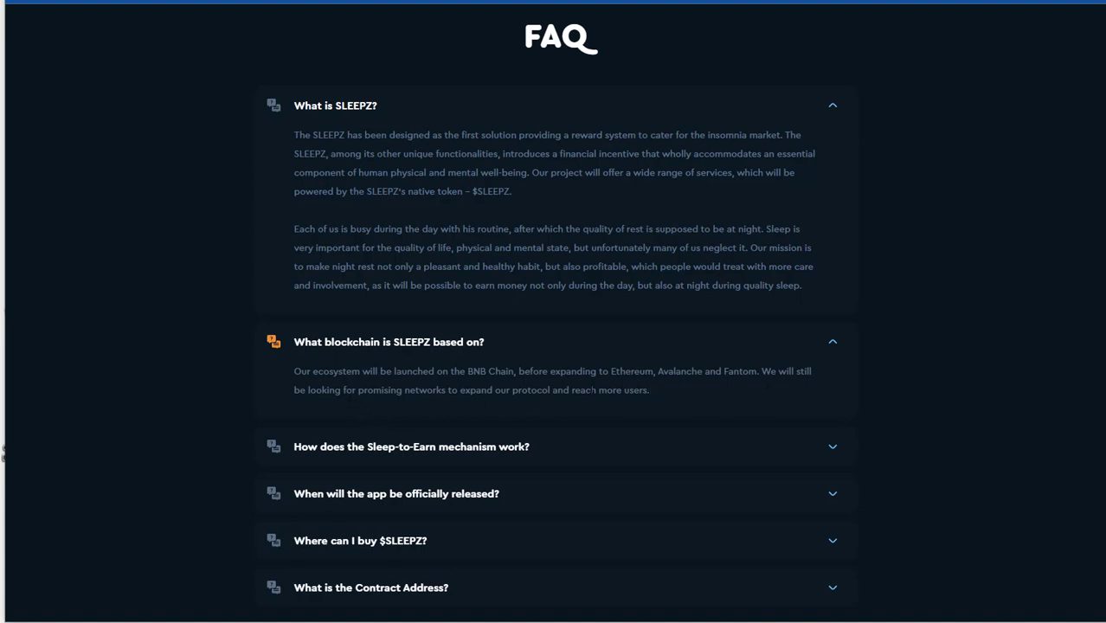
mouse_move(652, 412)
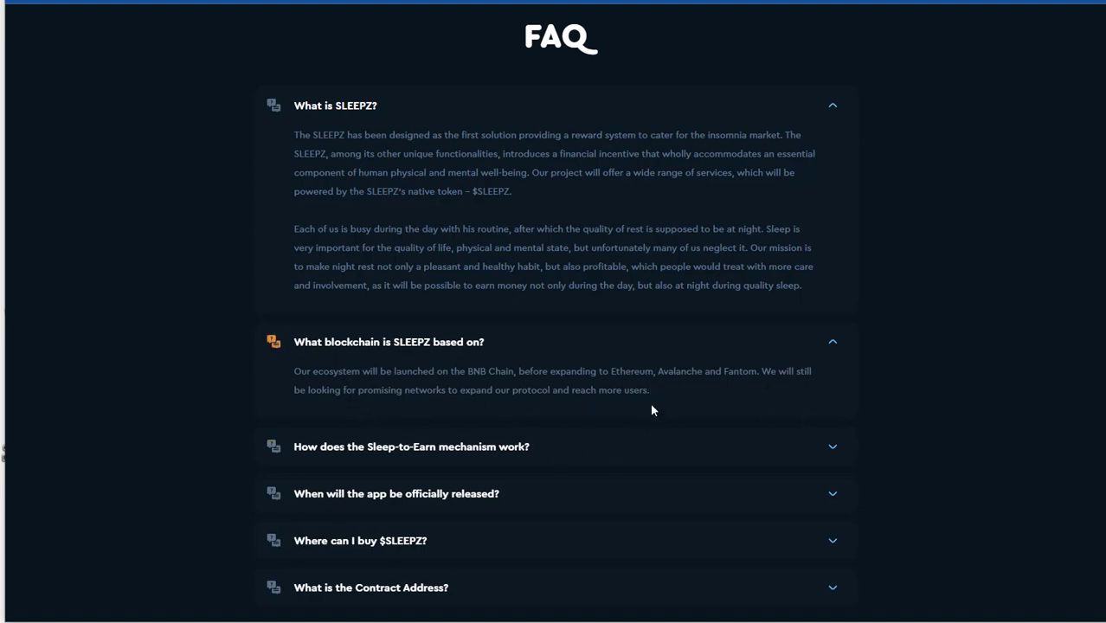
scroll("down", 3)
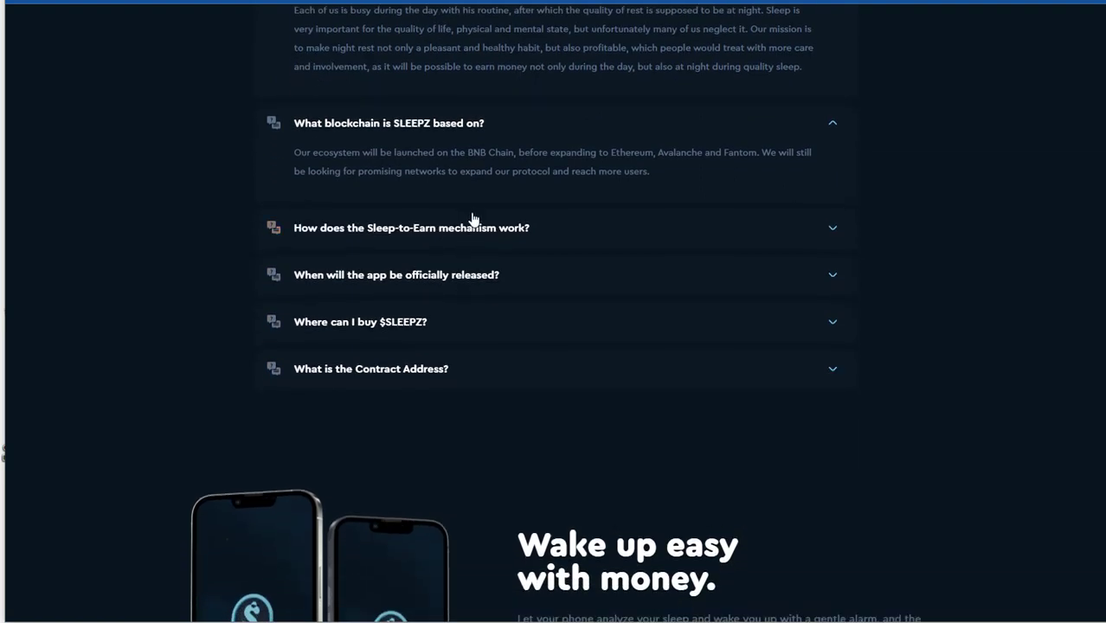
left_click(412, 228)
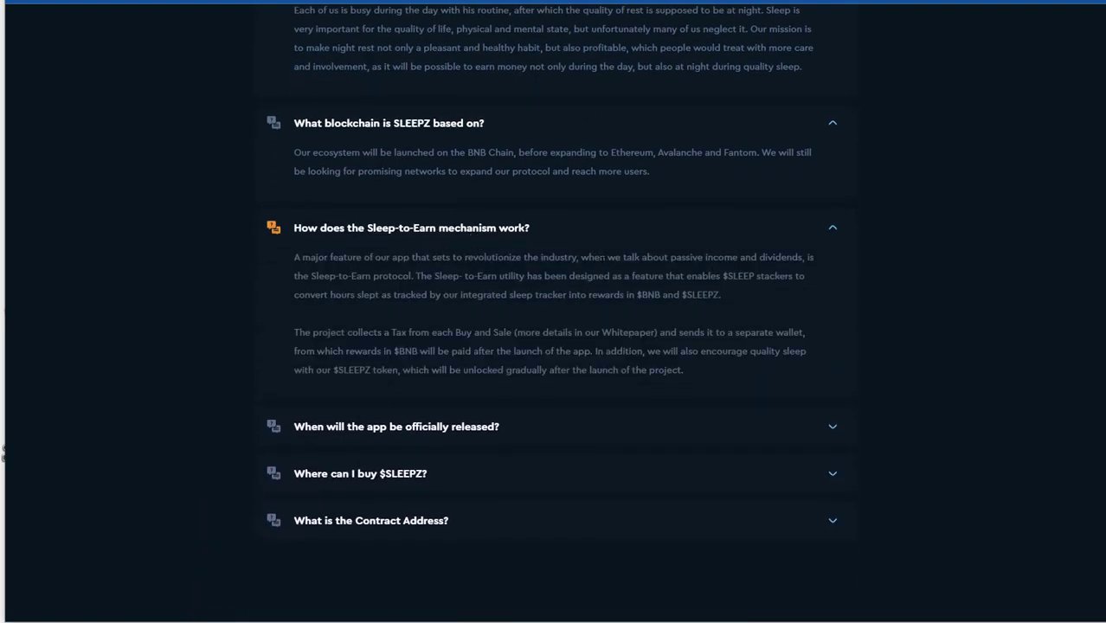
mouse_move(280, 266)
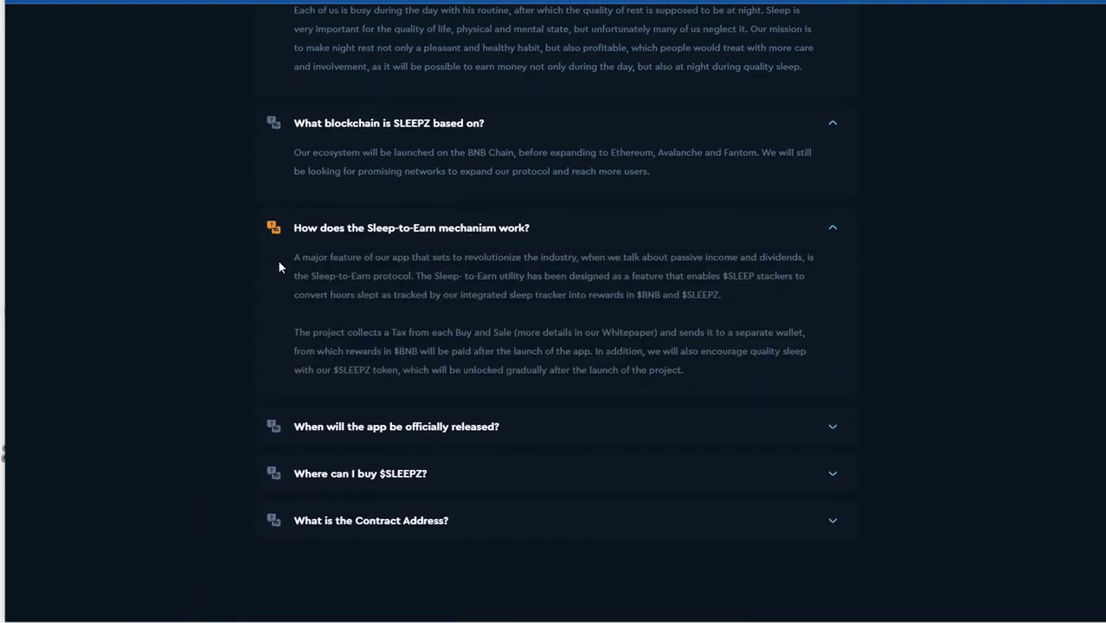
mouse_move(620, 277)
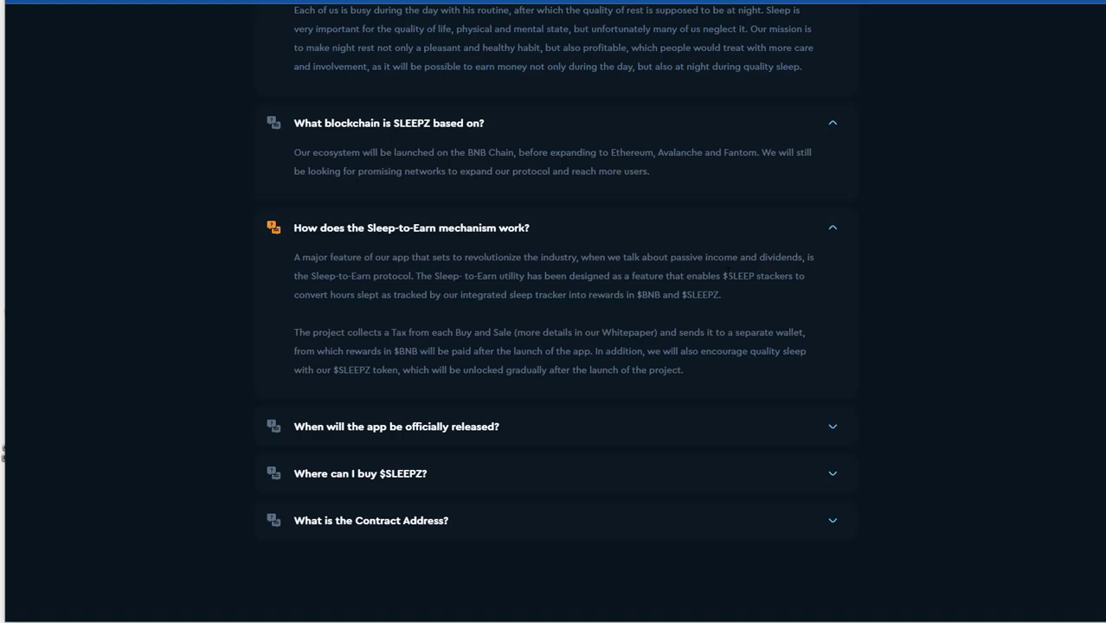
mouse_move(703, 316)
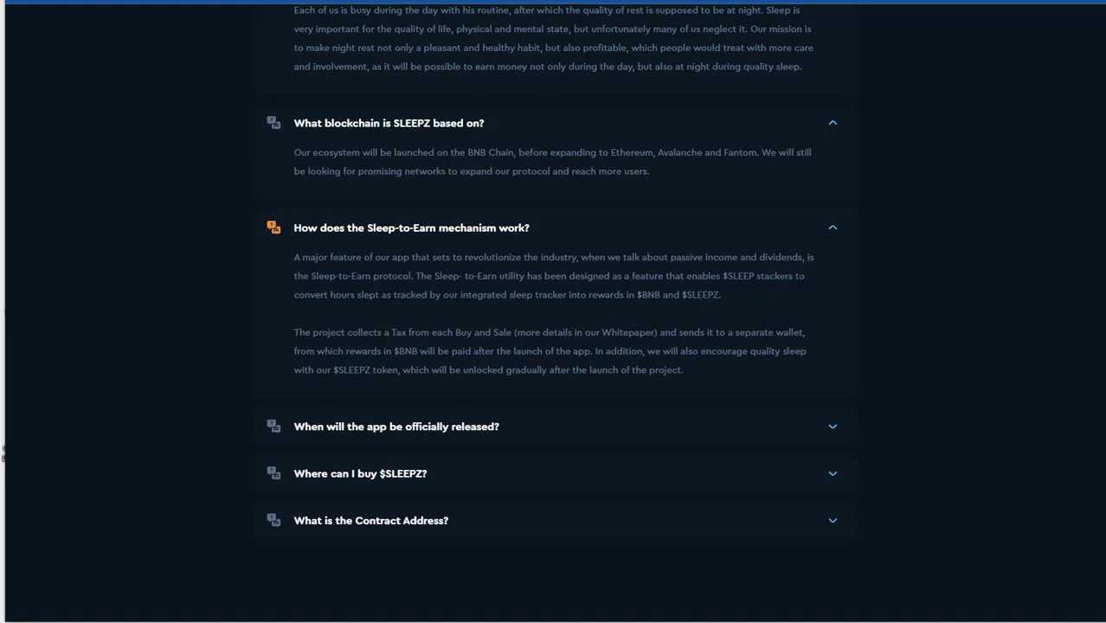
mouse_move(470, 313)
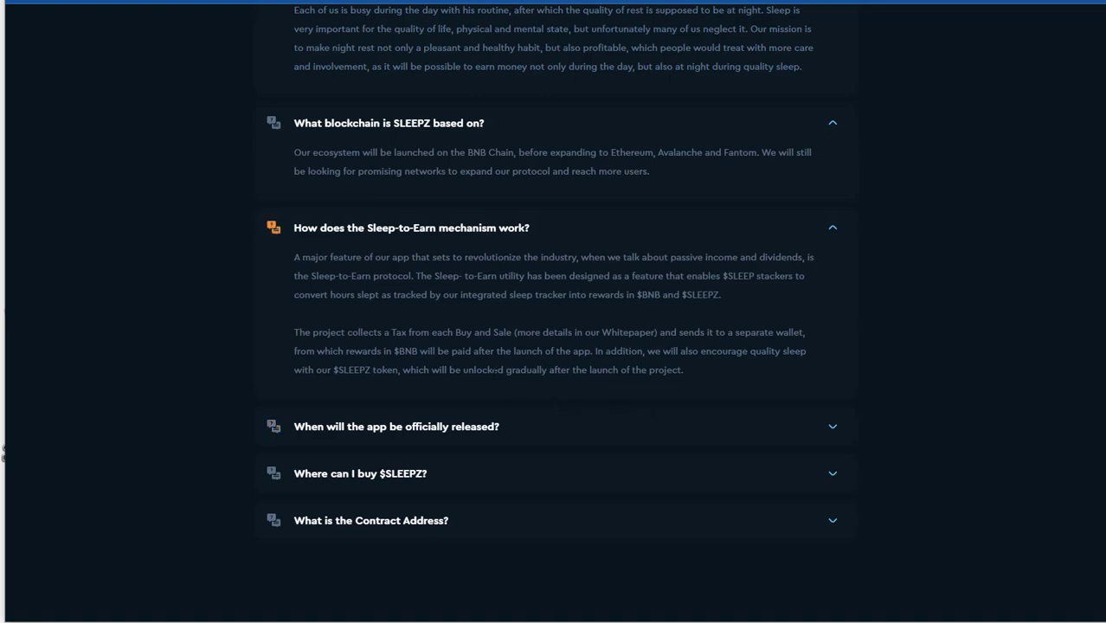
mouse_move(811, 363)
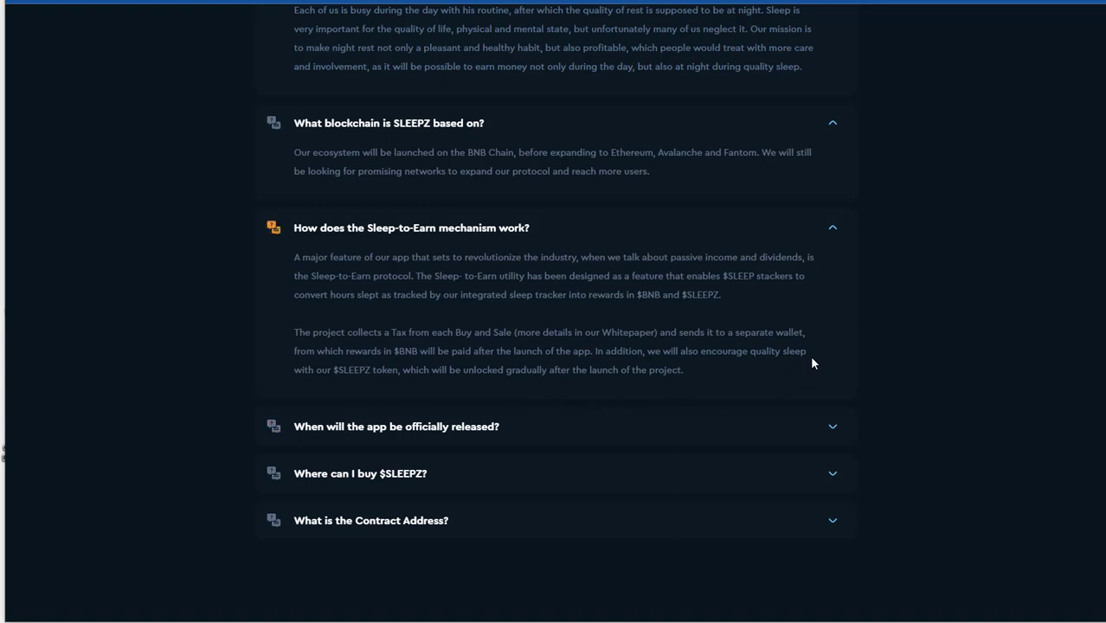
mouse_move(414, 398)
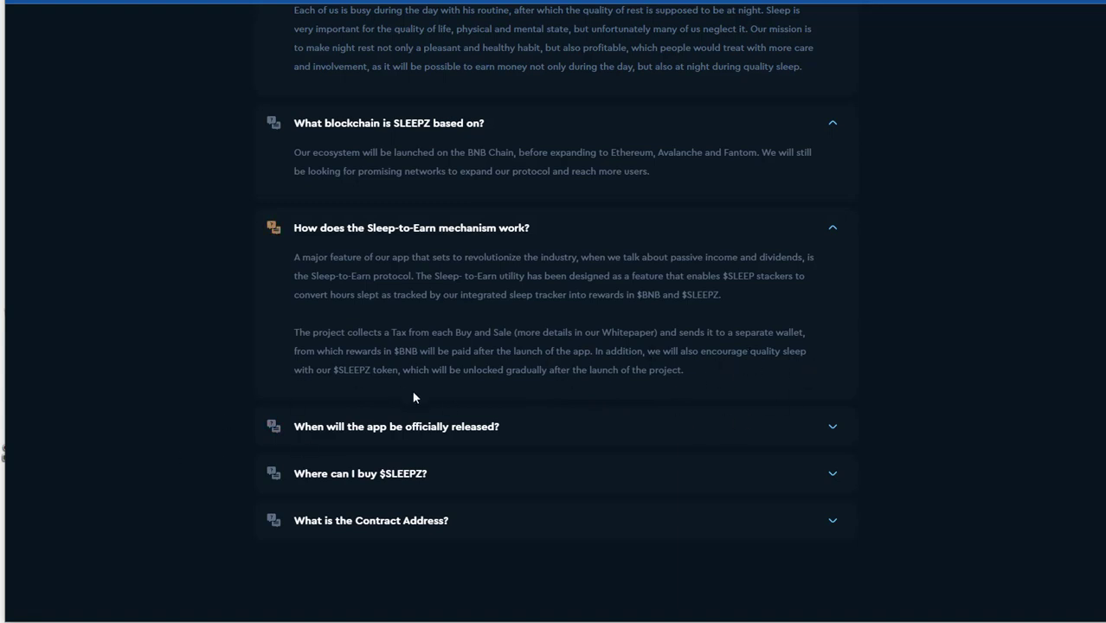
mouse_move(467, 387)
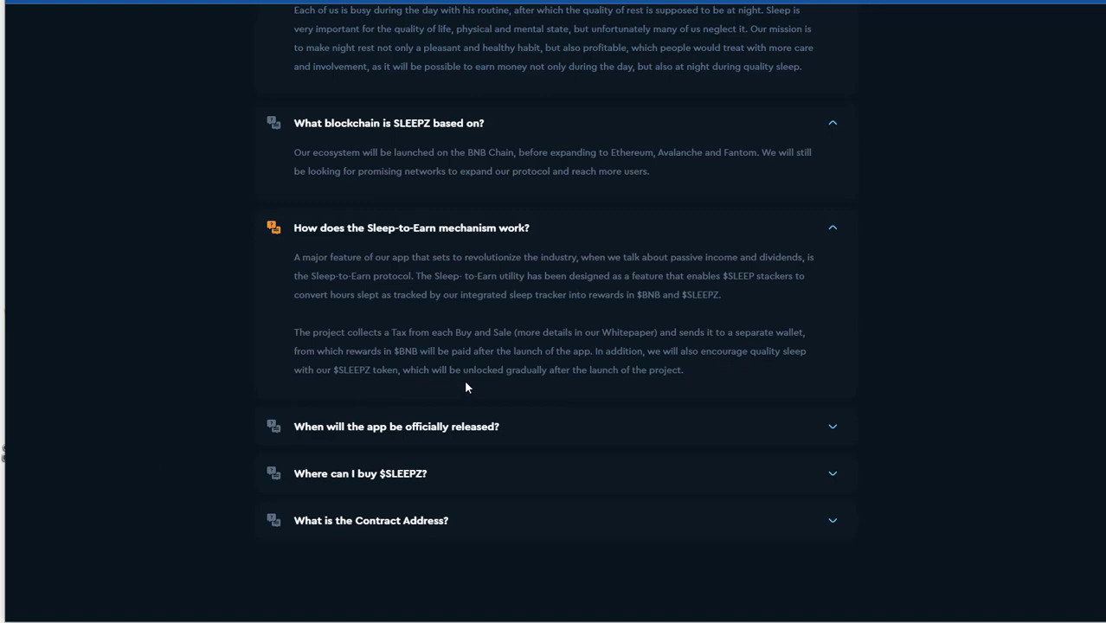
mouse_move(713, 387)
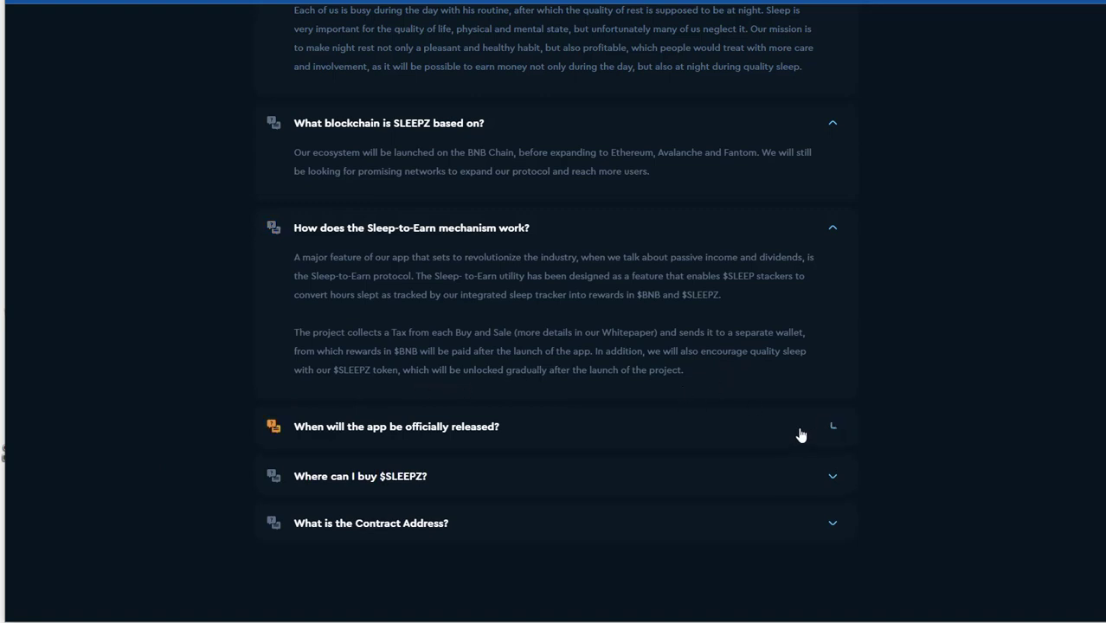
Expand the release-date and 'Where can I buy $SLEEPZ?' answers and highlight the buying answer
left_click(395, 425)
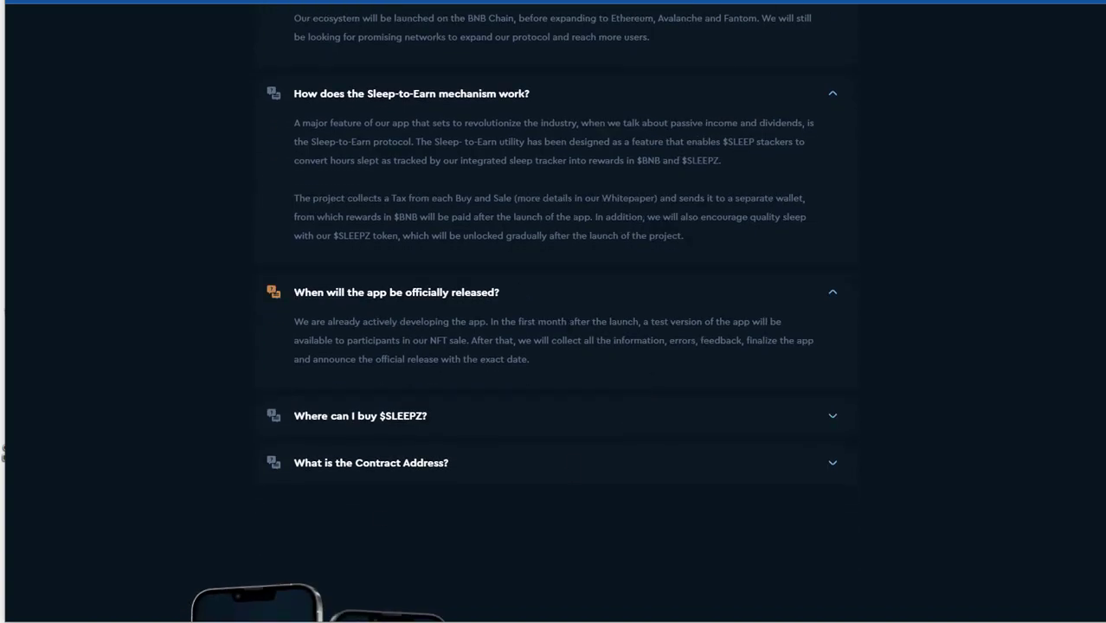
mouse_move(588, 356)
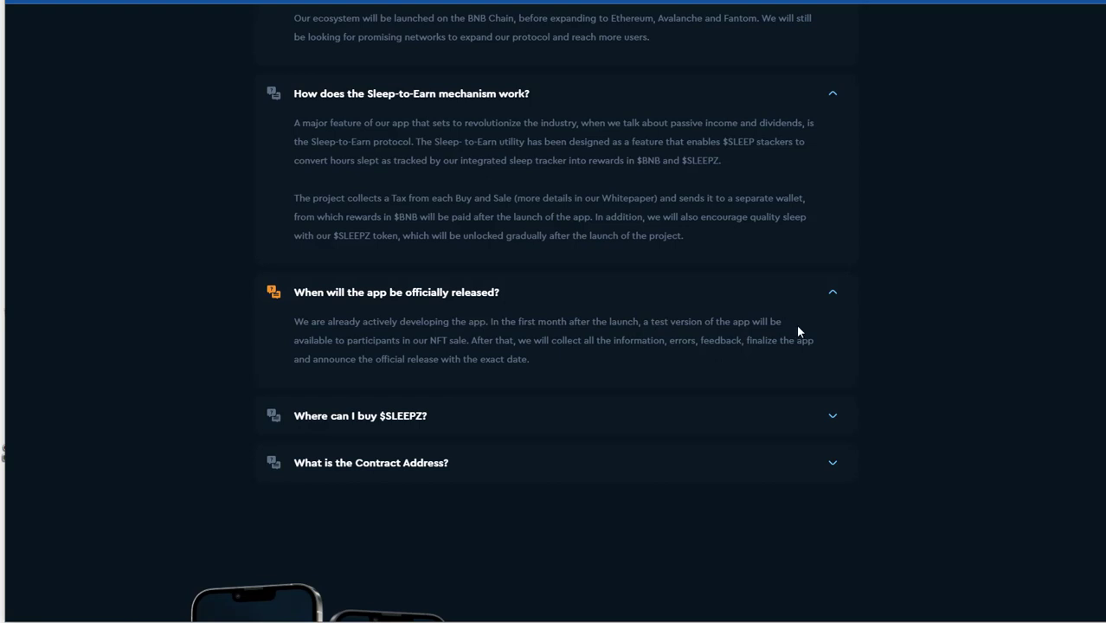
mouse_move(426, 361)
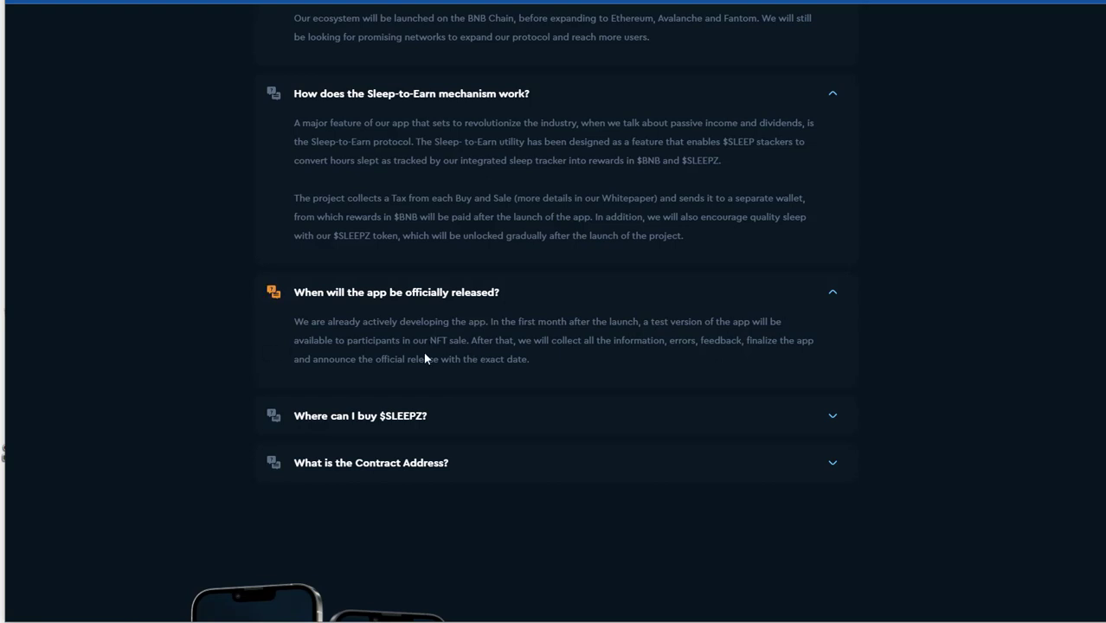
mouse_move(557, 374)
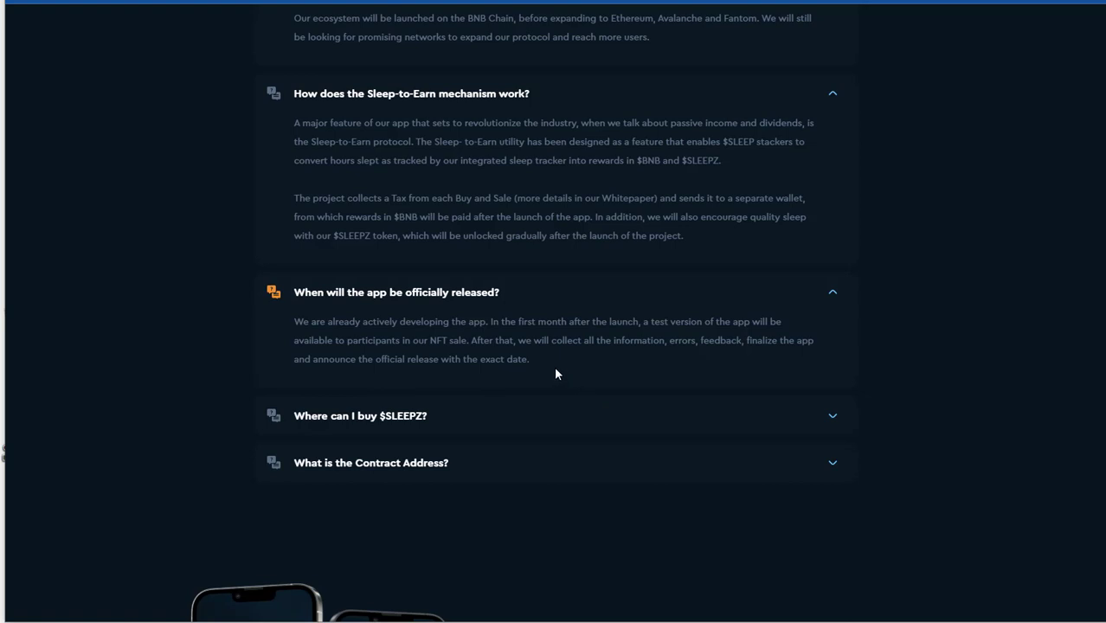
mouse_move(699, 363)
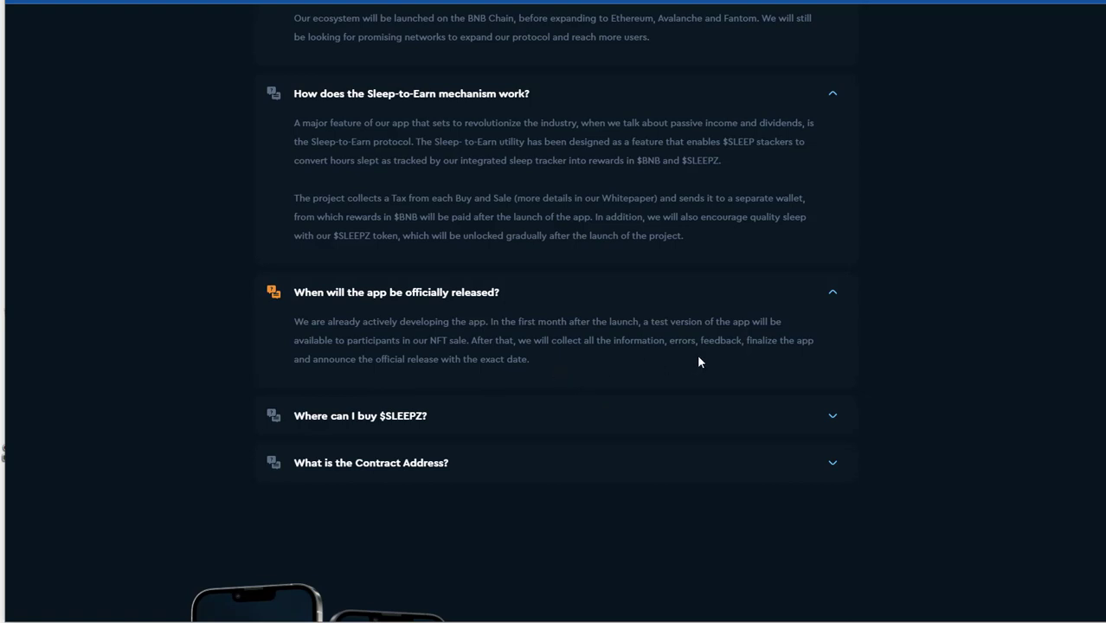
mouse_move(268, 356)
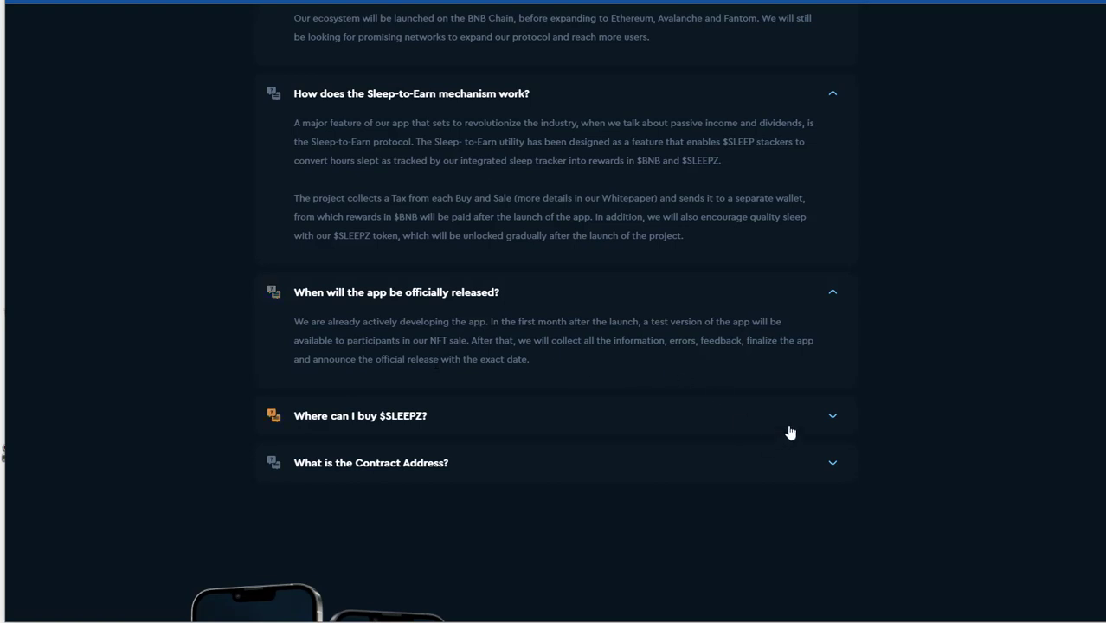
left_click(360, 415)
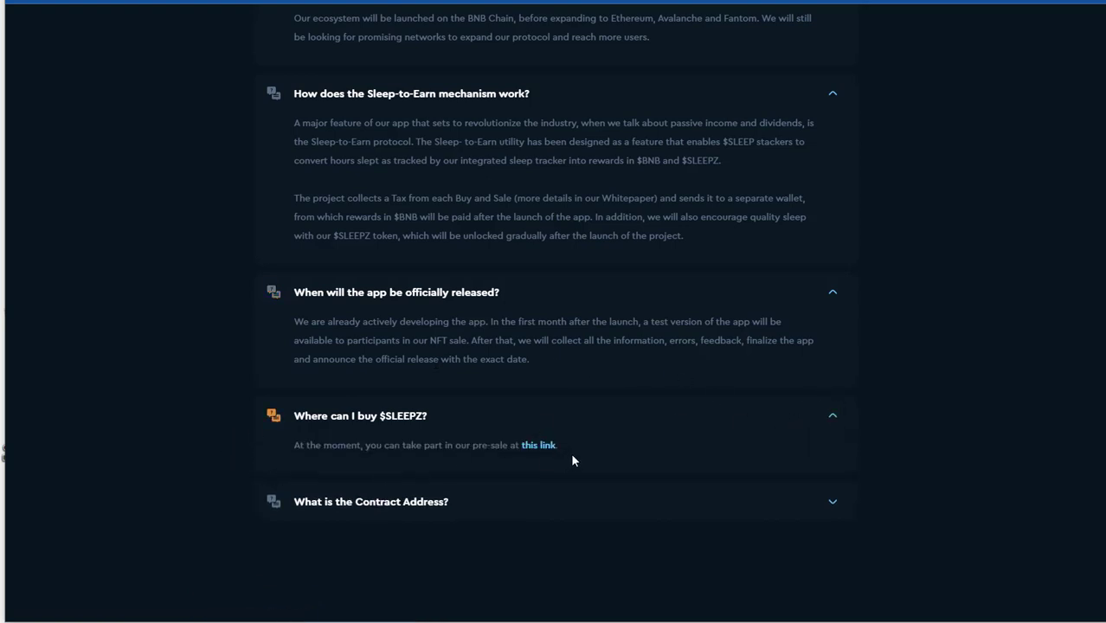
left_click_drag(294, 415, 557, 445)
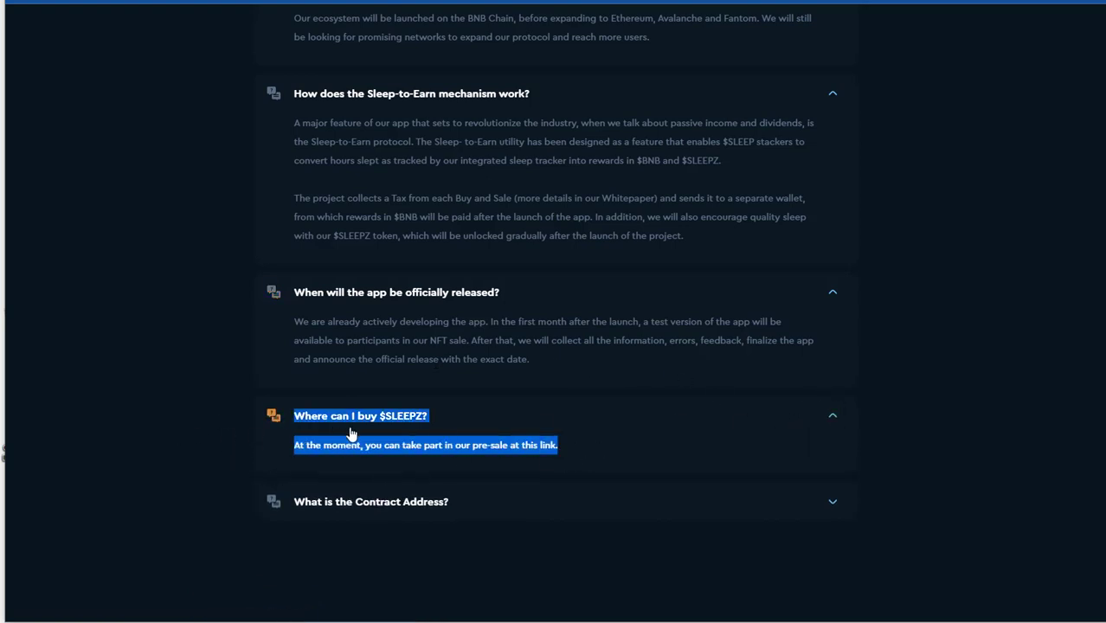
scroll("down", 3)
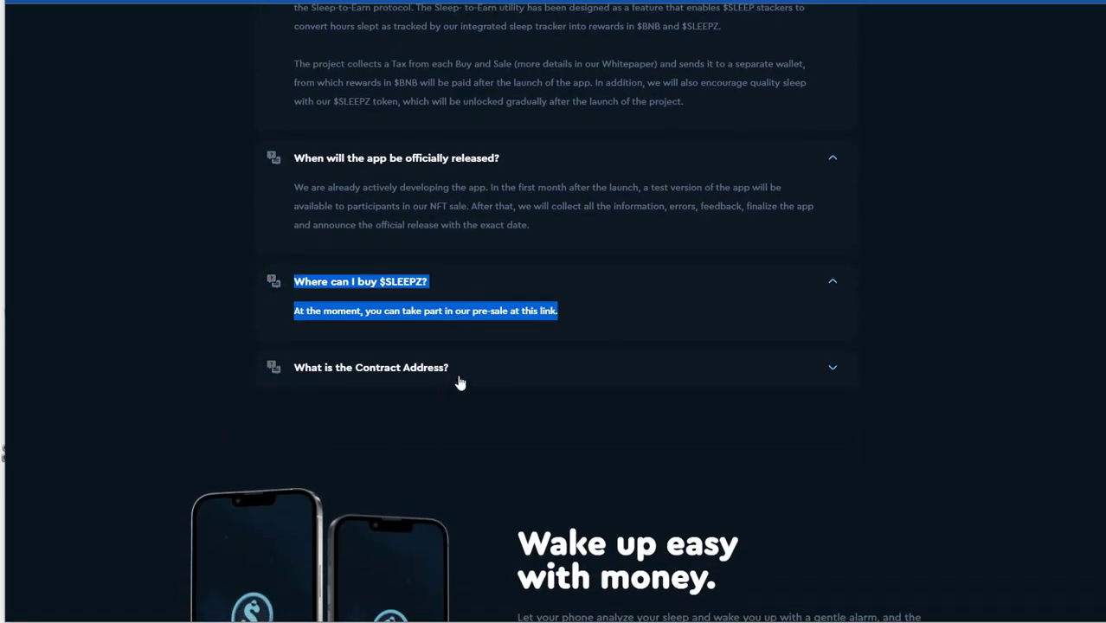
Scroll to the 'Wake up easy with money' coming-soon section and Join Us footer links
scroll("down", 3)
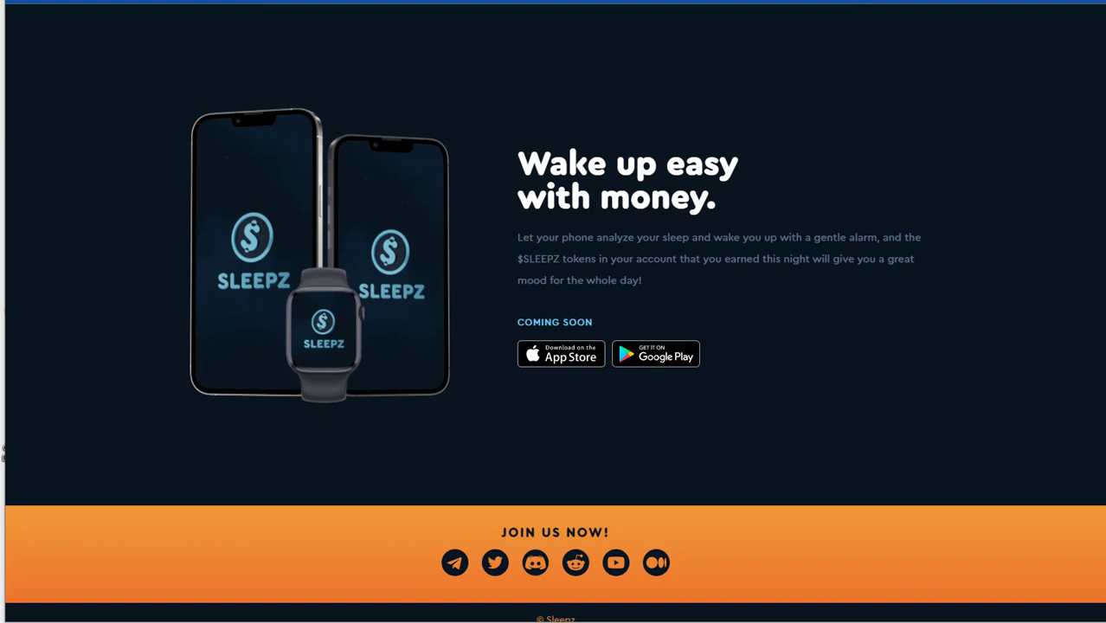
mouse_move(600, 318)
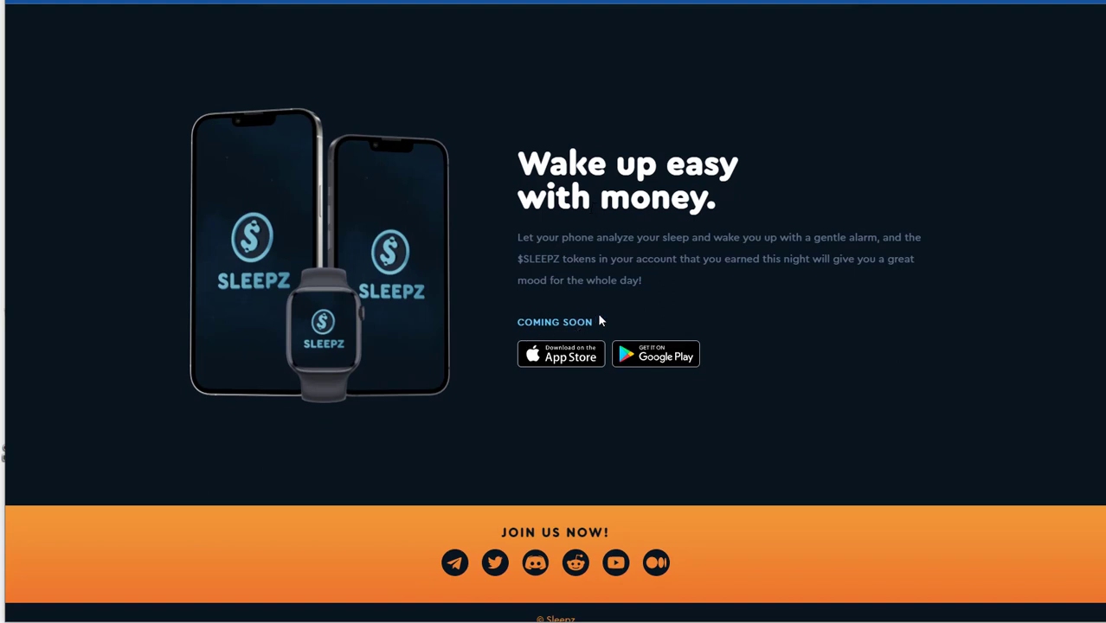
mouse_move(718, 294)
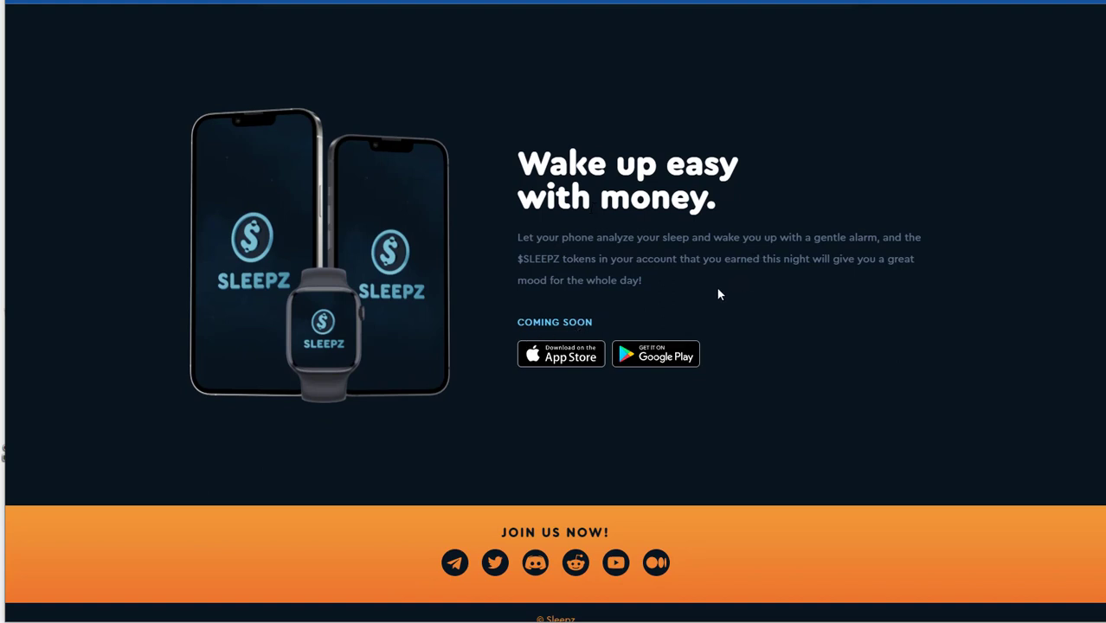
mouse_move(883, 249)
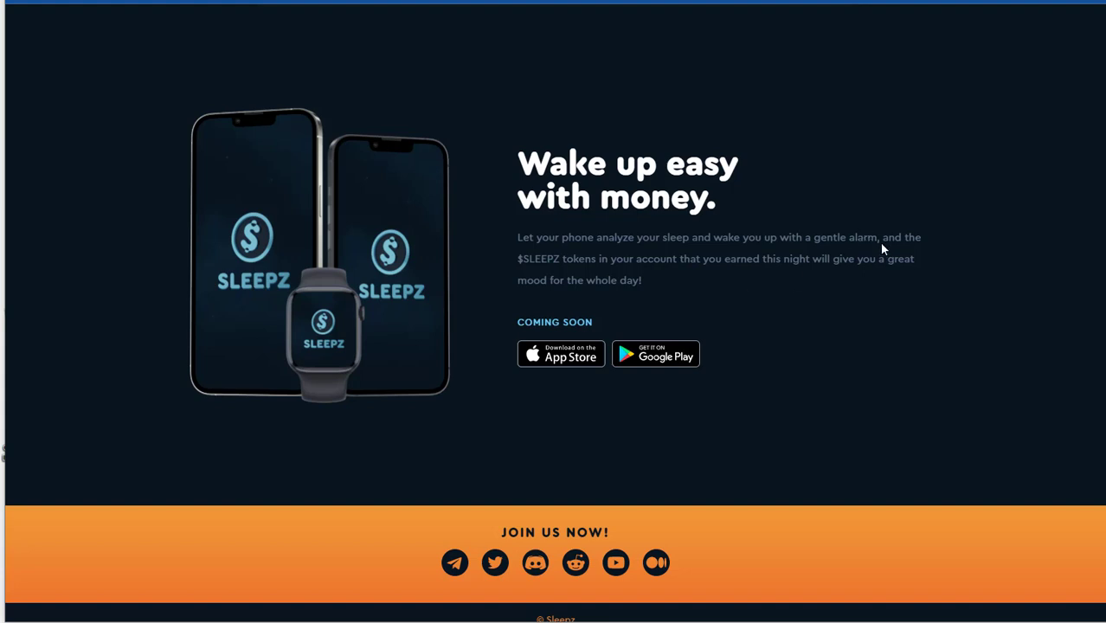
mouse_move(664, 284)
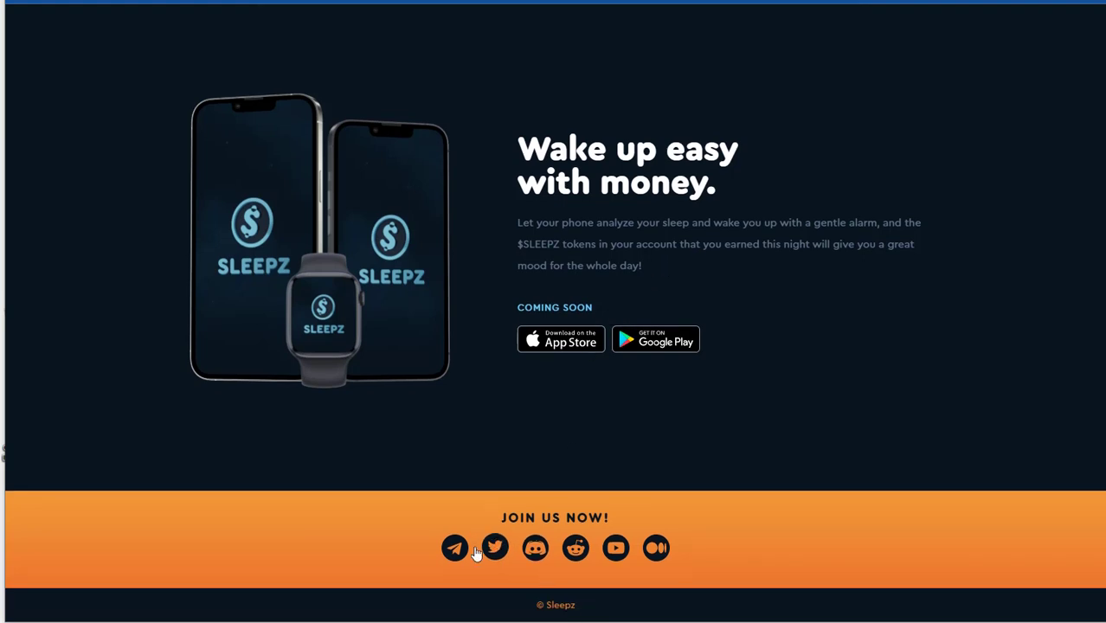
mouse_move(470, 553)
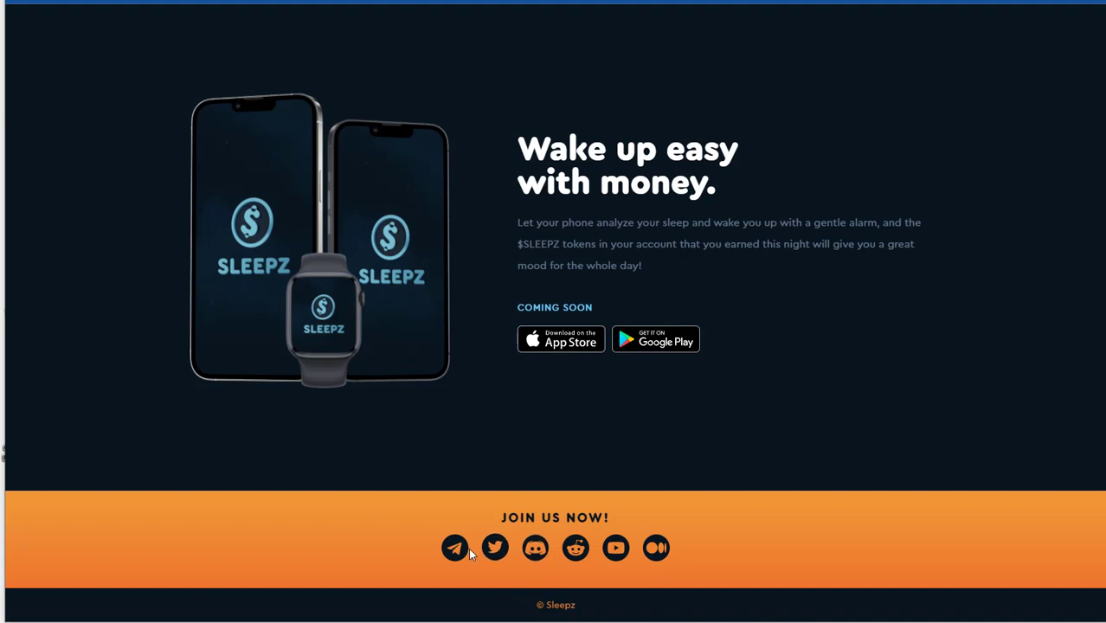
mouse_move(536, 263)
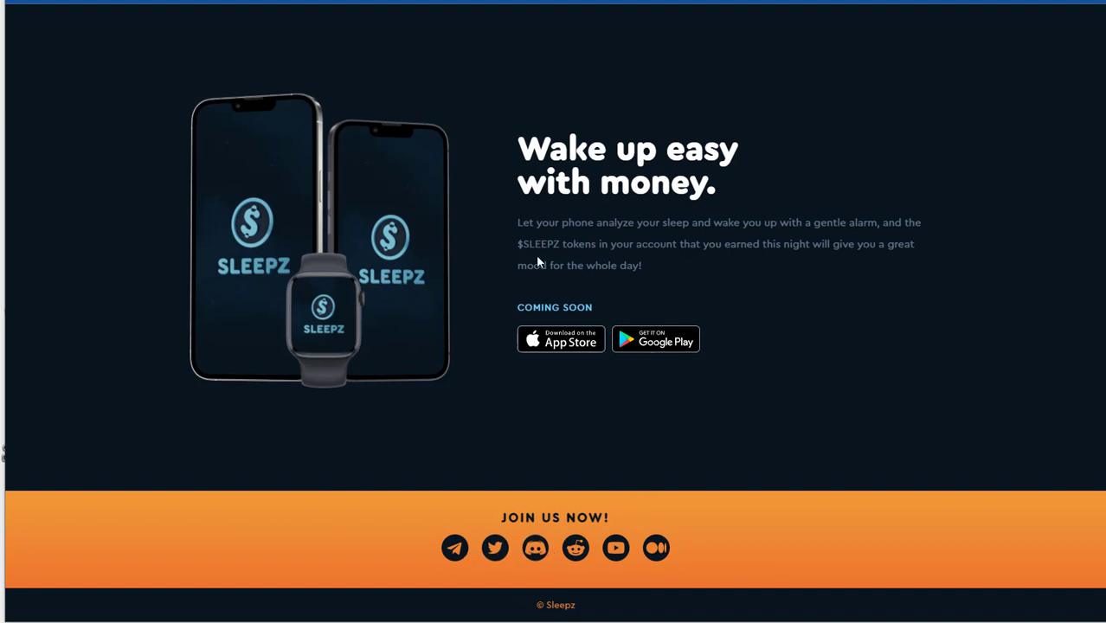
mouse_move(654, 270)
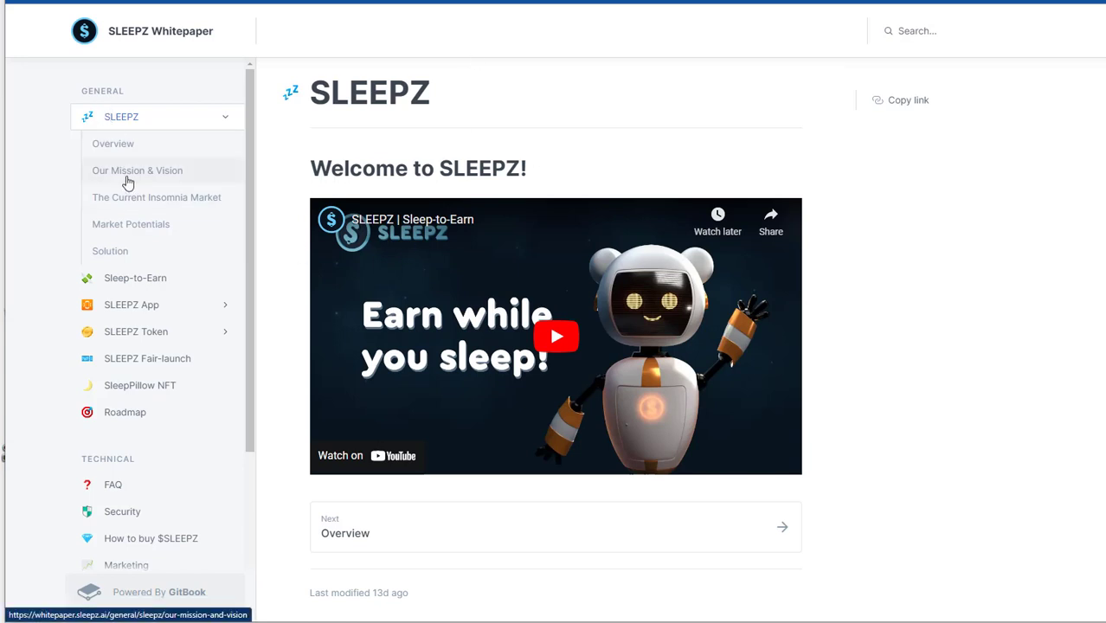
Read the Our Mission & Vision and Market Potentials pages from the GitBook sidebar
scroll("down", 3)
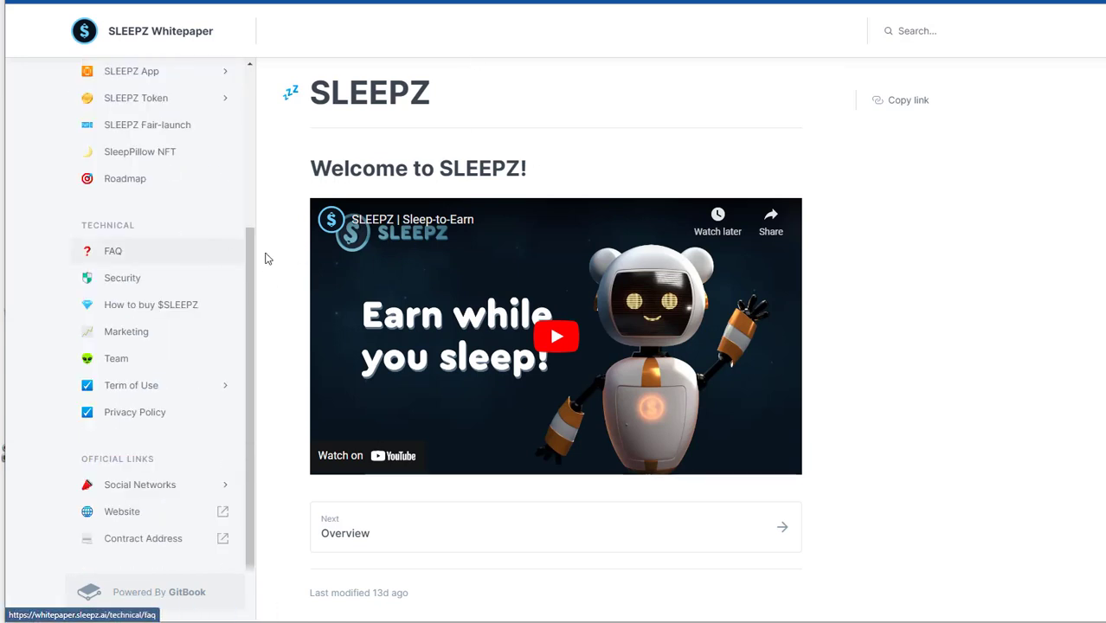
mouse_move(526, 308)
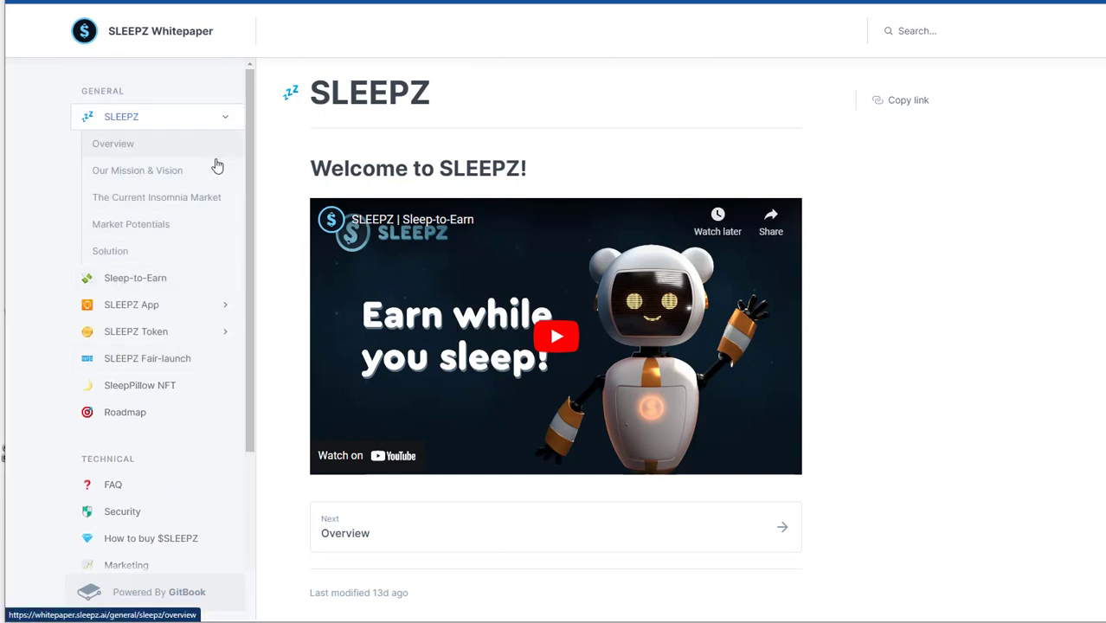
mouse_move(139, 177)
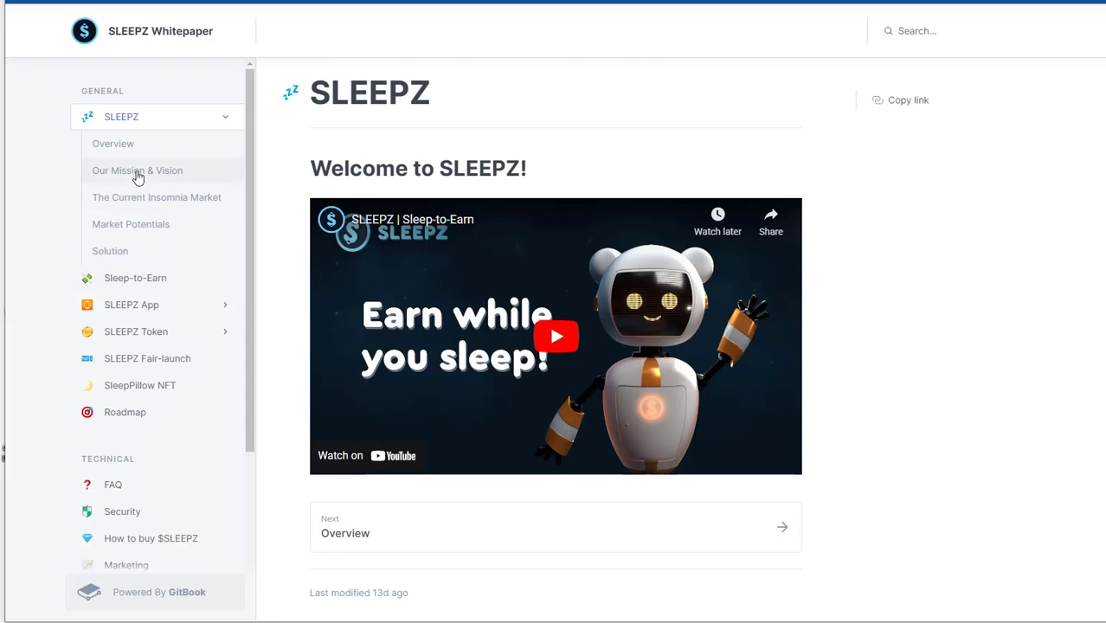
left_click(137, 171)
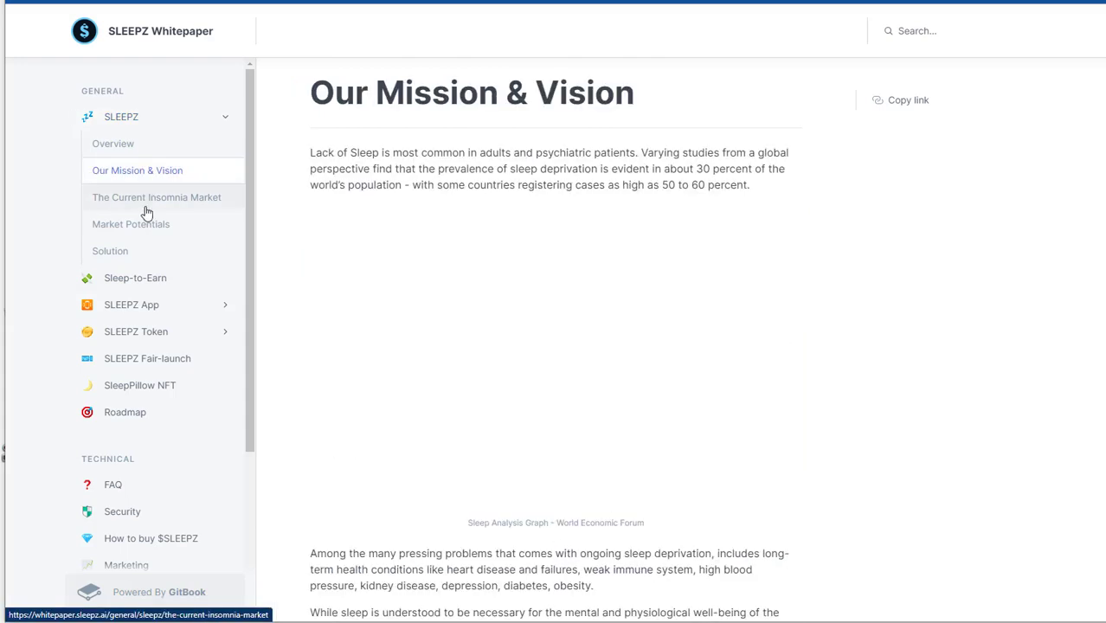
scroll("down", 3)
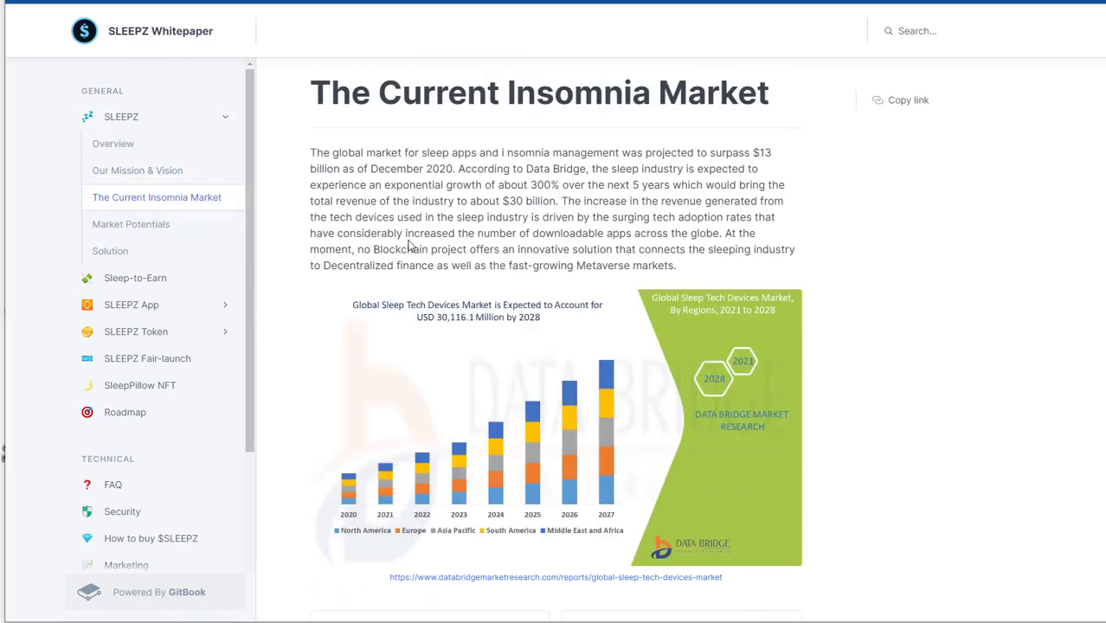
mouse_move(360, 229)
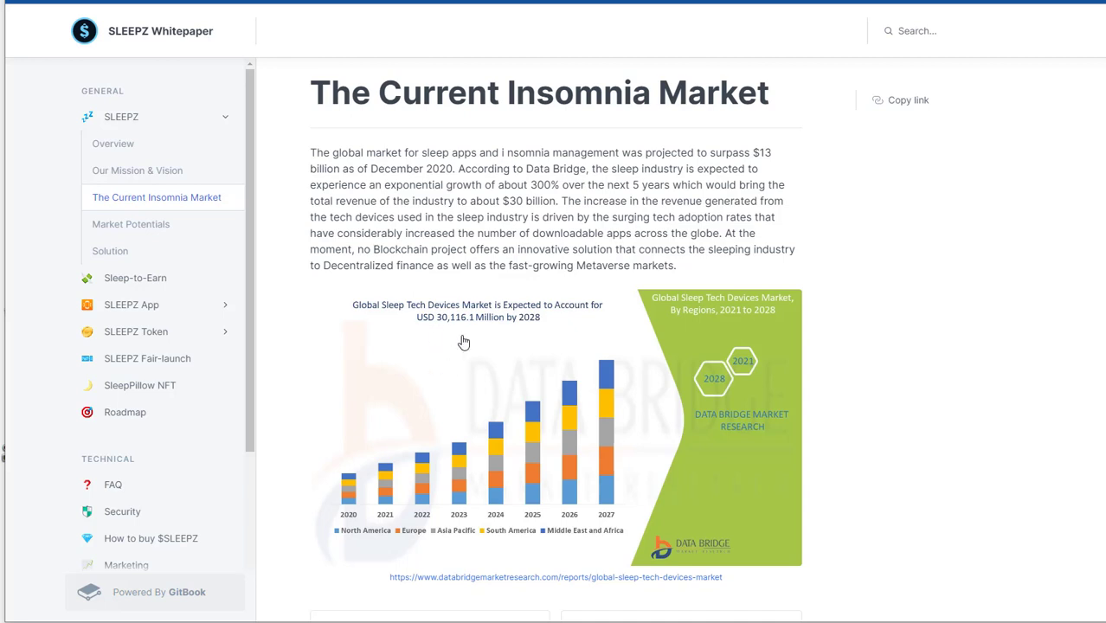
mouse_move(540, 116)
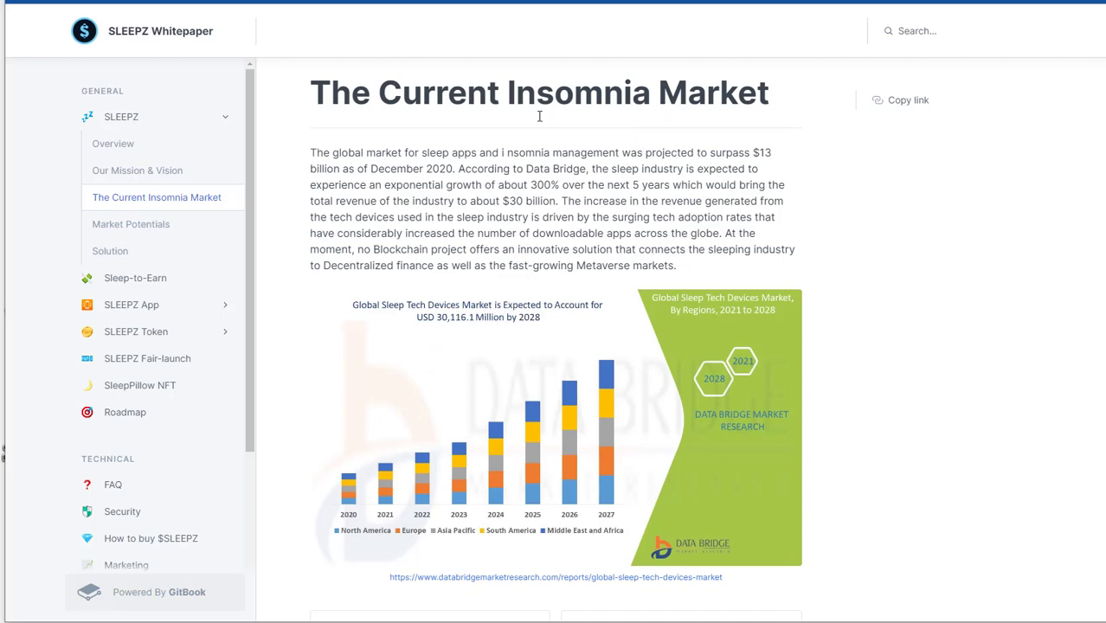
mouse_move(164, 225)
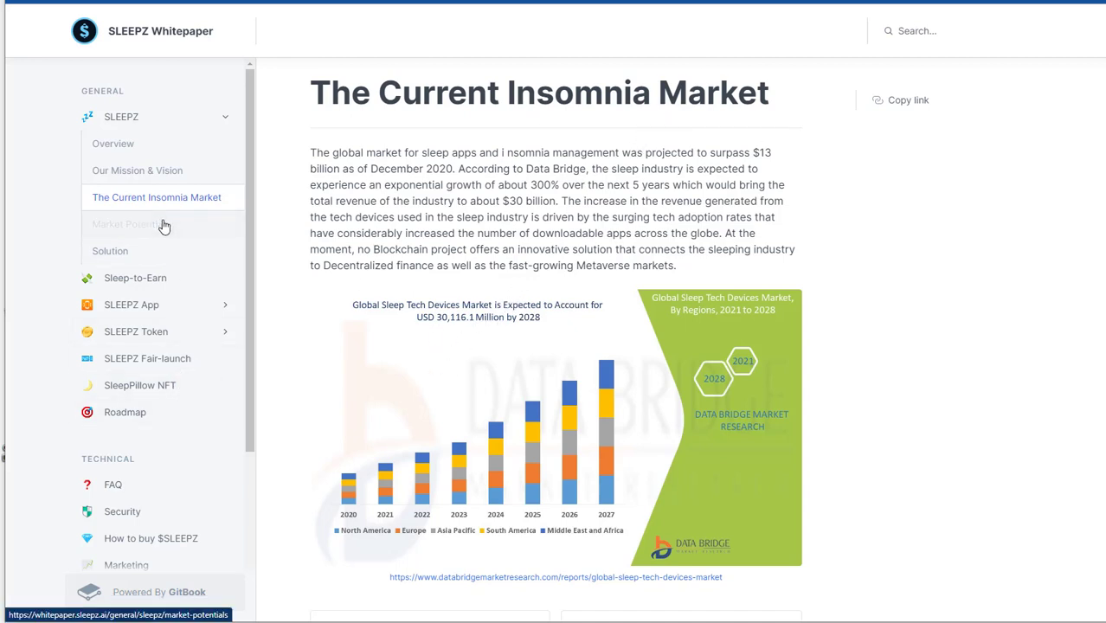
left_click(132, 225)
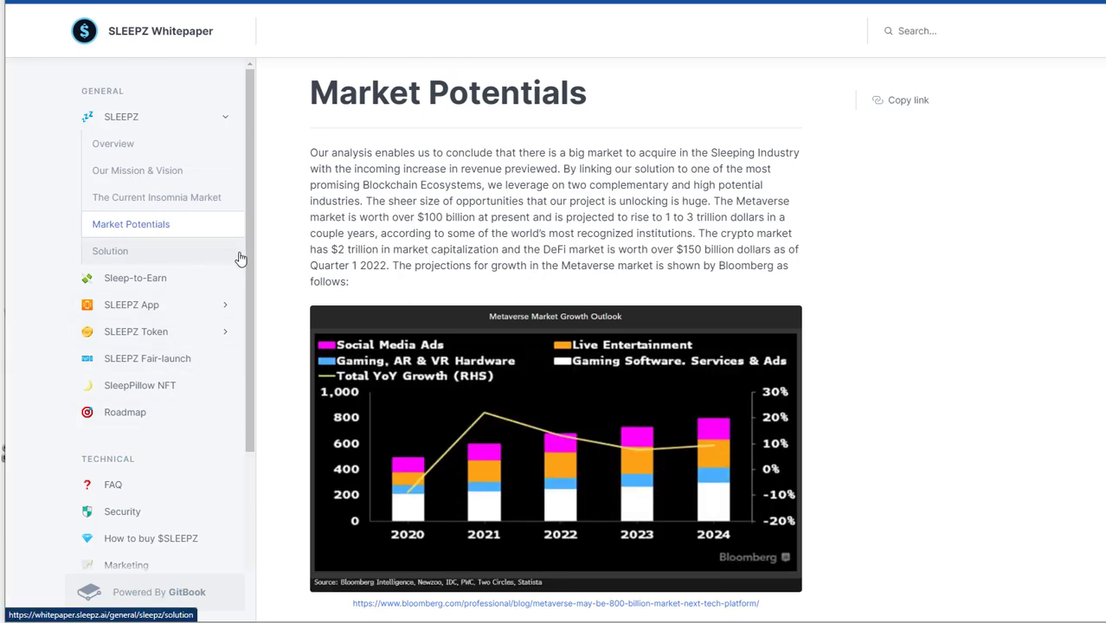
scroll("down", 3)
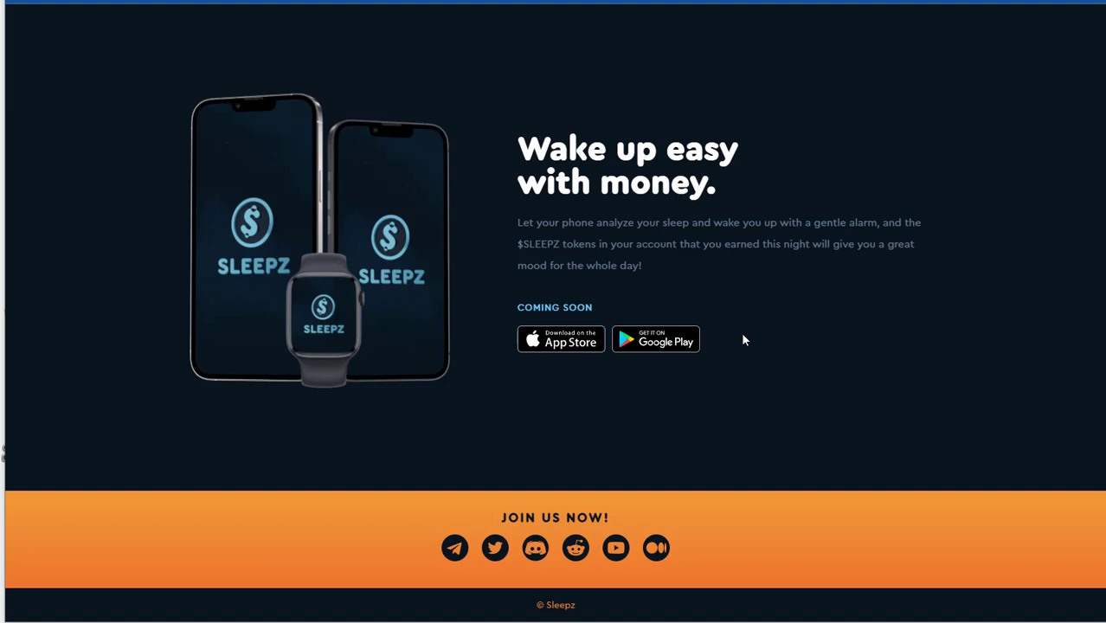
mouse_move(727, 316)
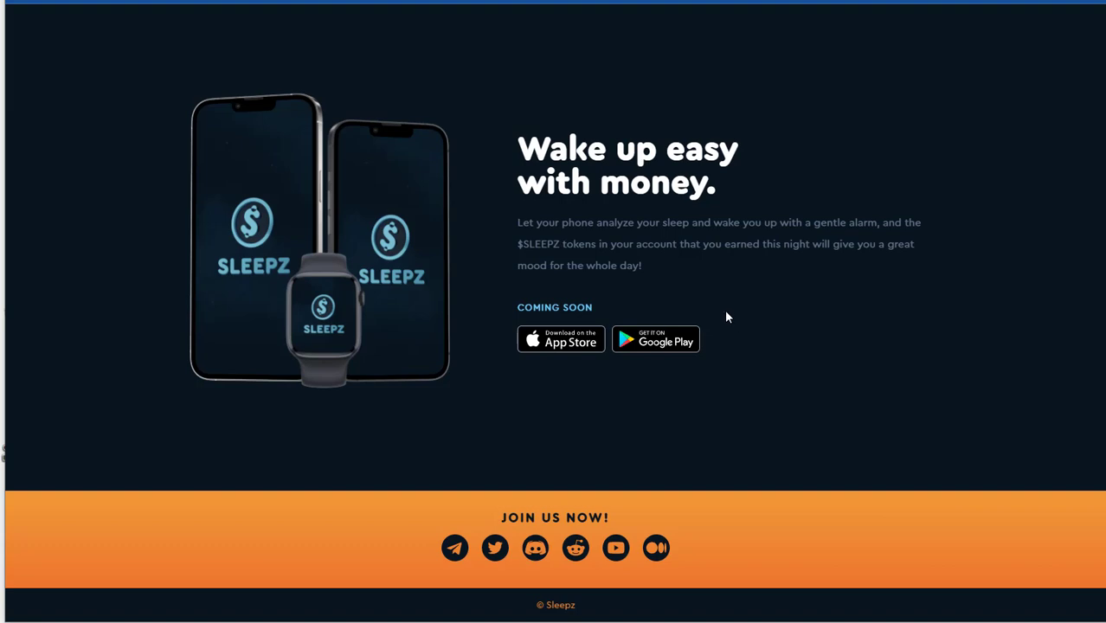
Scroll within the SLEEPZ website's coming-soon app section after returning from the whitepaper
scroll("down", 3)
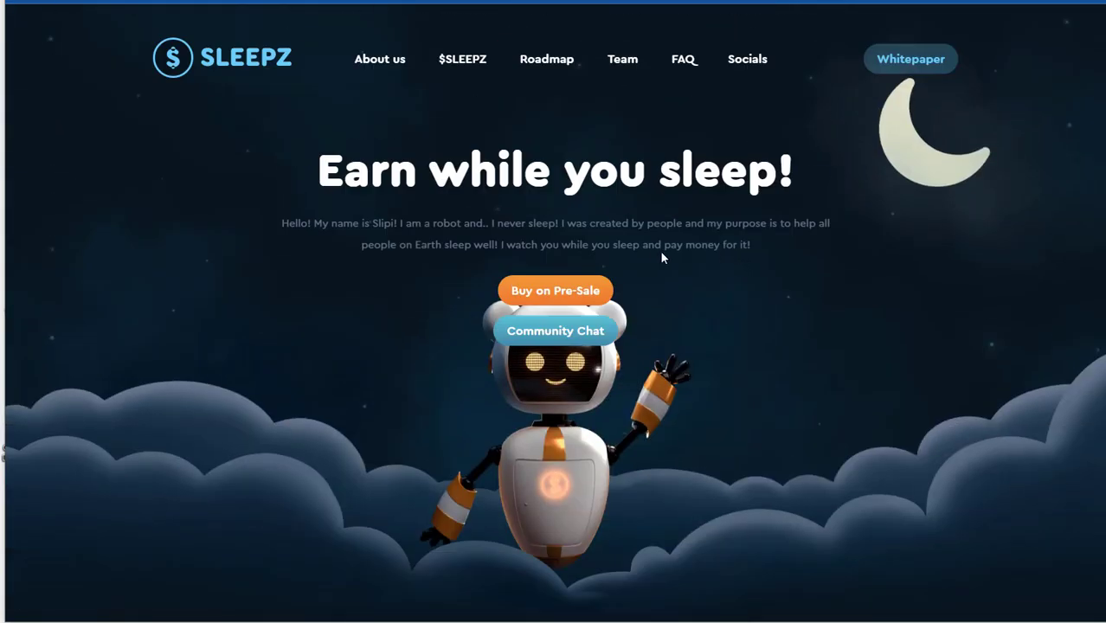
mouse_move(806, 243)
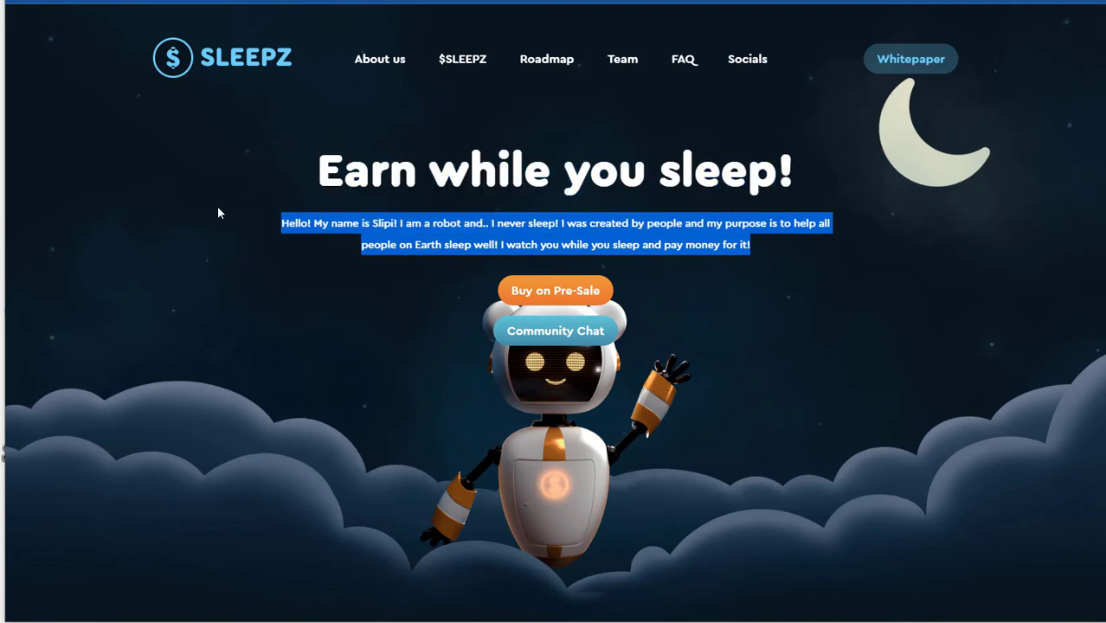
Clear the highlight on the Slipi robot's introduction under Earn while you sleep!
left_click(782, 252)
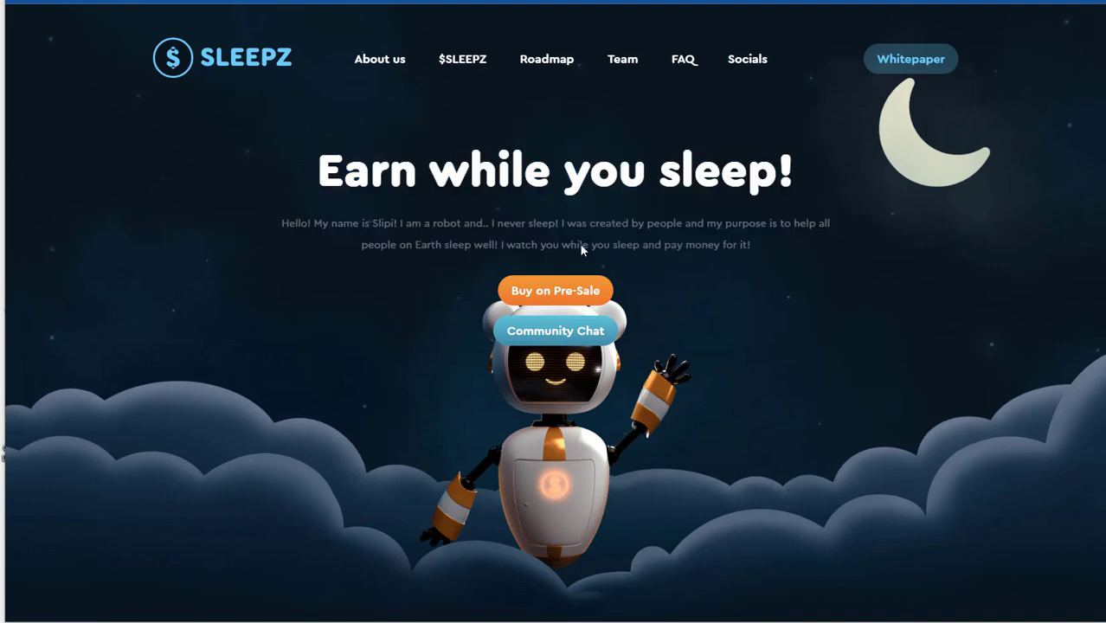
mouse_move(329, 229)
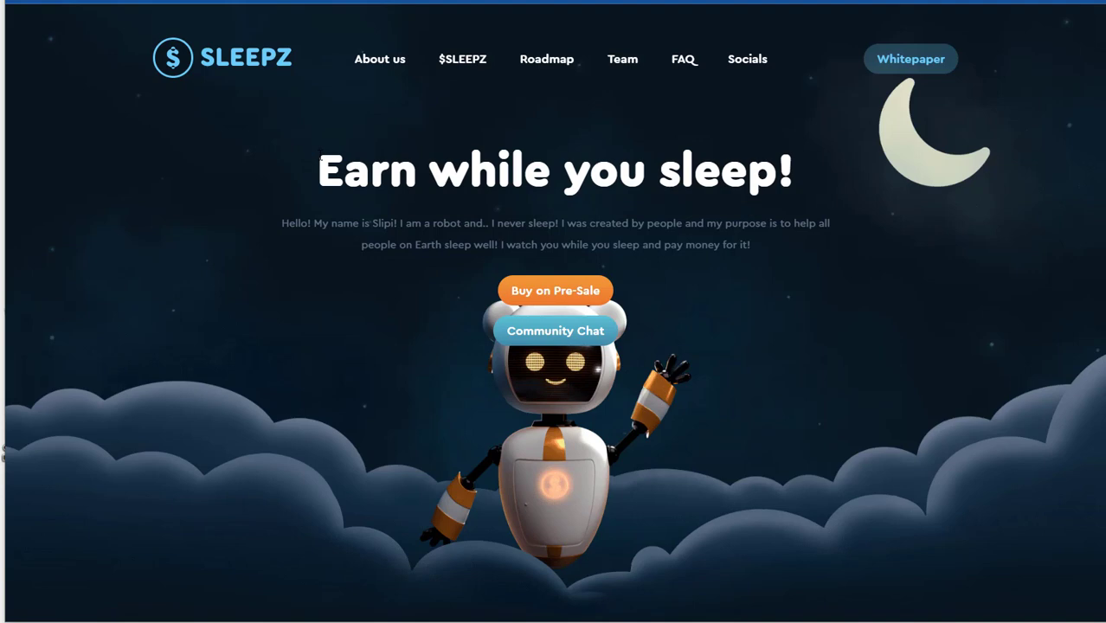
mouse_move(308, 179)
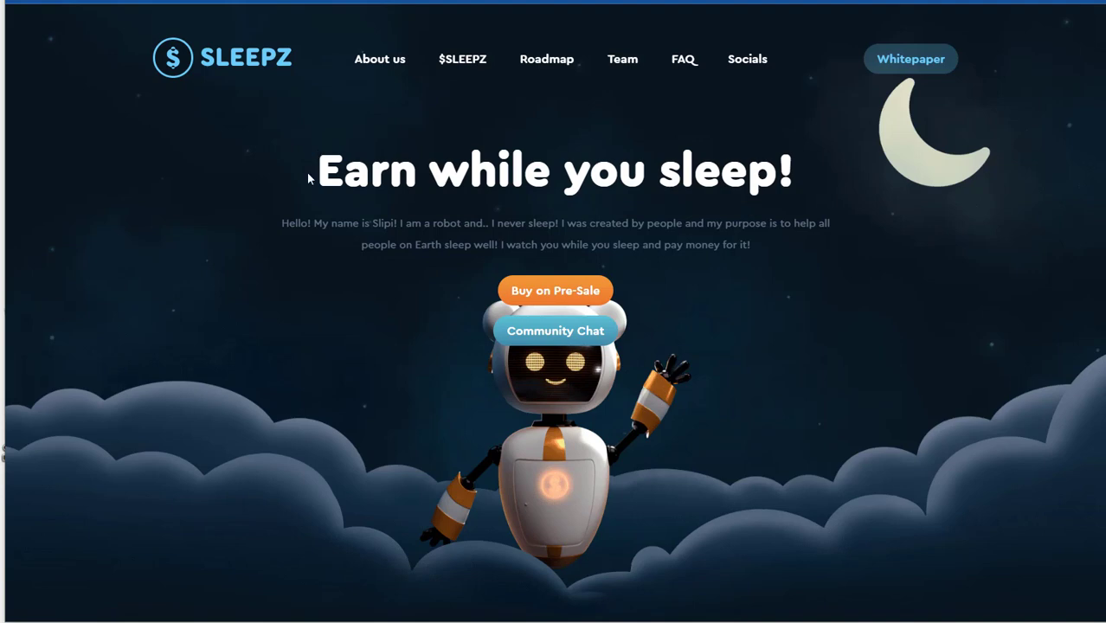